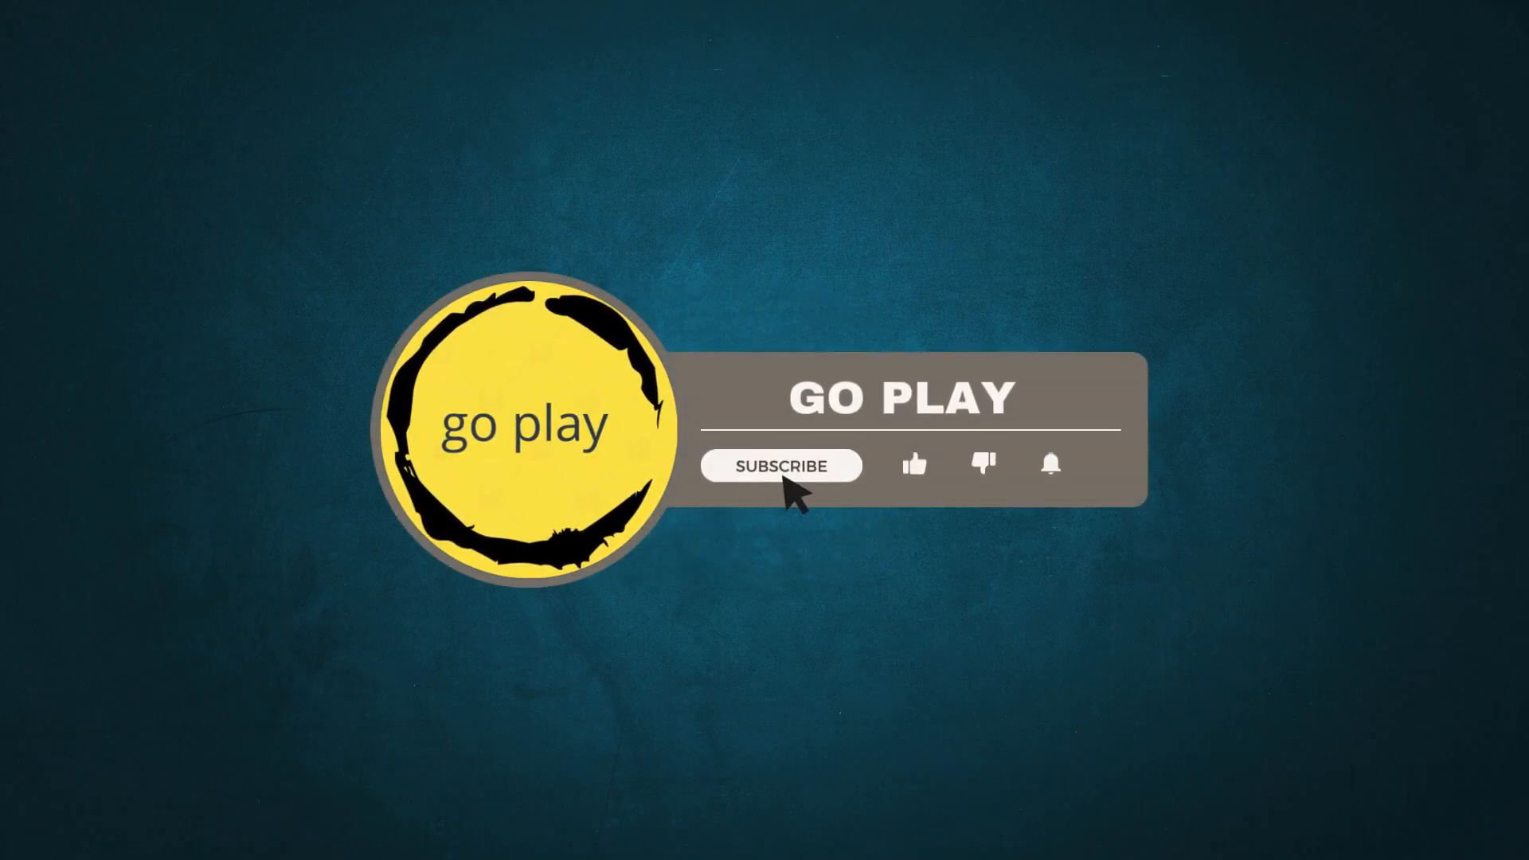
left_click(781, 465)
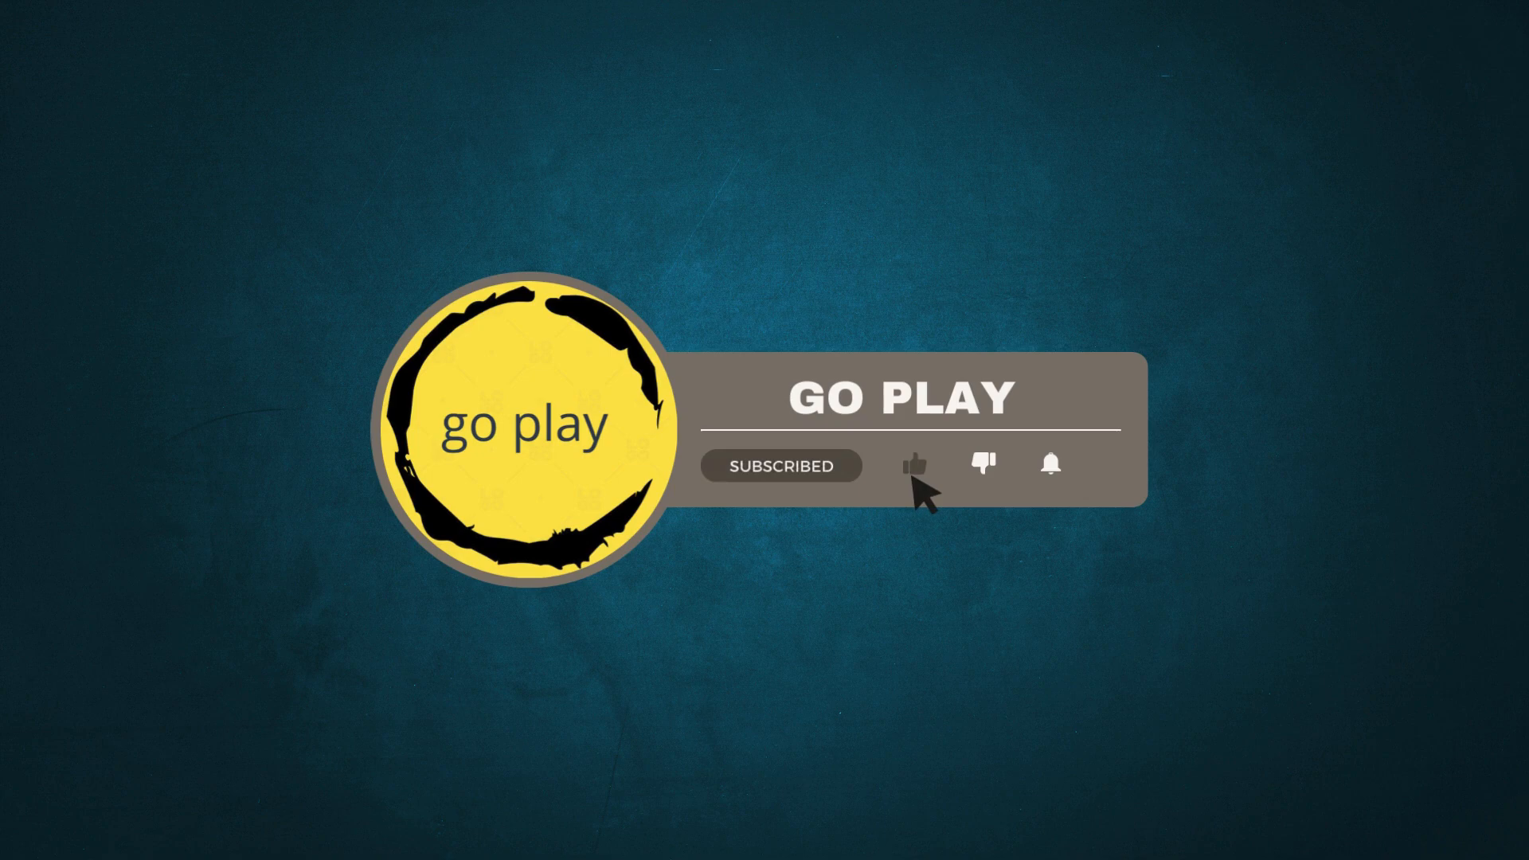
mouse_move(1053, 488)
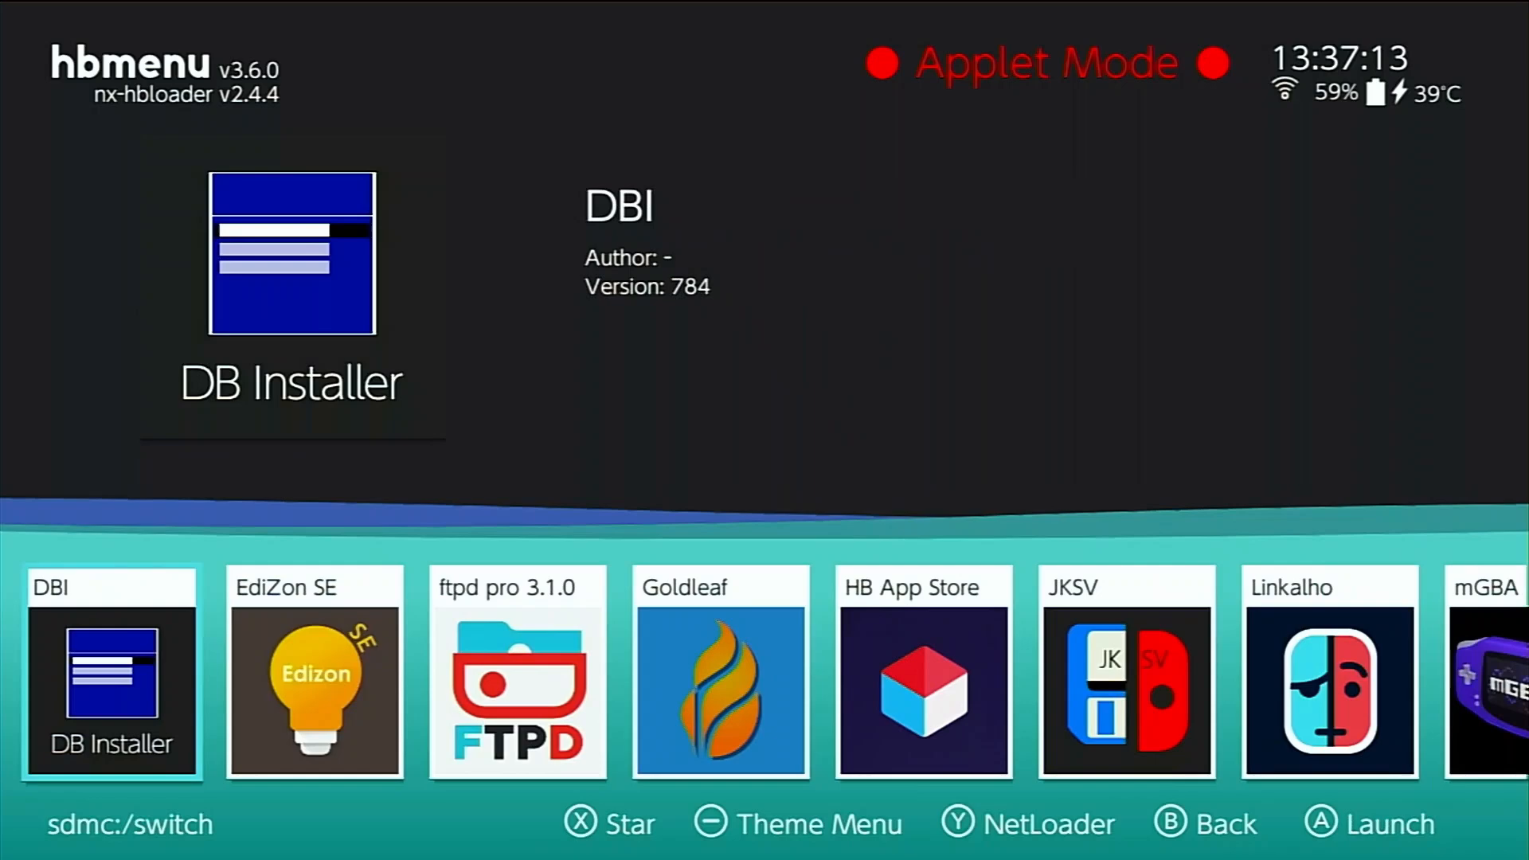
left_click(112, 672)
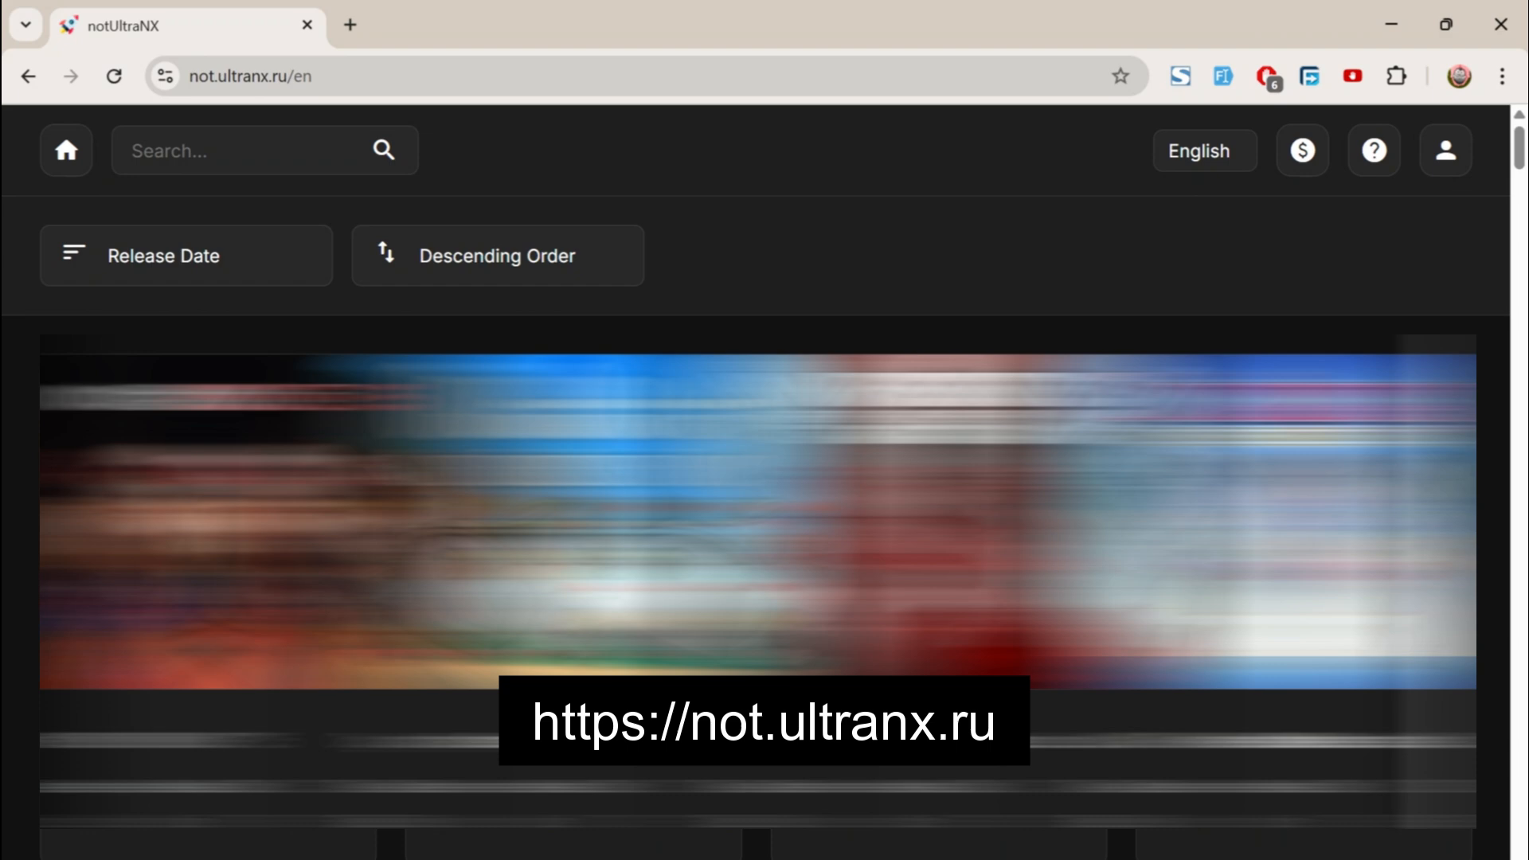
- Open the notUltraNX donation page with its Boosty and Telegram links
left_click(1301, 149)
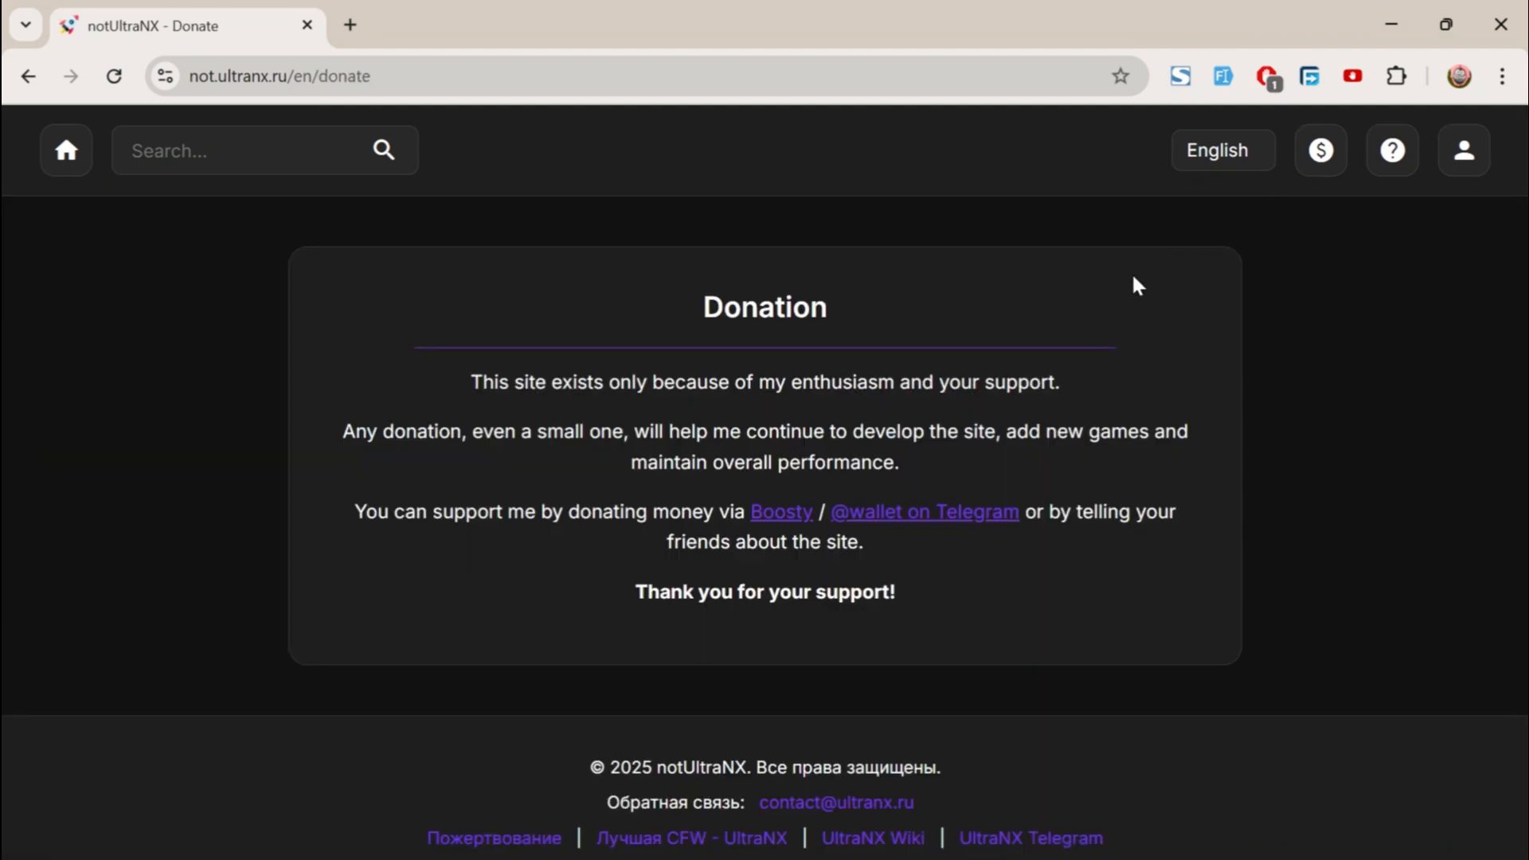
mouse_move(775, 232)
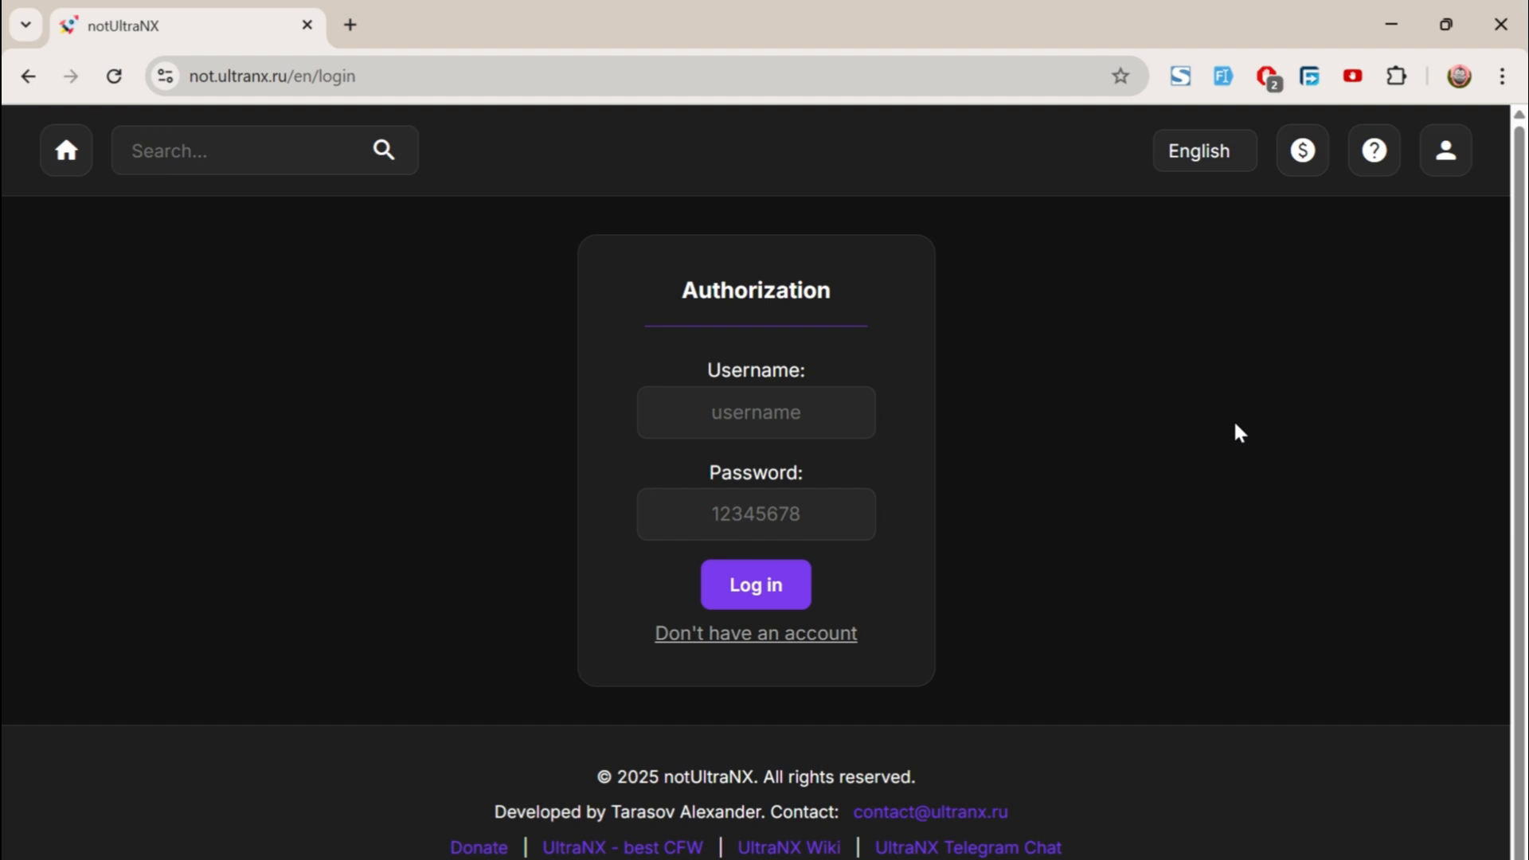
- Register a new notUltraNX account with username 'rakuti' and land on its empty profile
left_click(755, 633)
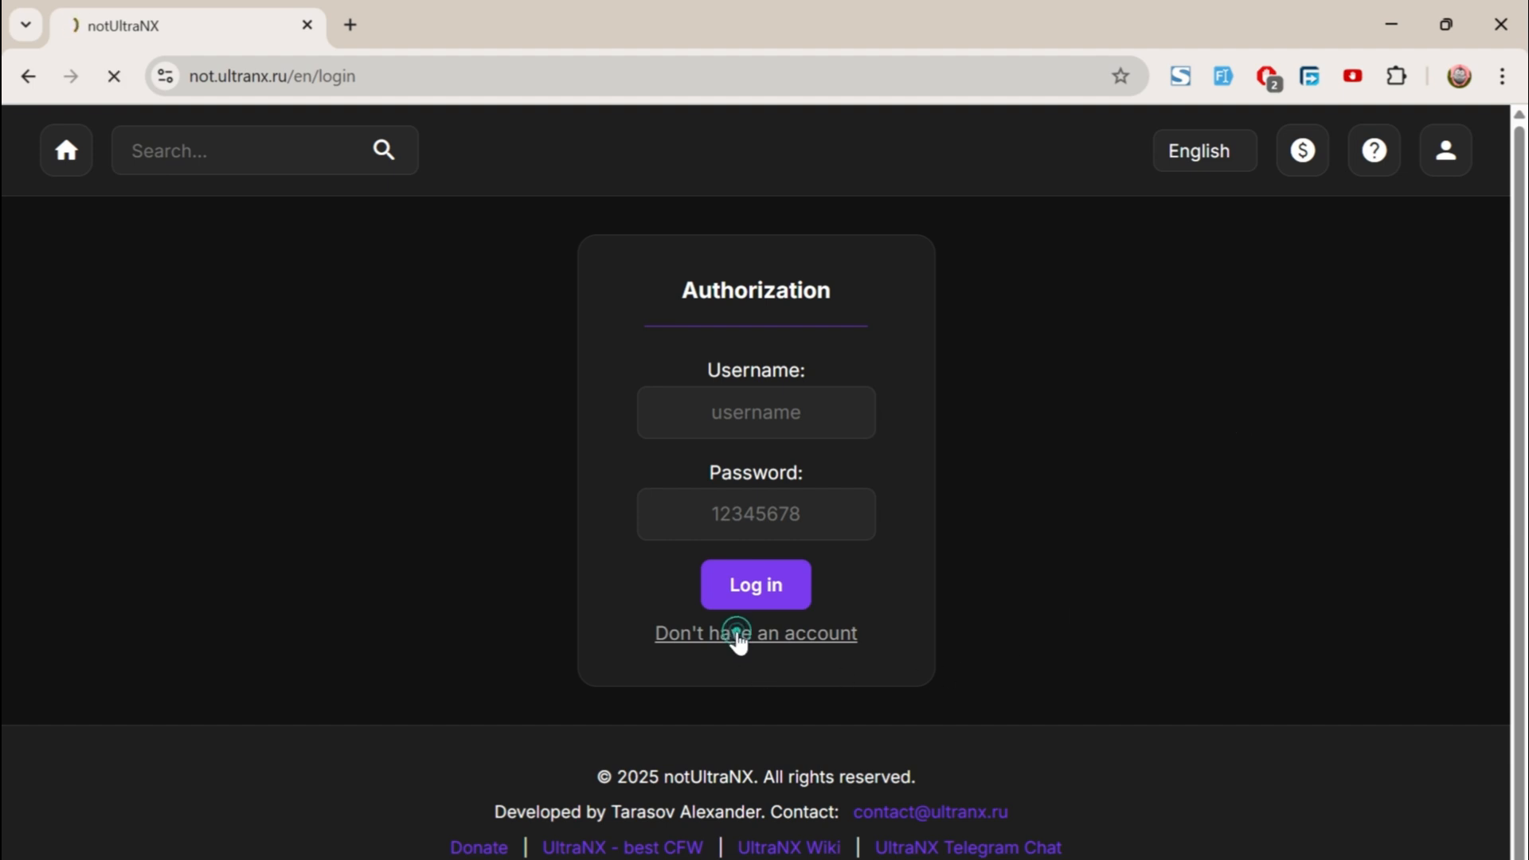
left_click(755, 632)
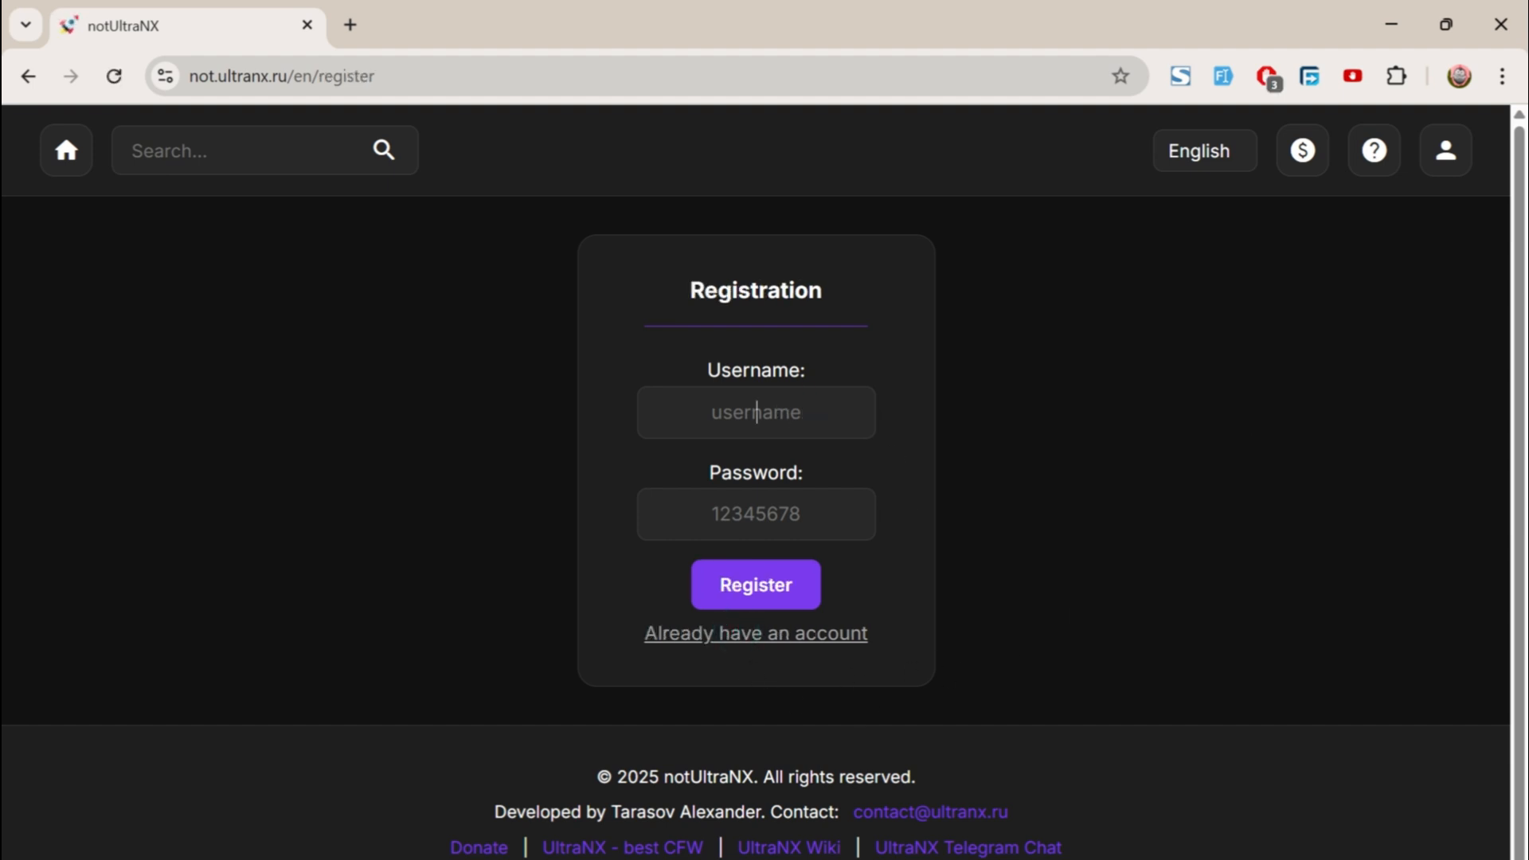
type("rakuti")
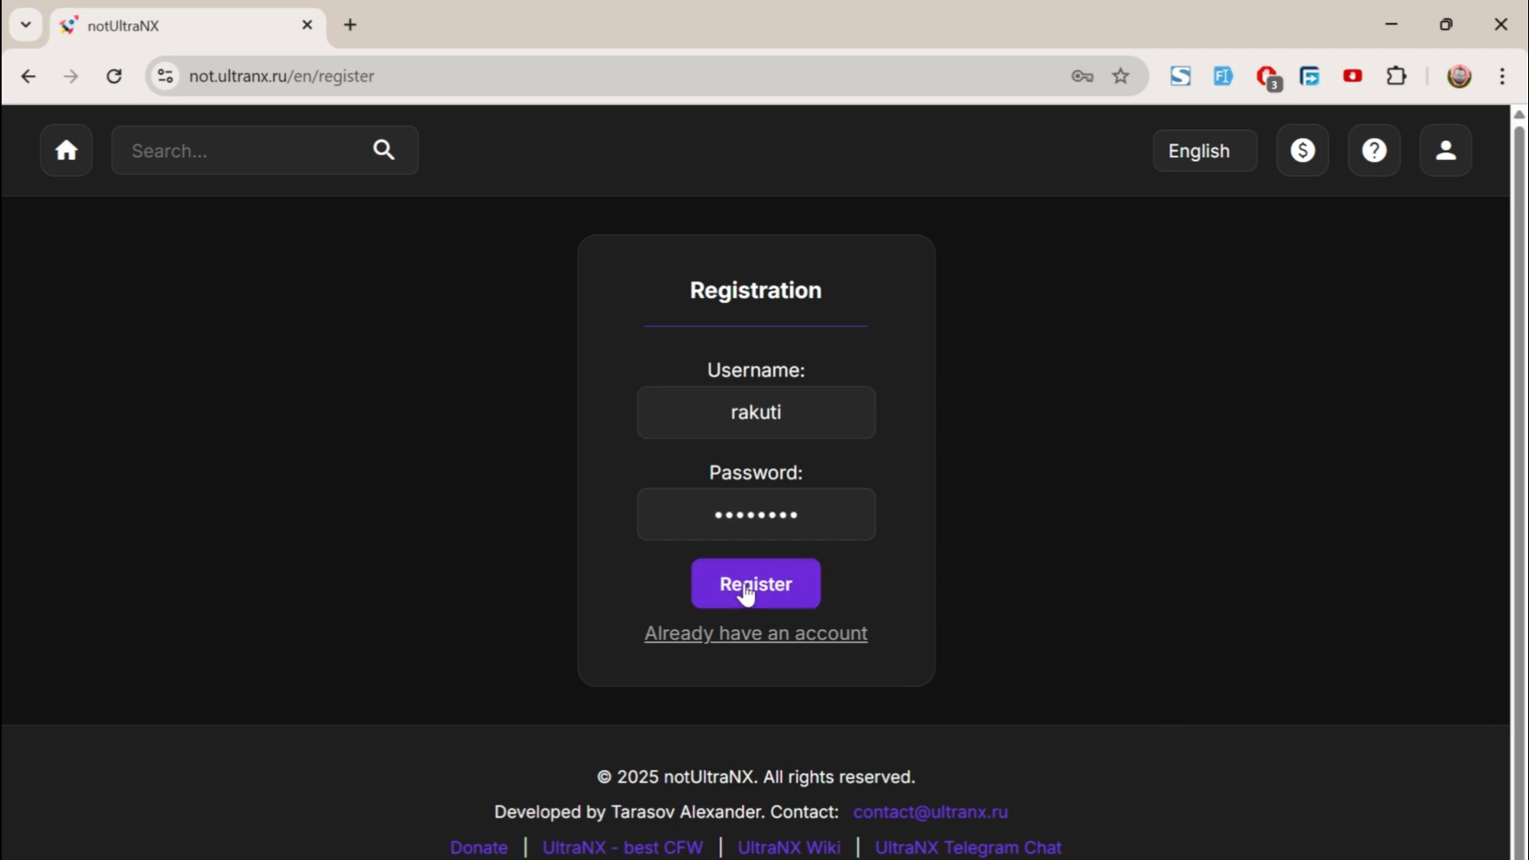
left_click(756, 583)
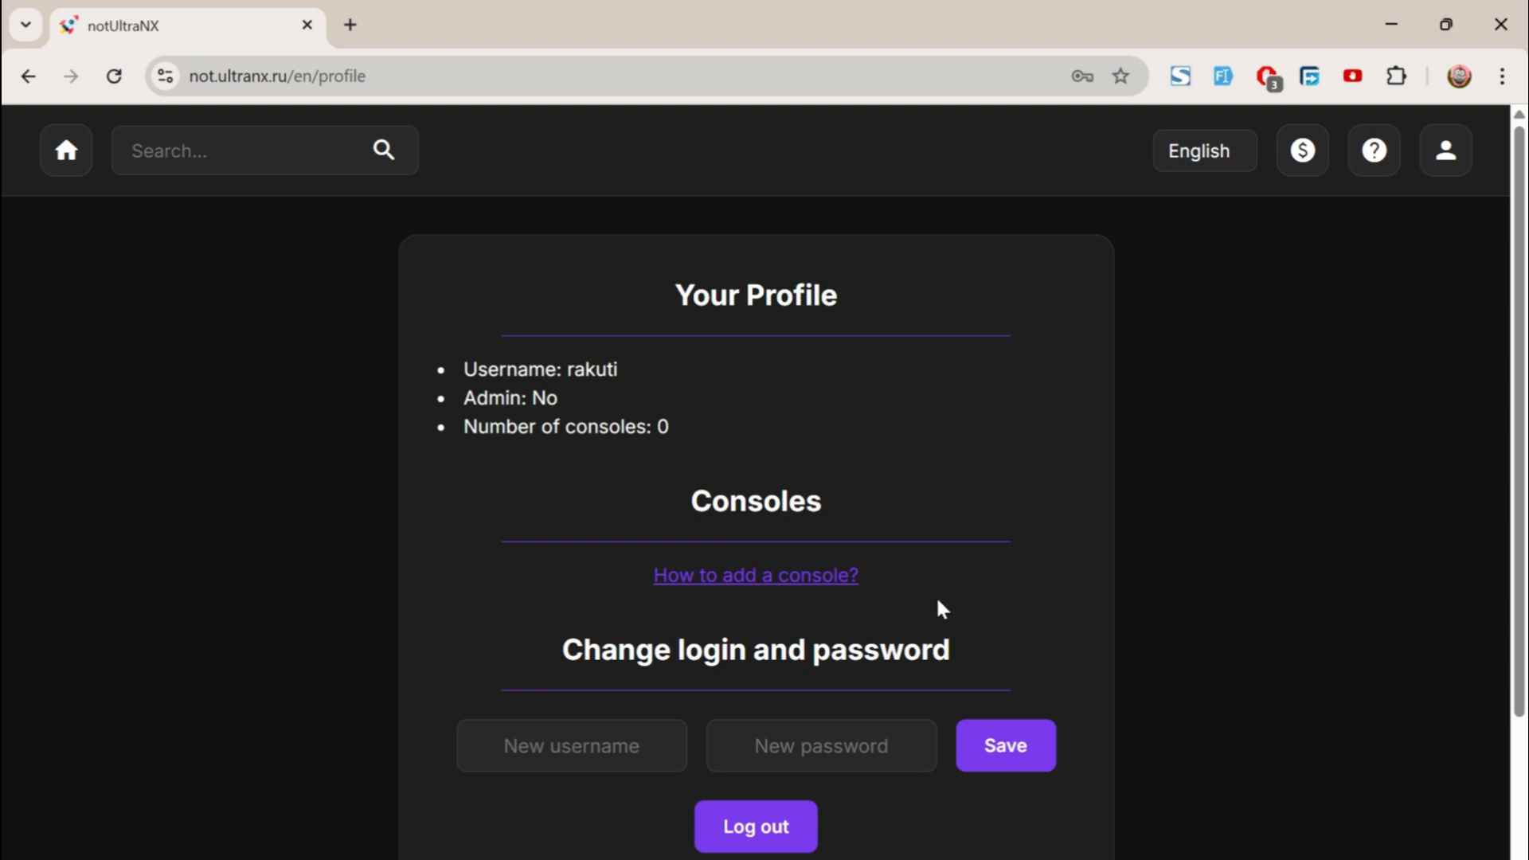
mouse_move(952, 447)
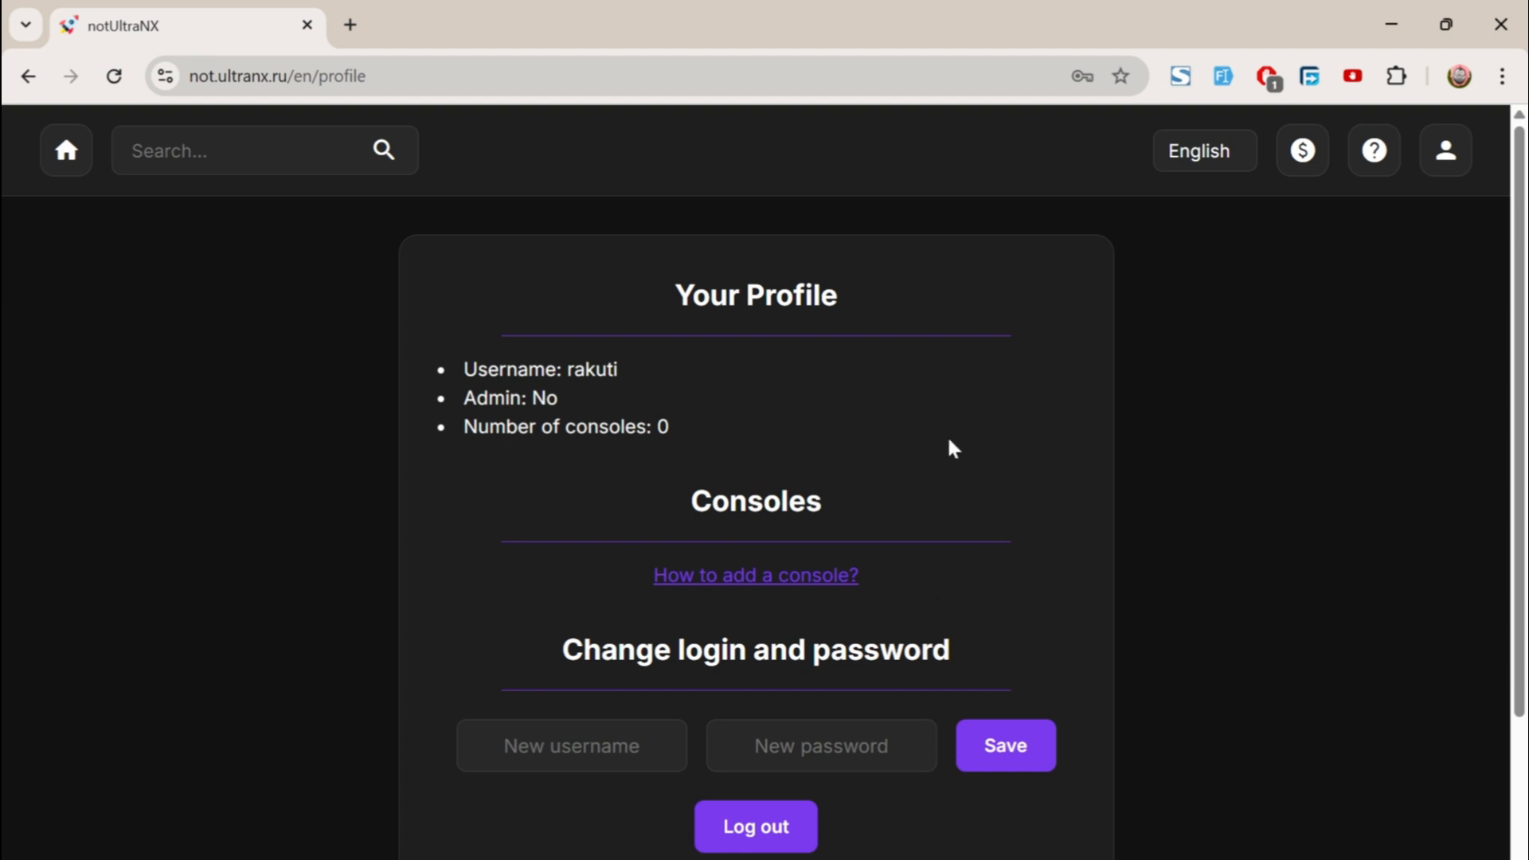
mouse_move(972, 541)
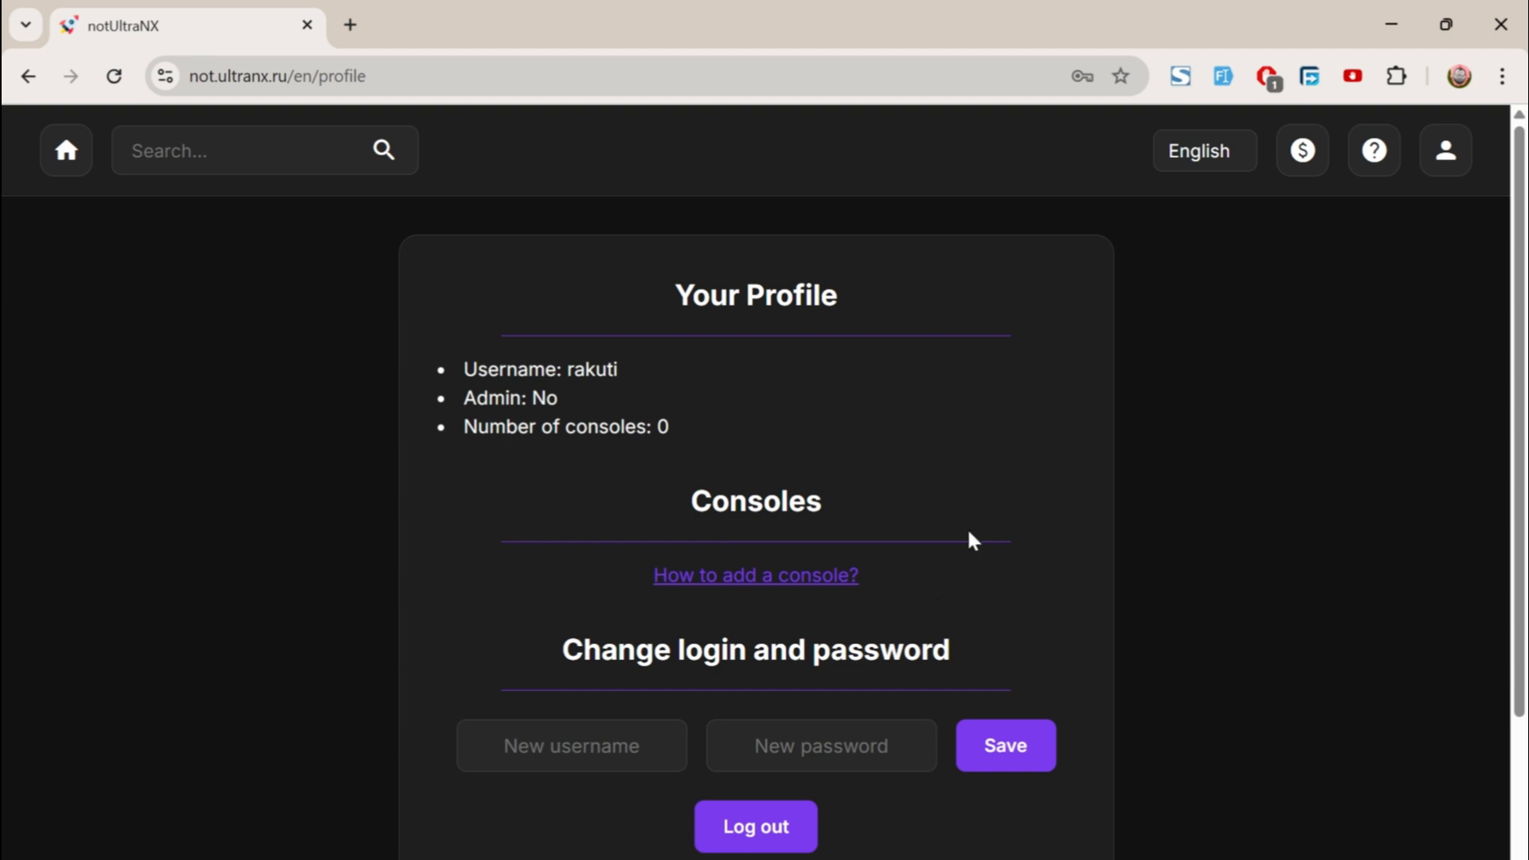
mouse_move(755, 588)
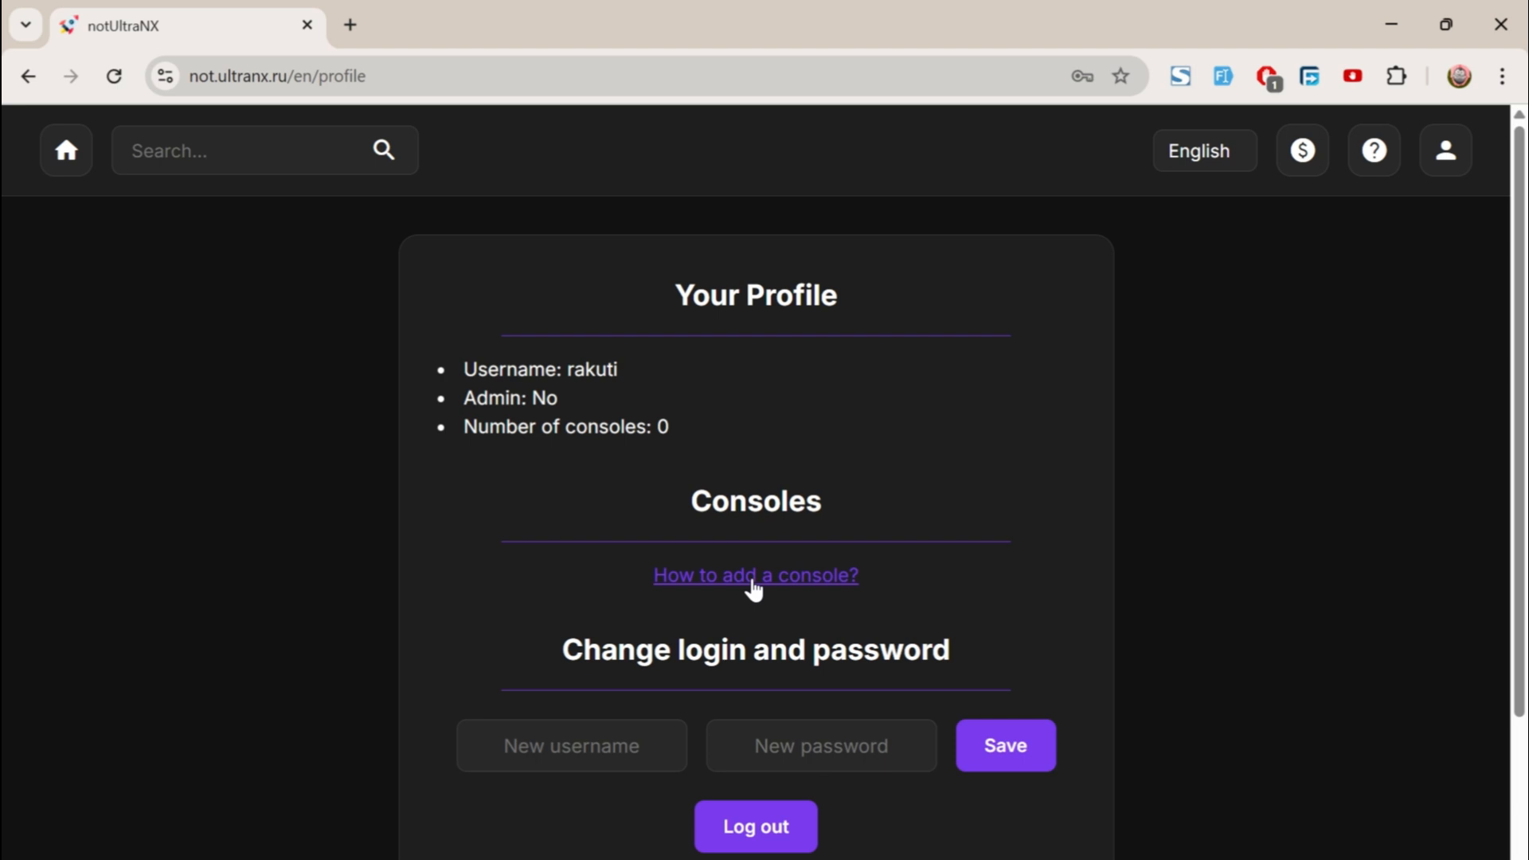
- From the add-console guide, download the latest DBI and view dbi.config as raw text
left_click(755, 575)
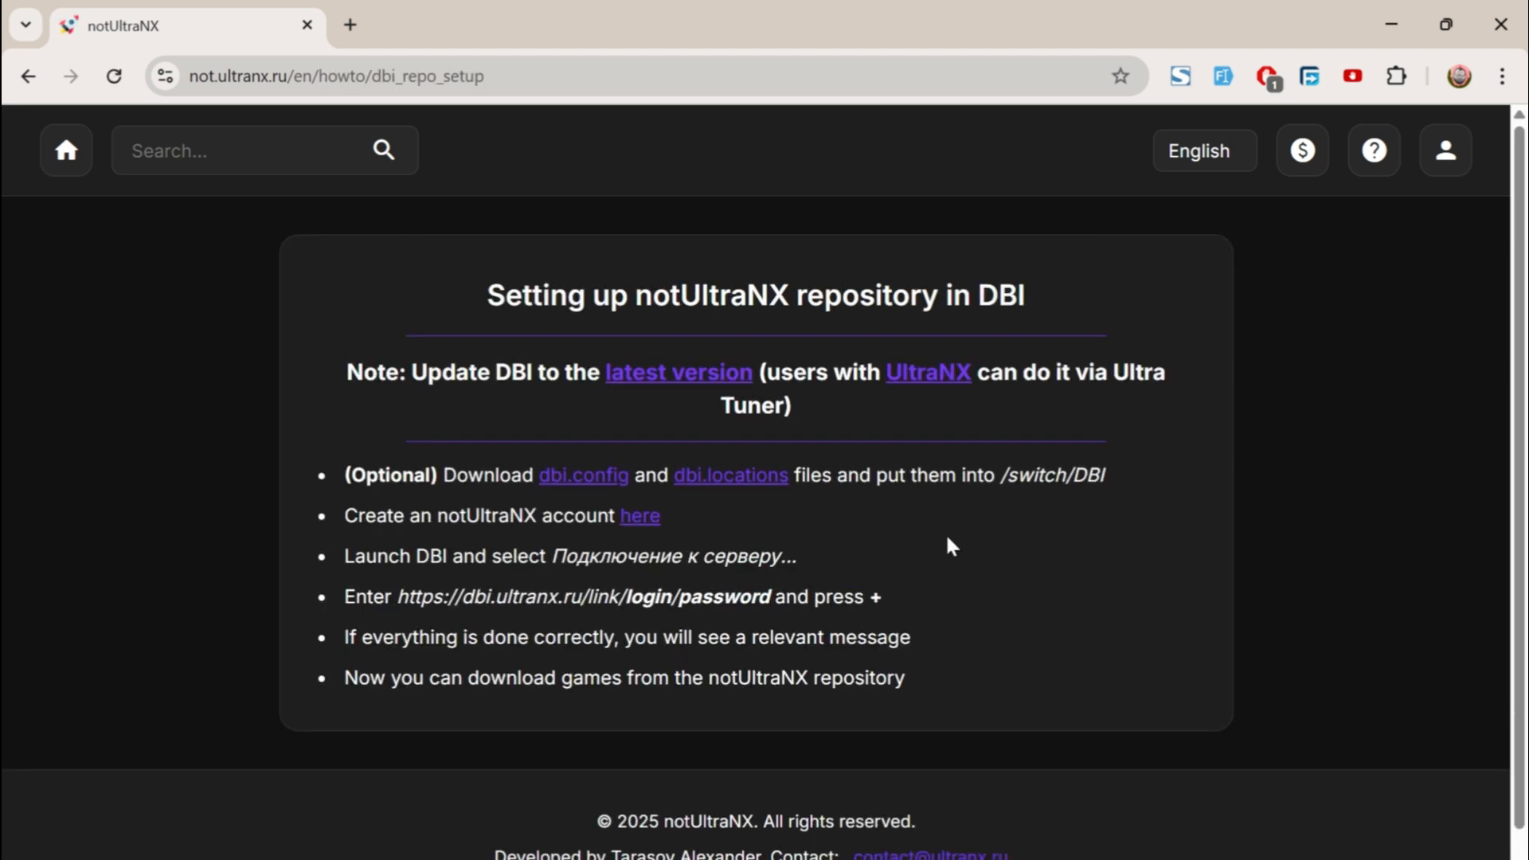
left_click(678, 373)
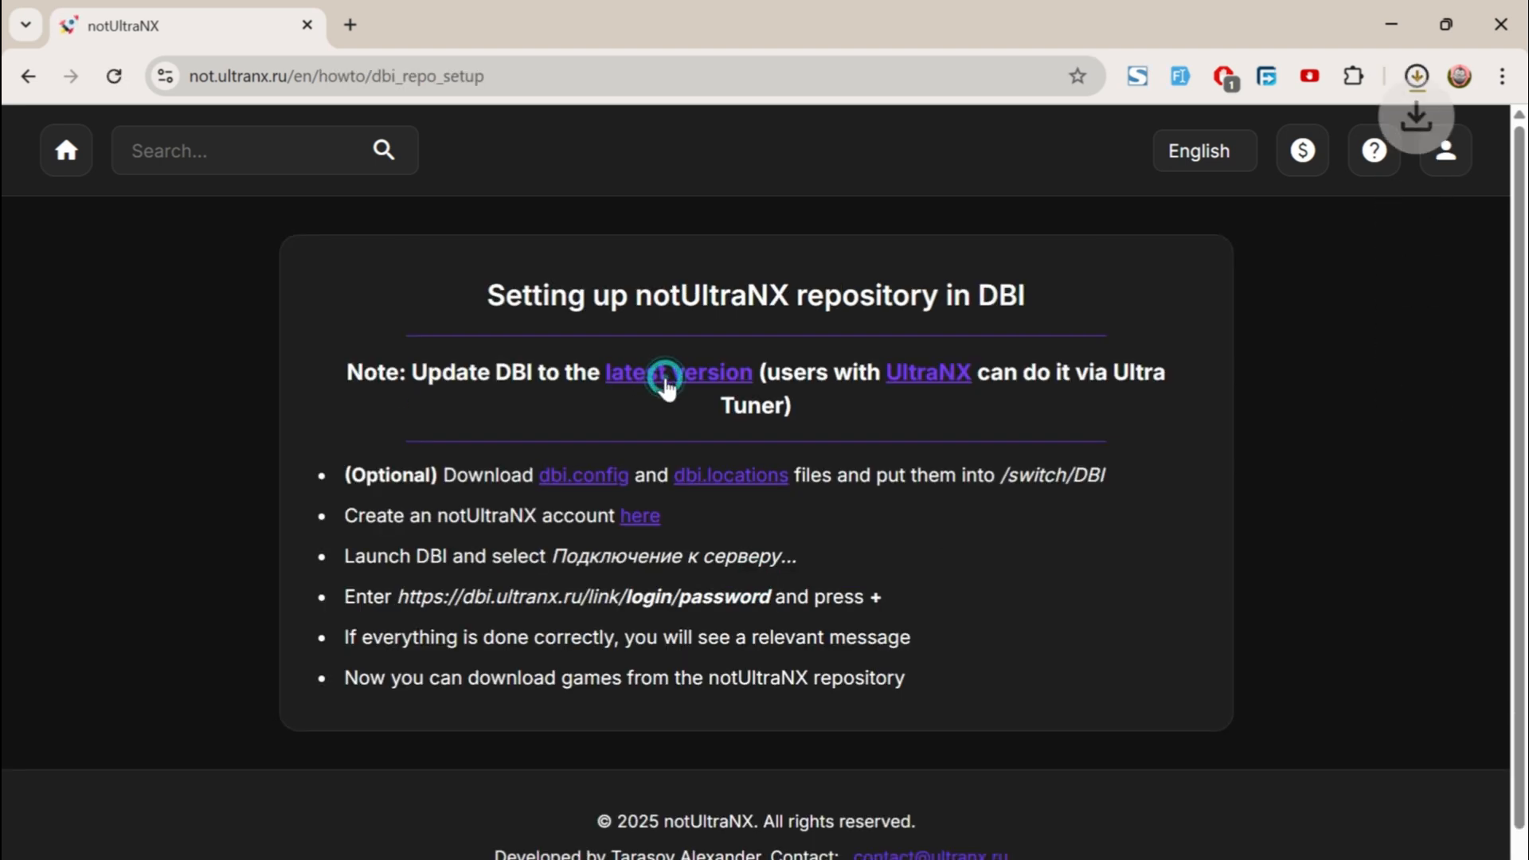
left_click(678, 373)
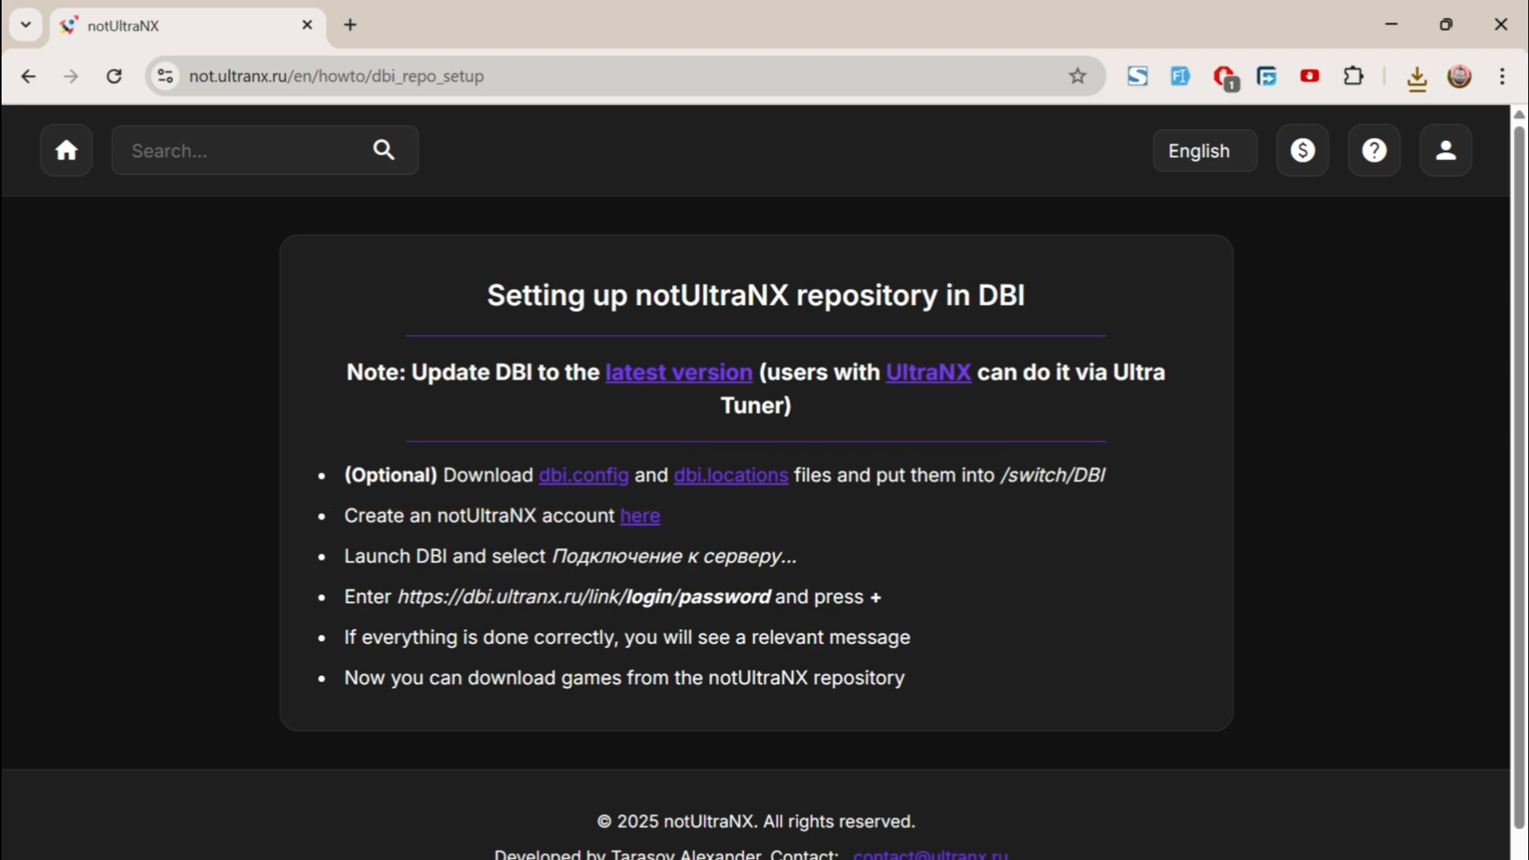
mouse_move(585, 490)
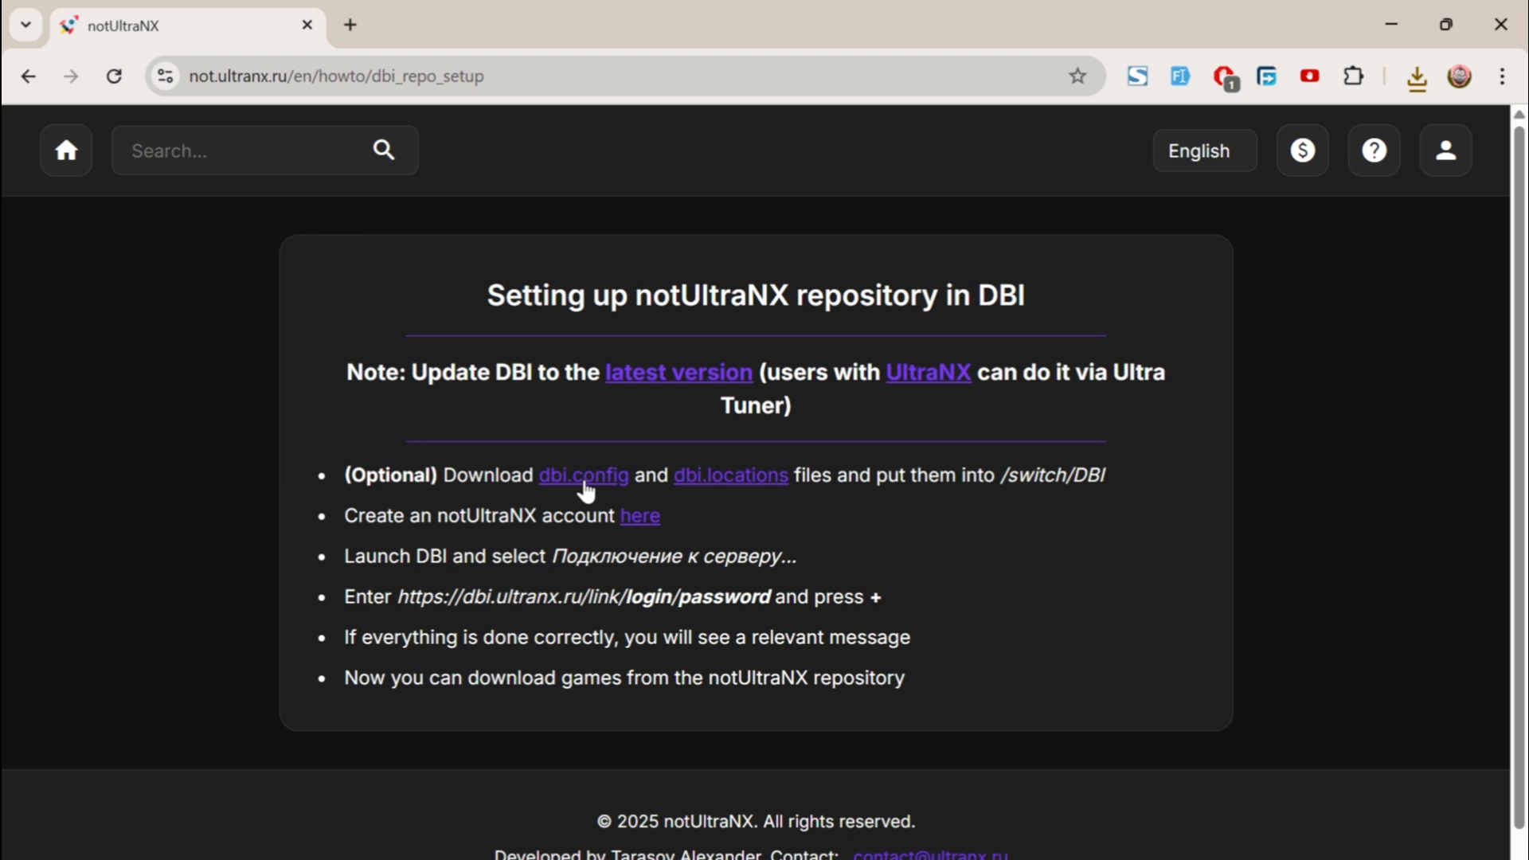
left_click(583, 476)
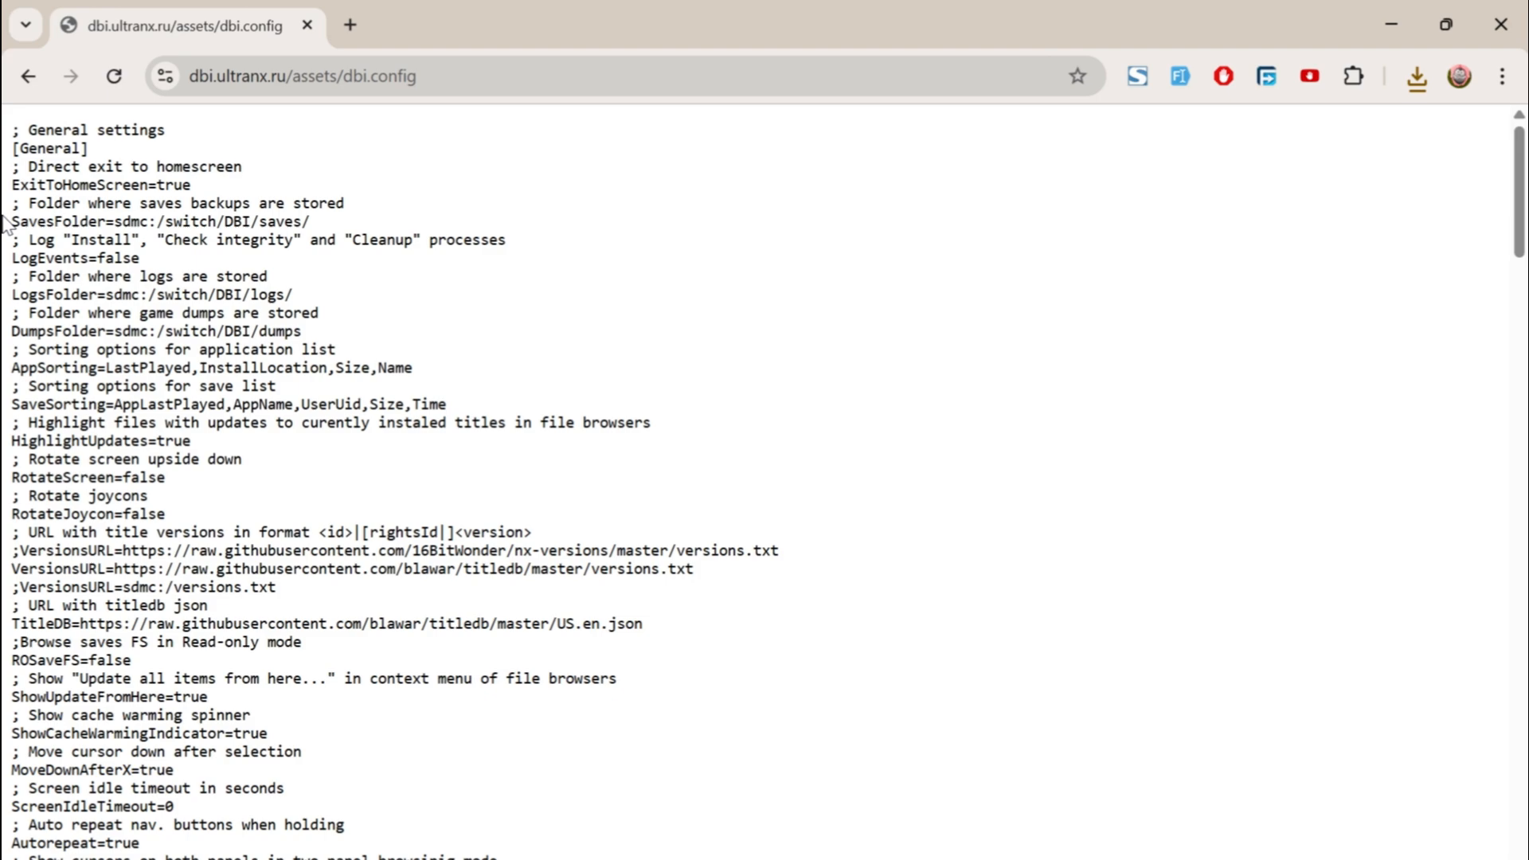
- Select the full dbi.config text in Chrome down to the server URL template line
left_click_drag(8, 129, 154, 349)
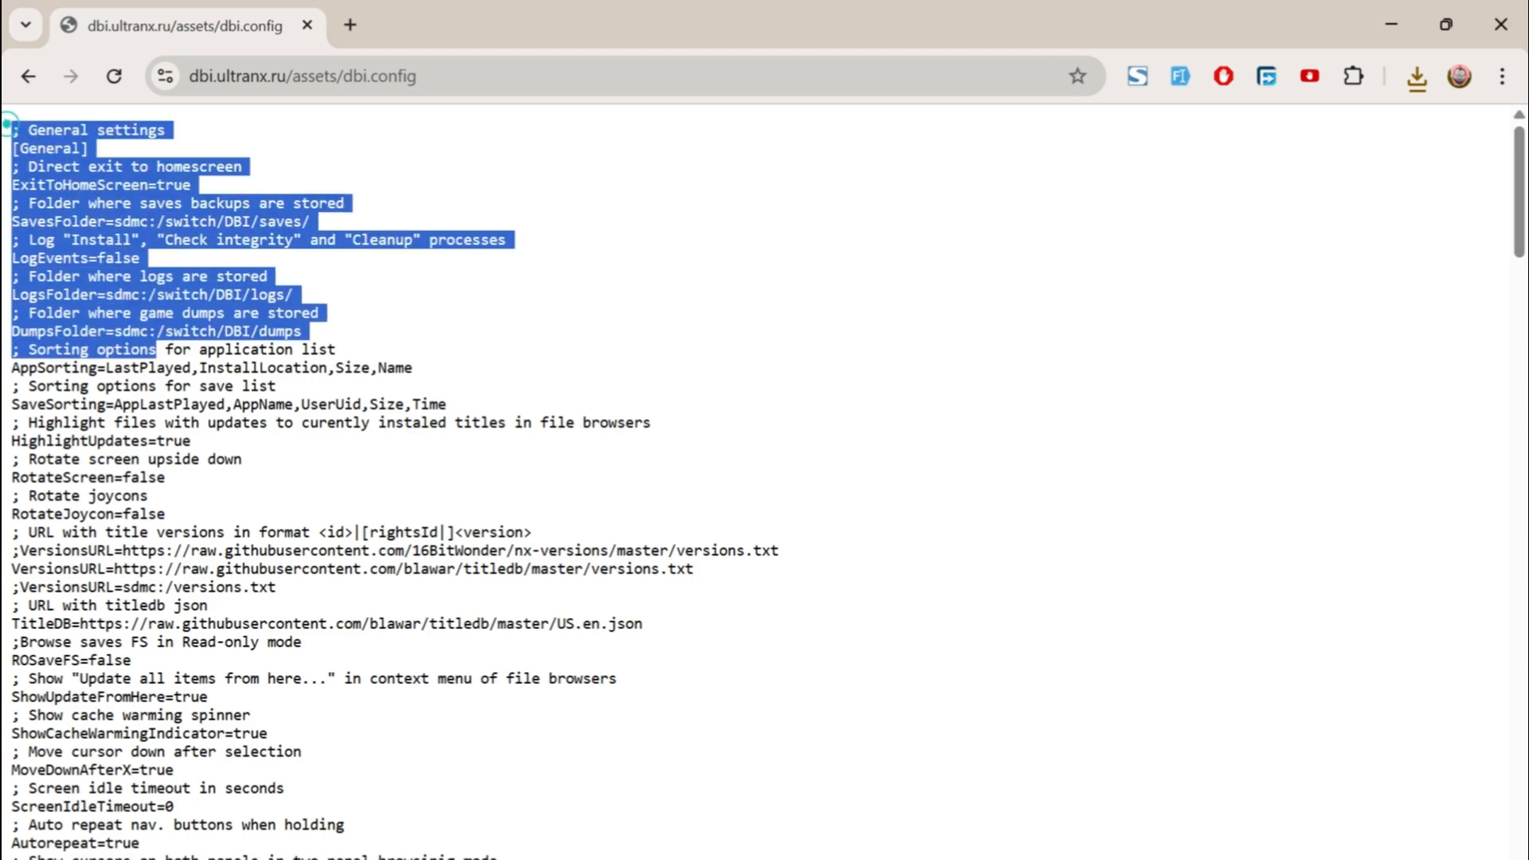
scroll("down", 3)
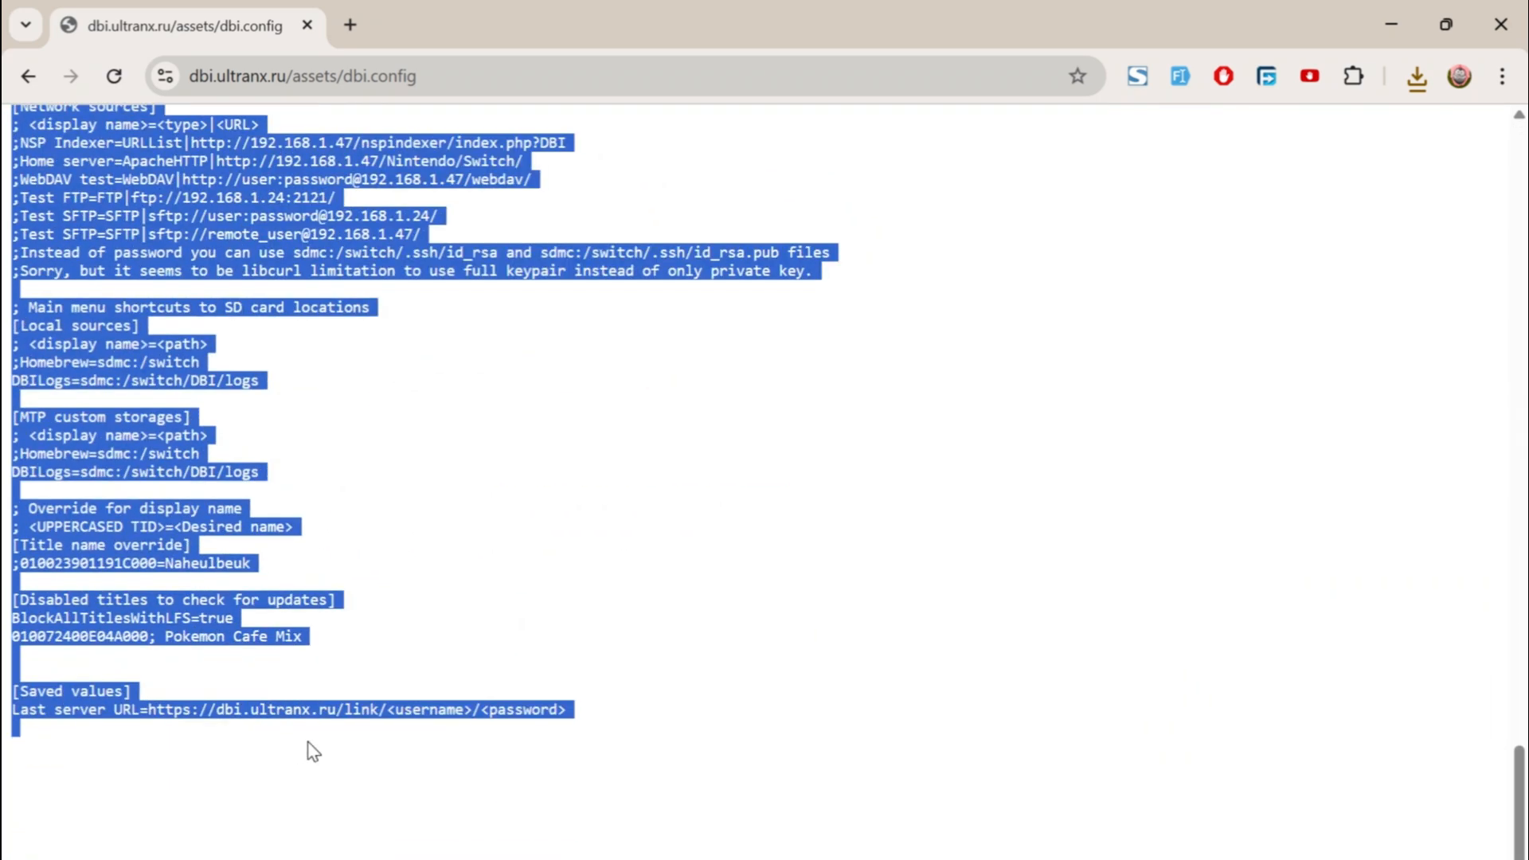
mouse_move(244, 505)
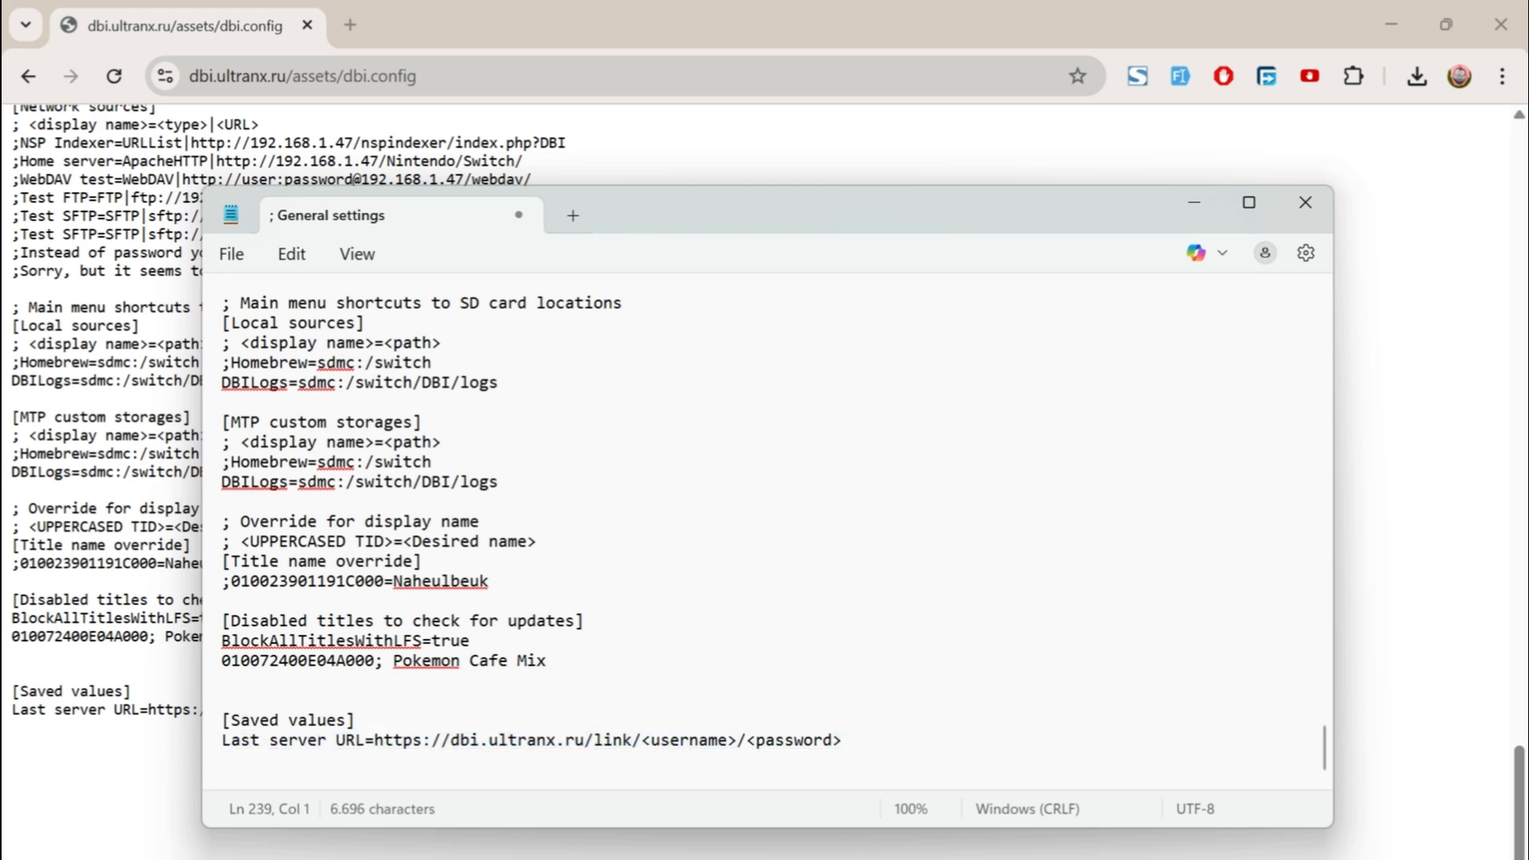
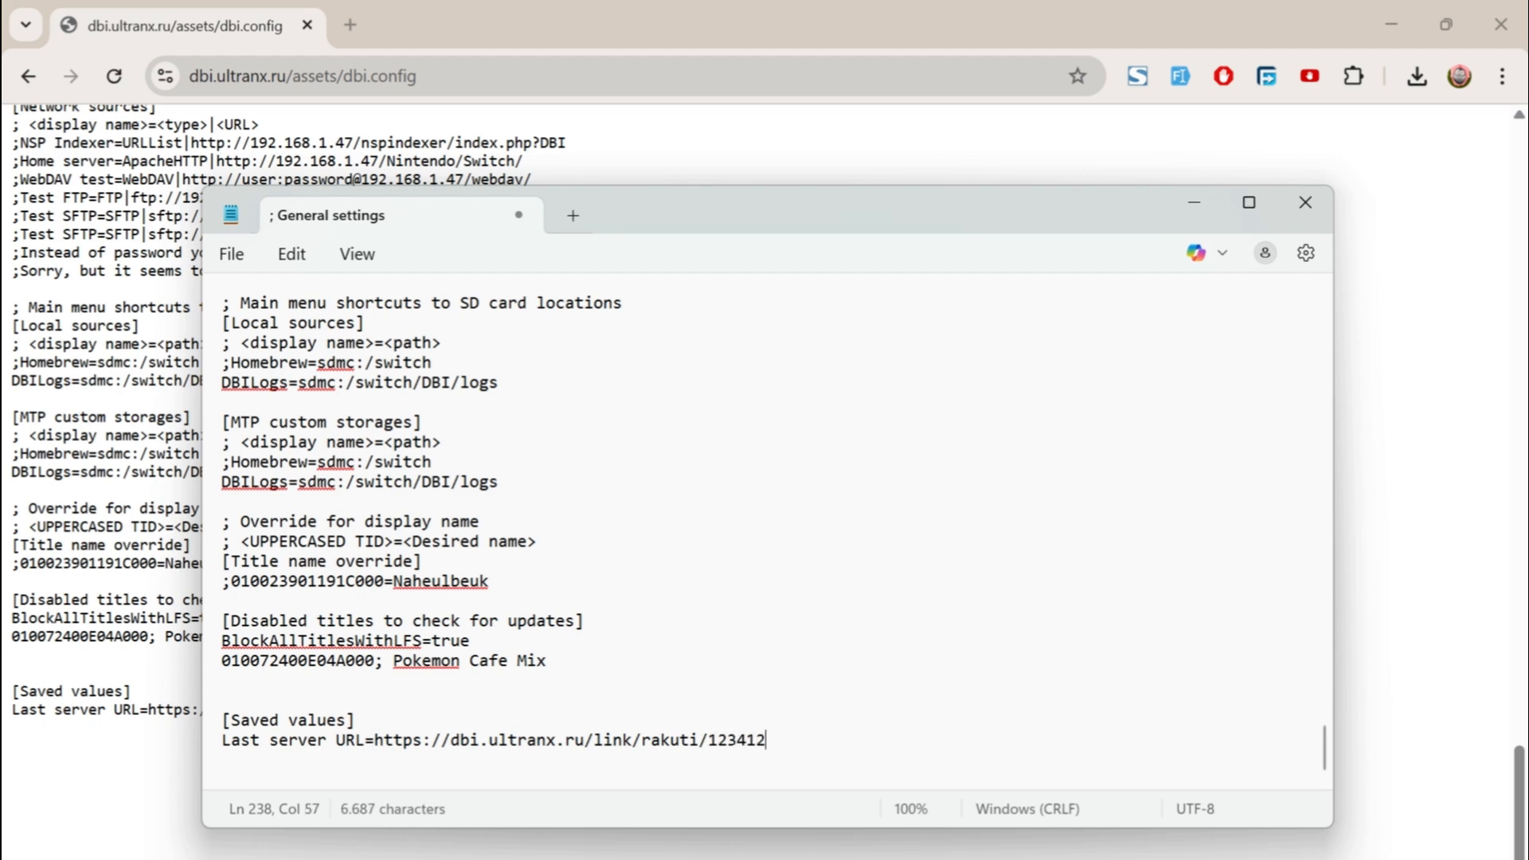
- Save the edited file to the Desktop as dbi.config with type All files
left_click(231, 253)
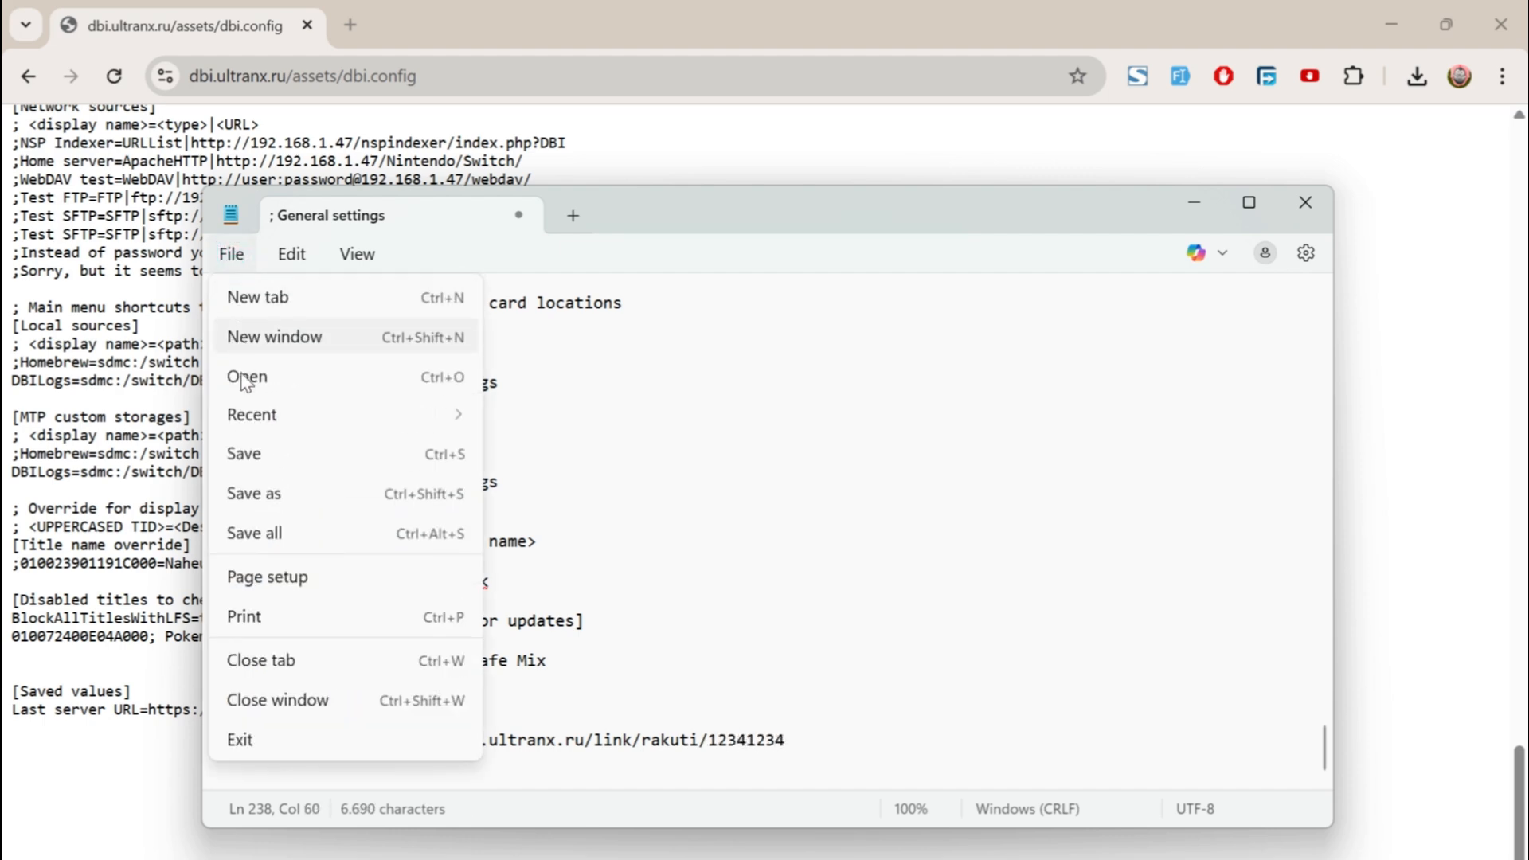
left_click(253, 494)
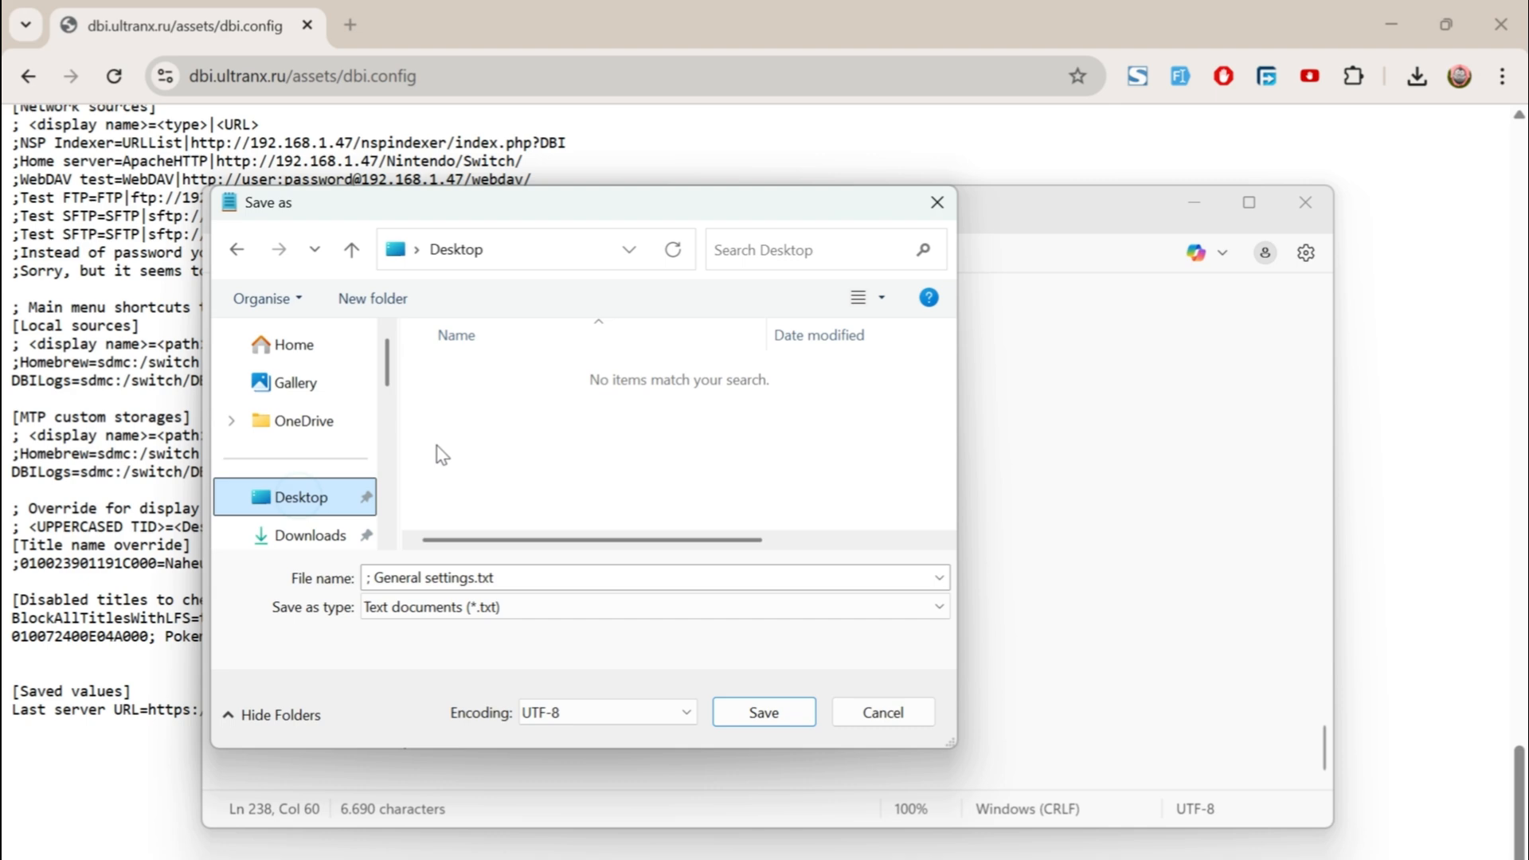
left_click(650, 607)
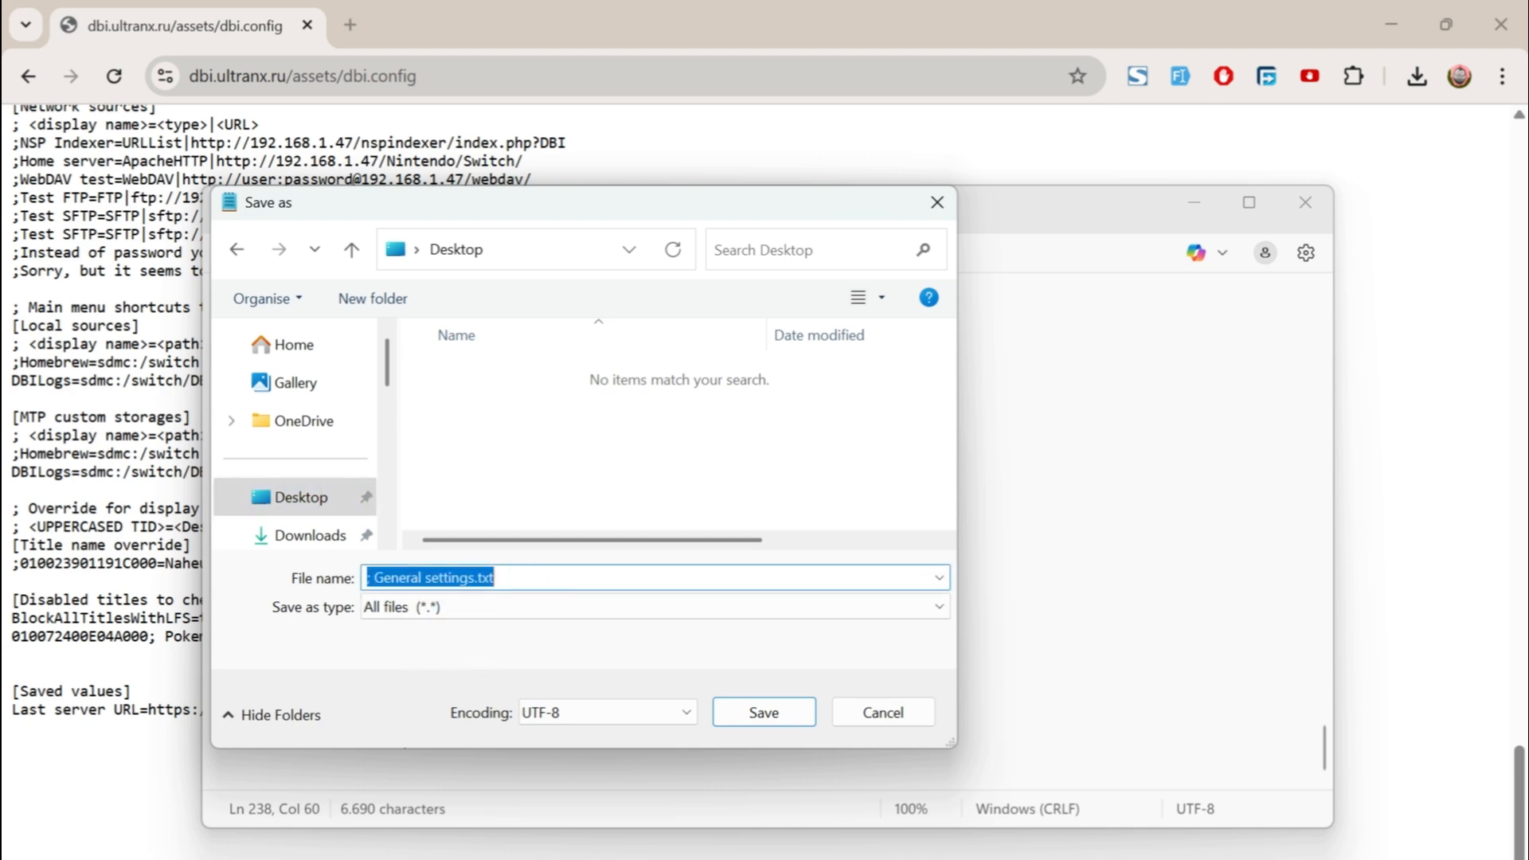
type("dbi.config")
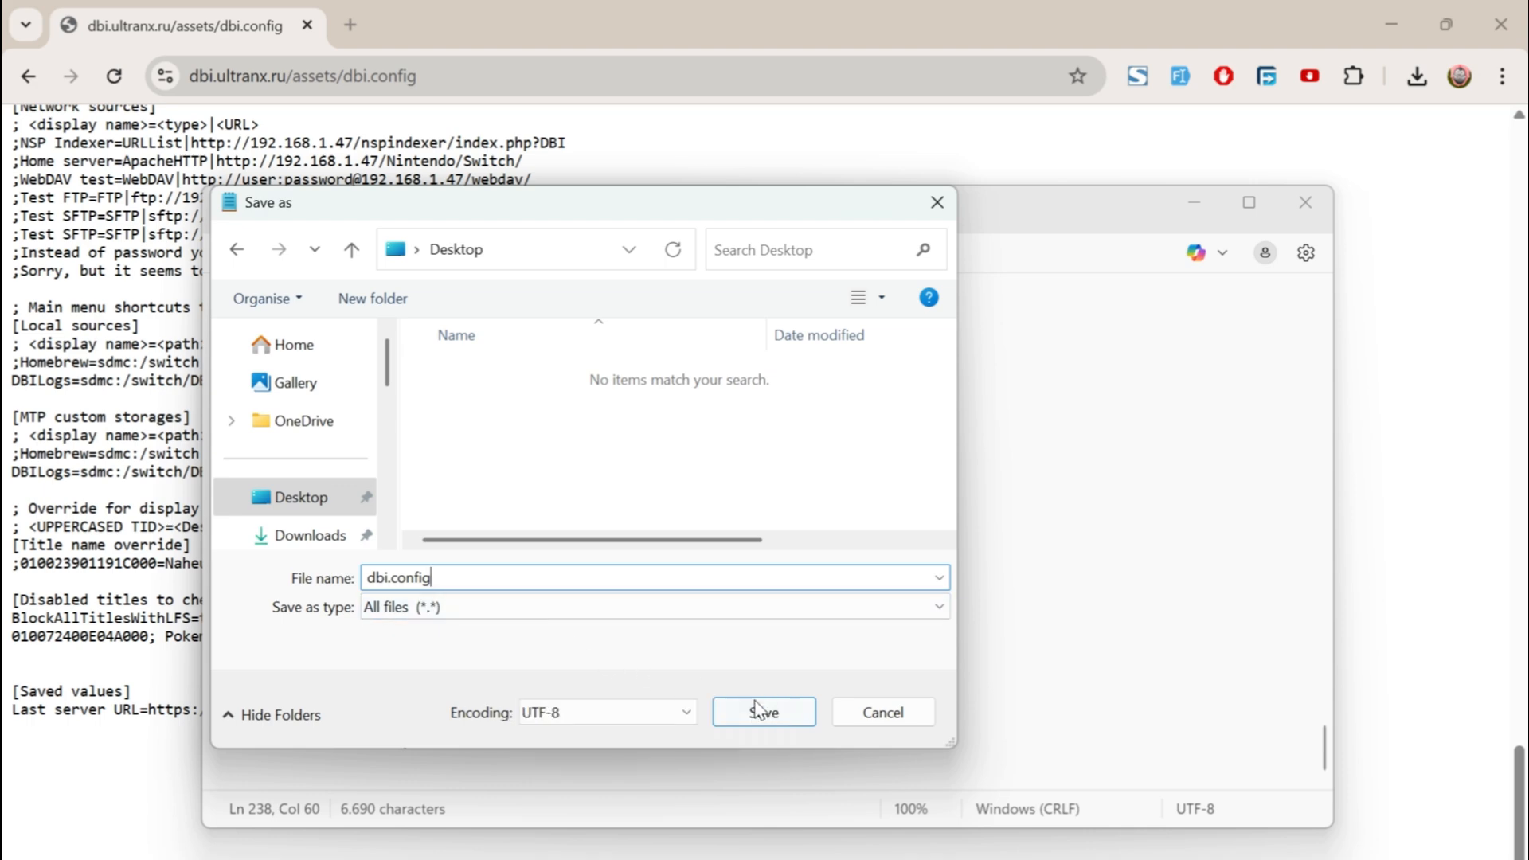
left_click(763, 712)
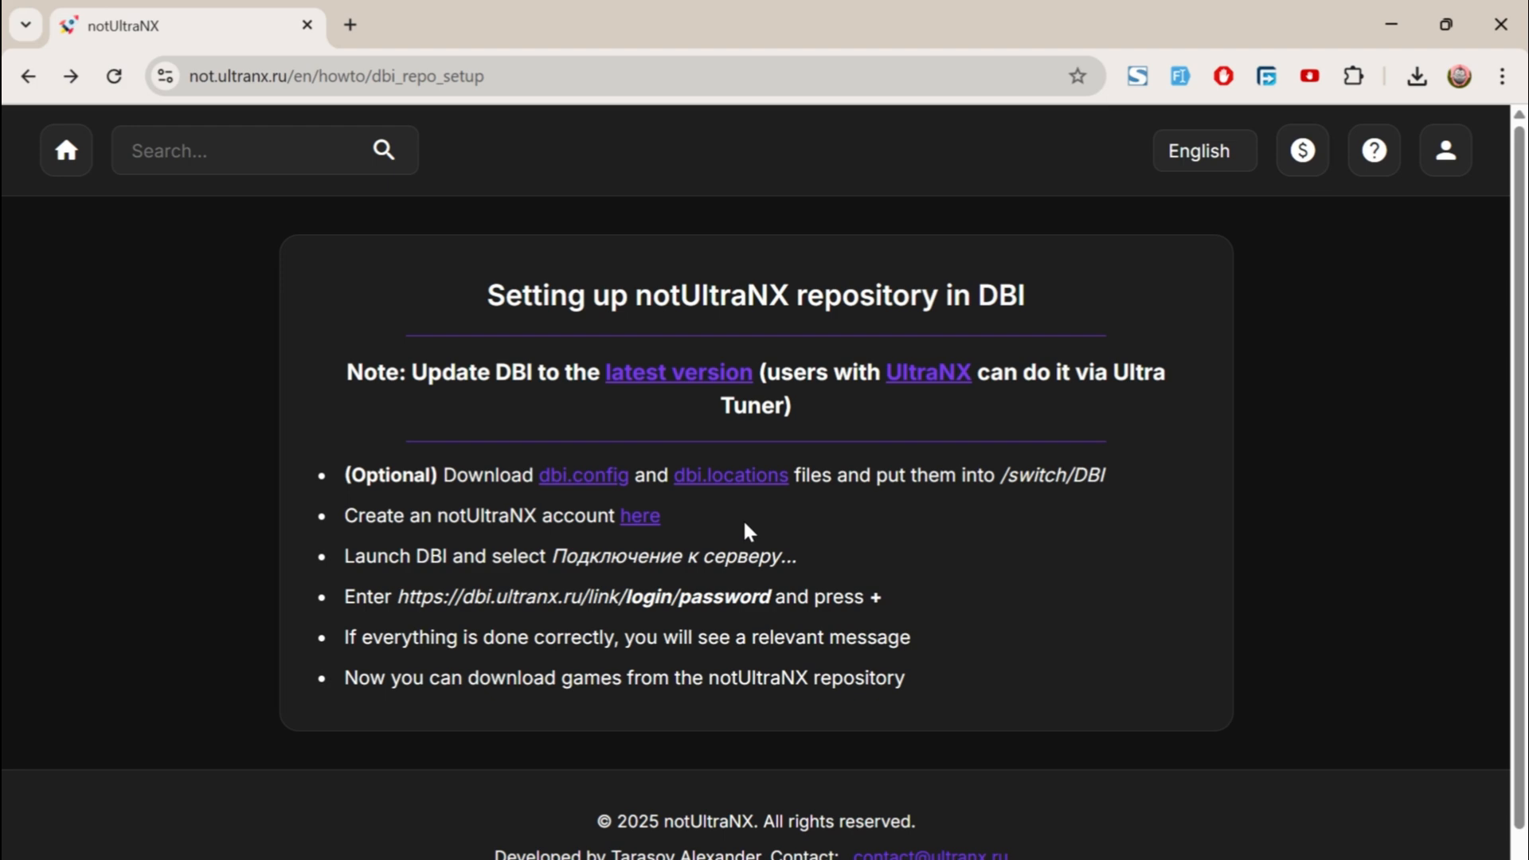
- Paste the guide's locations text into Notepad and save it to the Desktop as dbi.locations
left_click(730, 474)
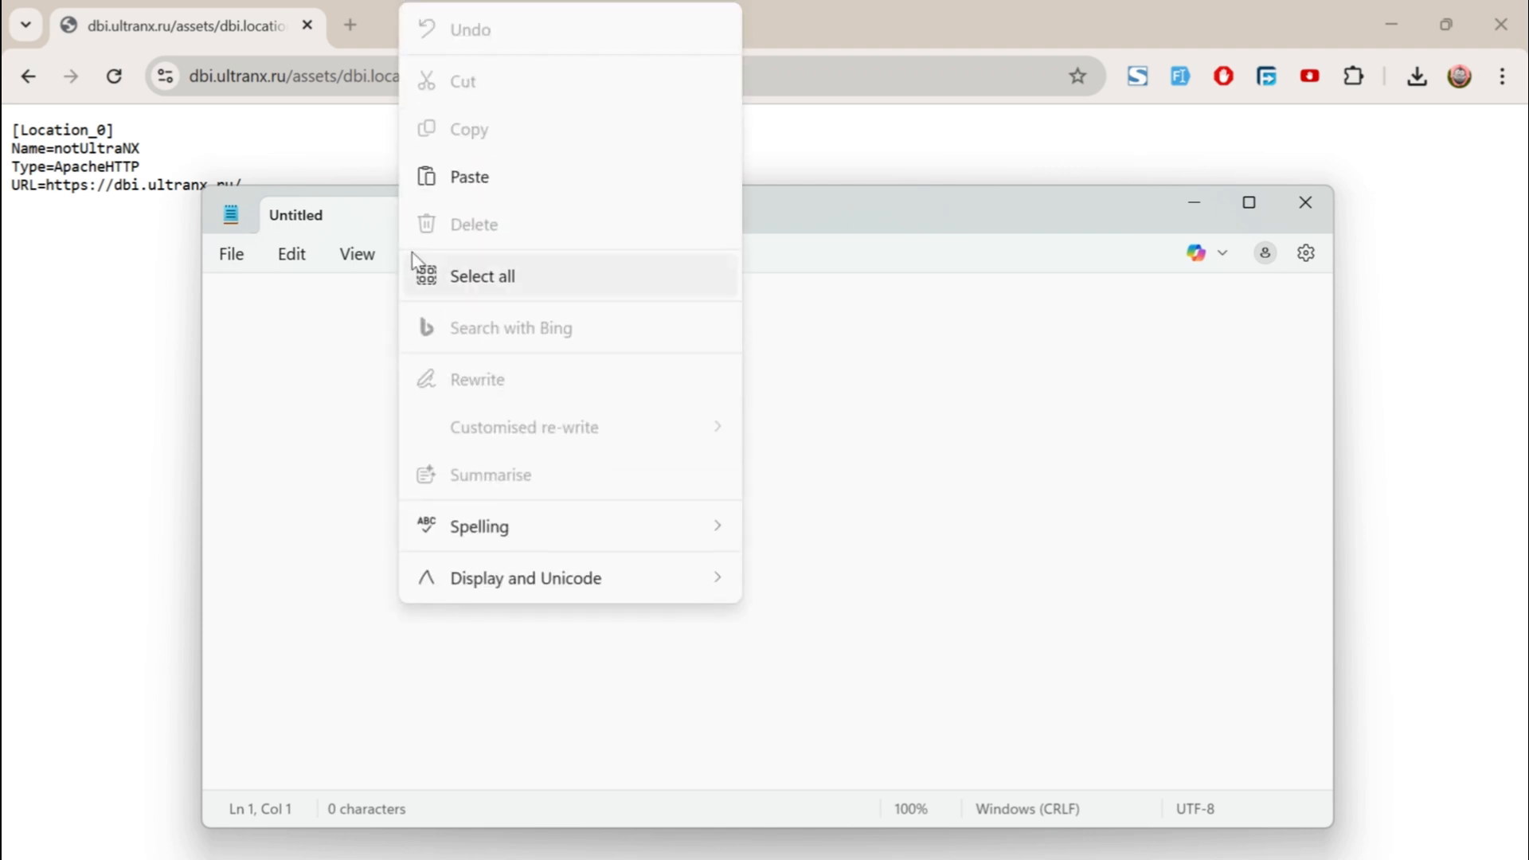
left_click(469, 177)
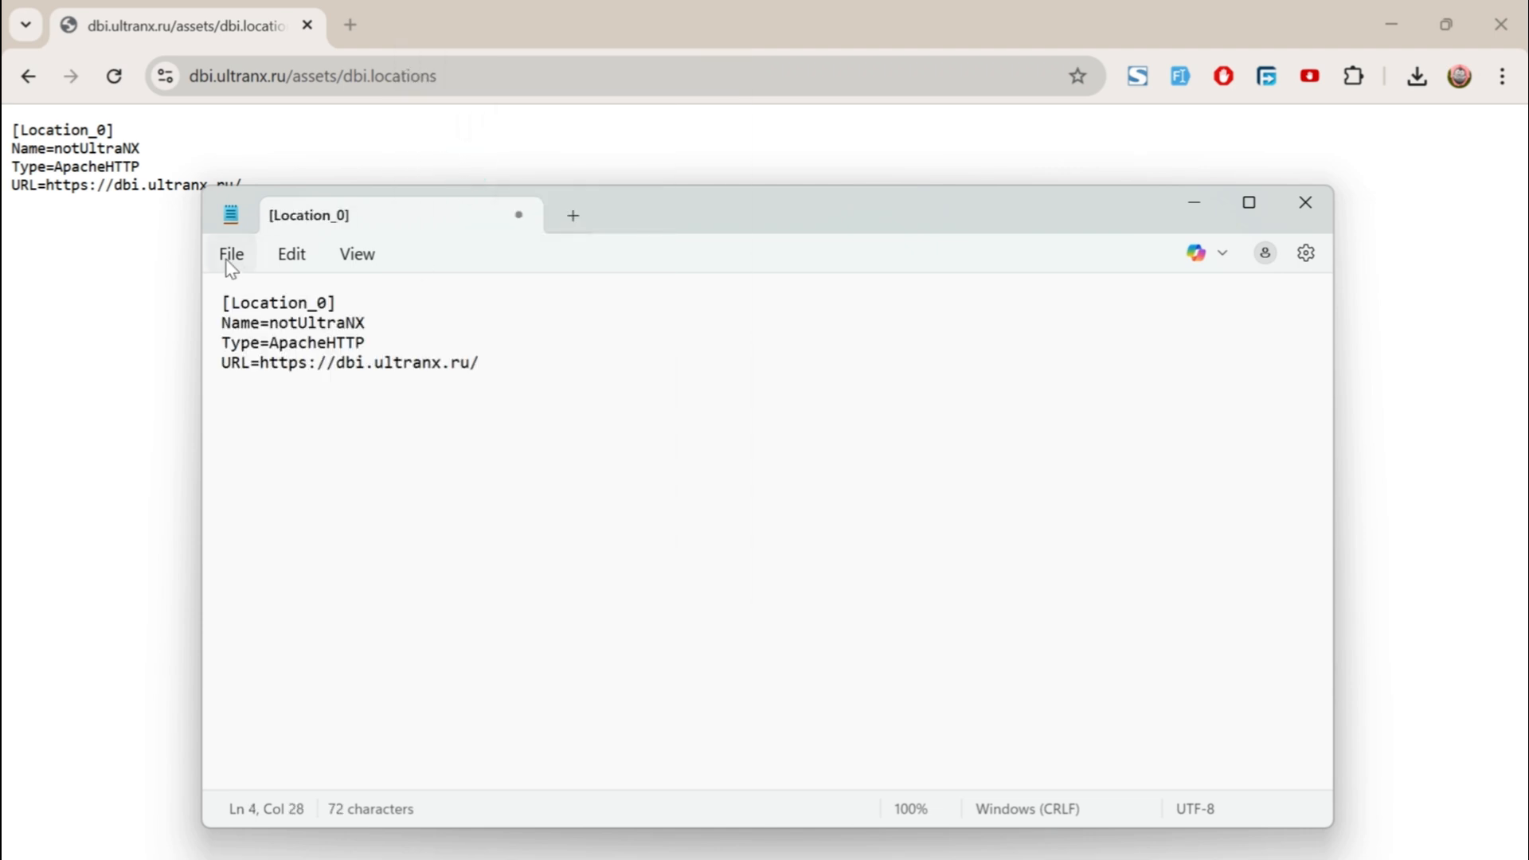
left_click(256, 451)
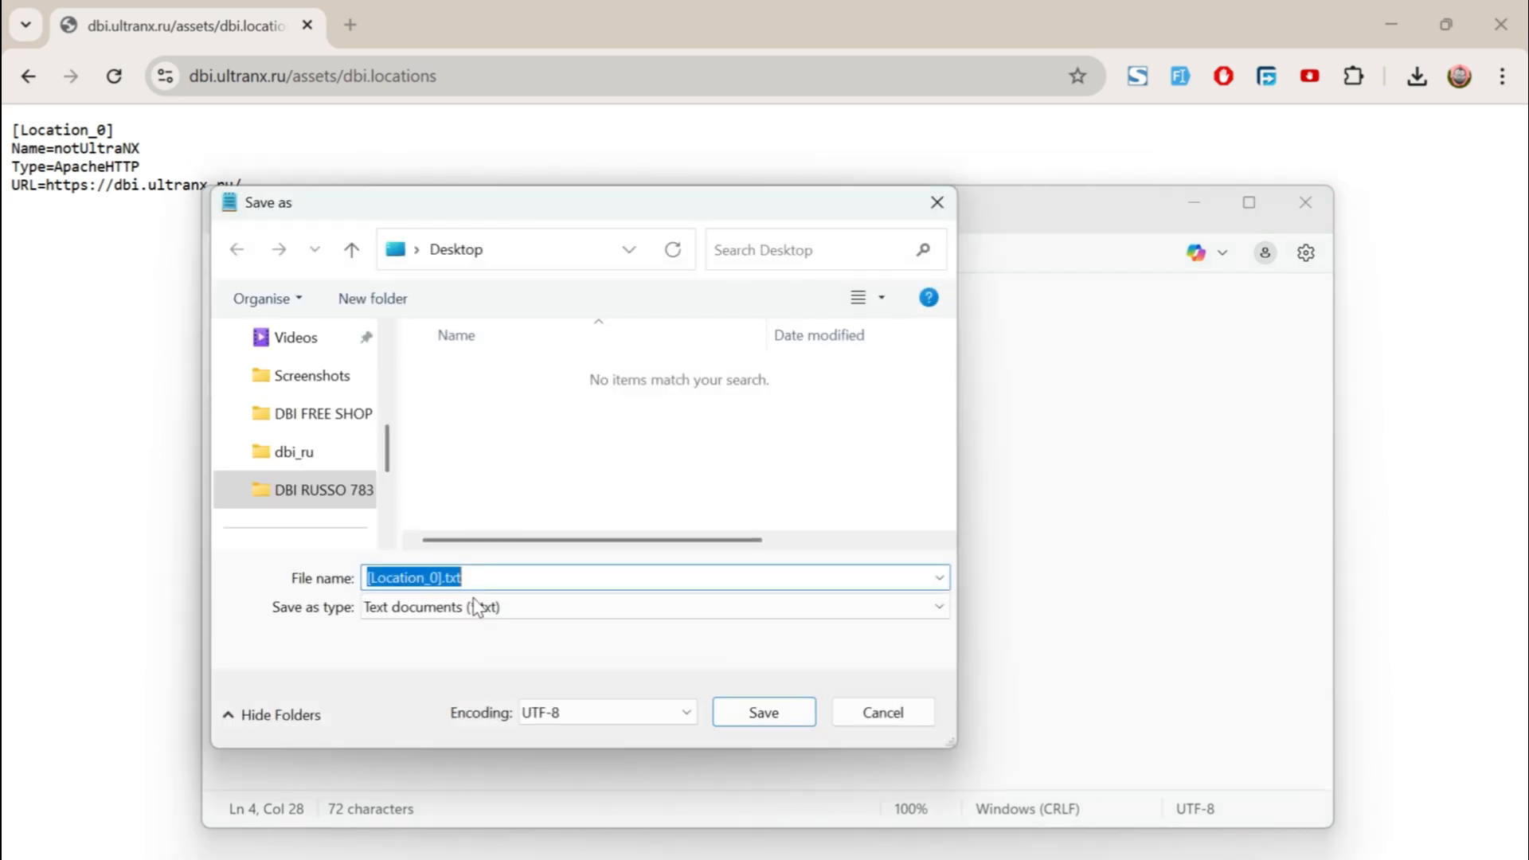
left_click(653, 607)
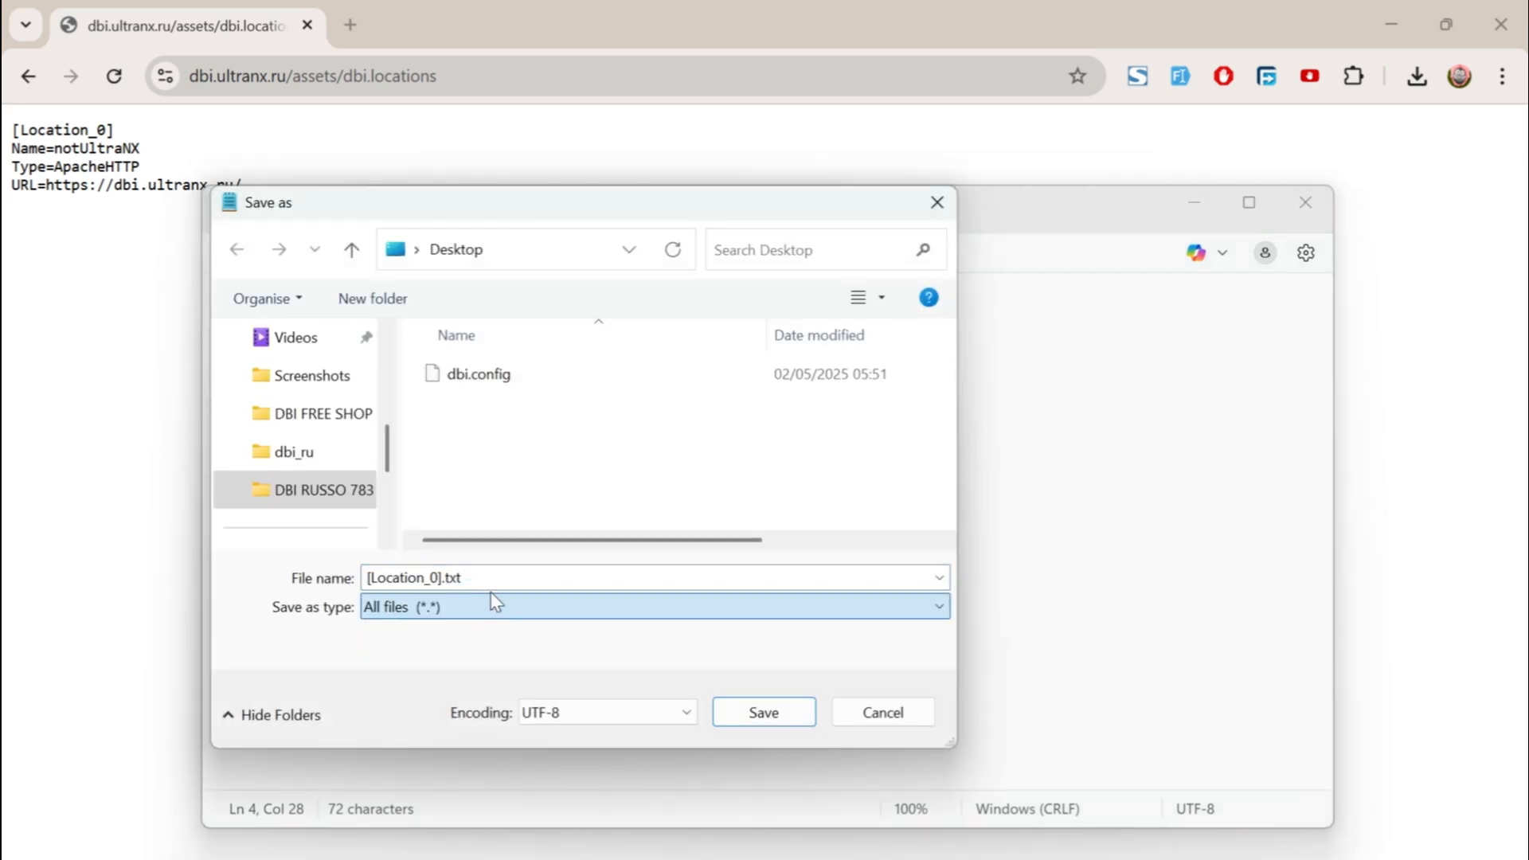
type("dbi.lo")
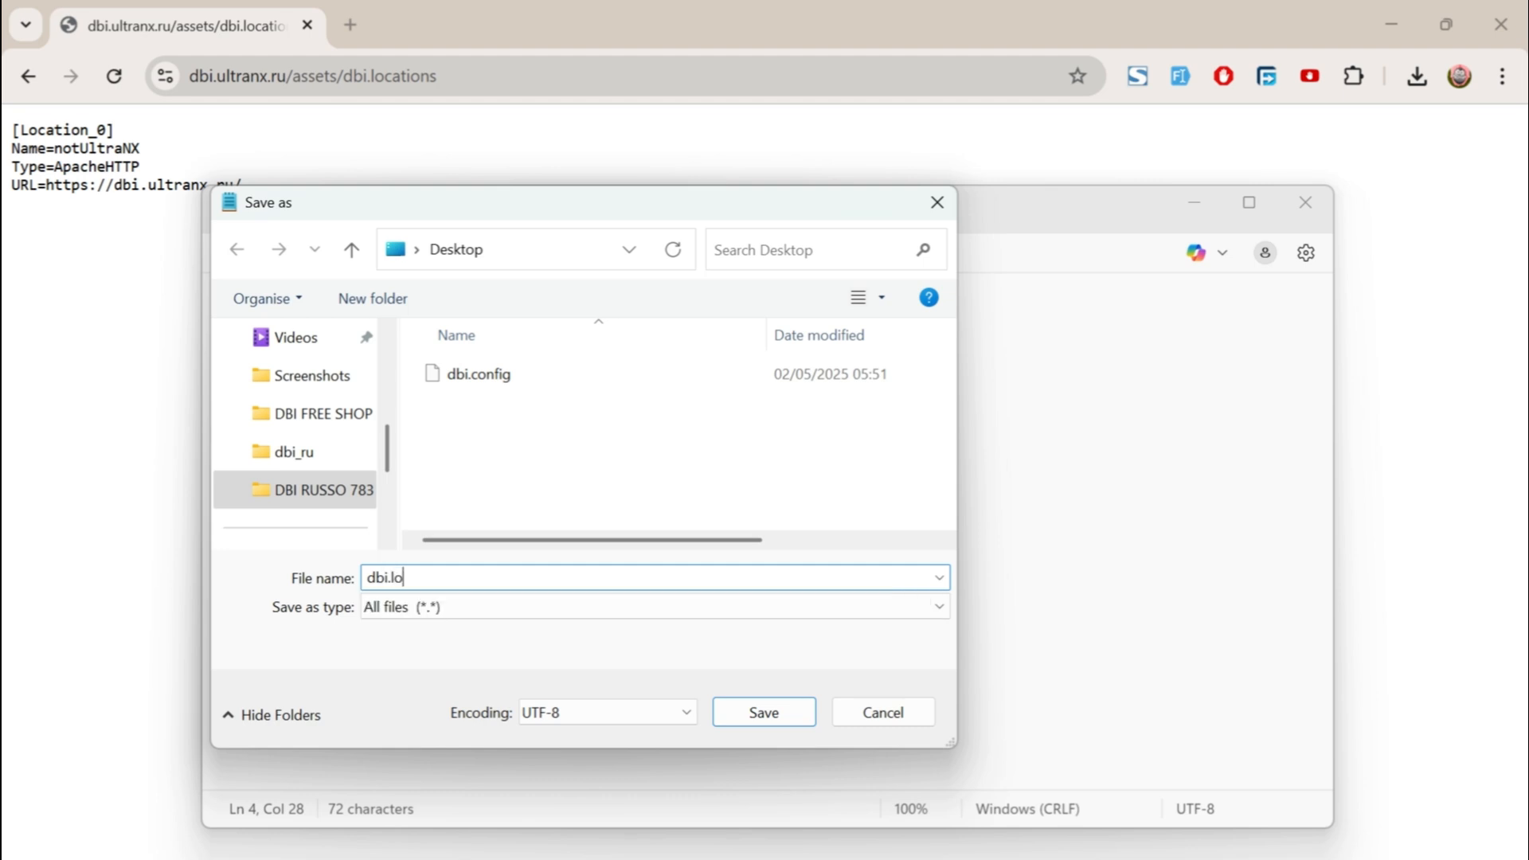
type("cations")
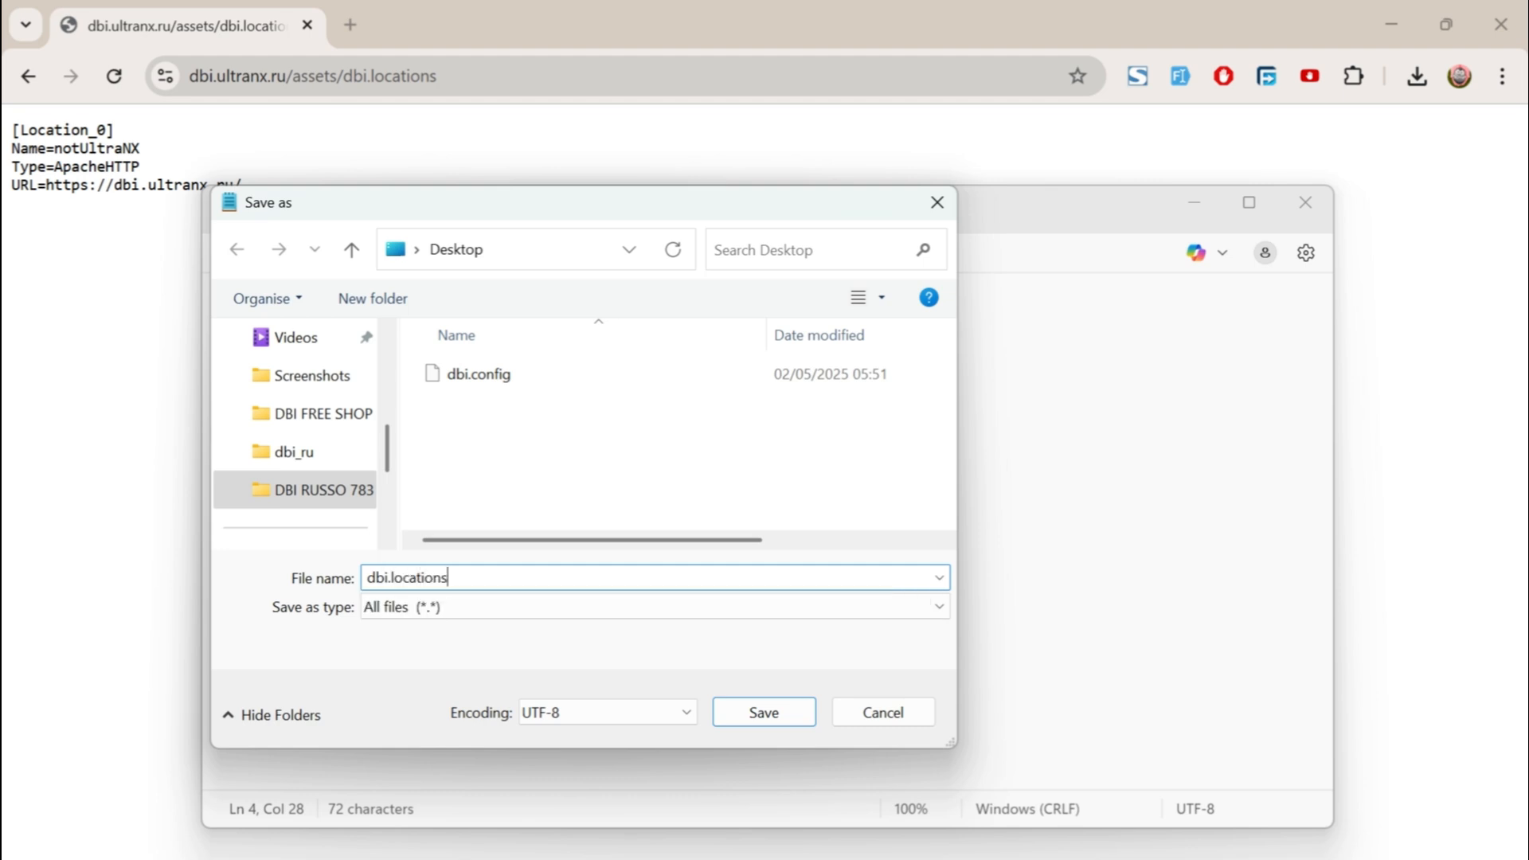
mouse_move(763, 712)
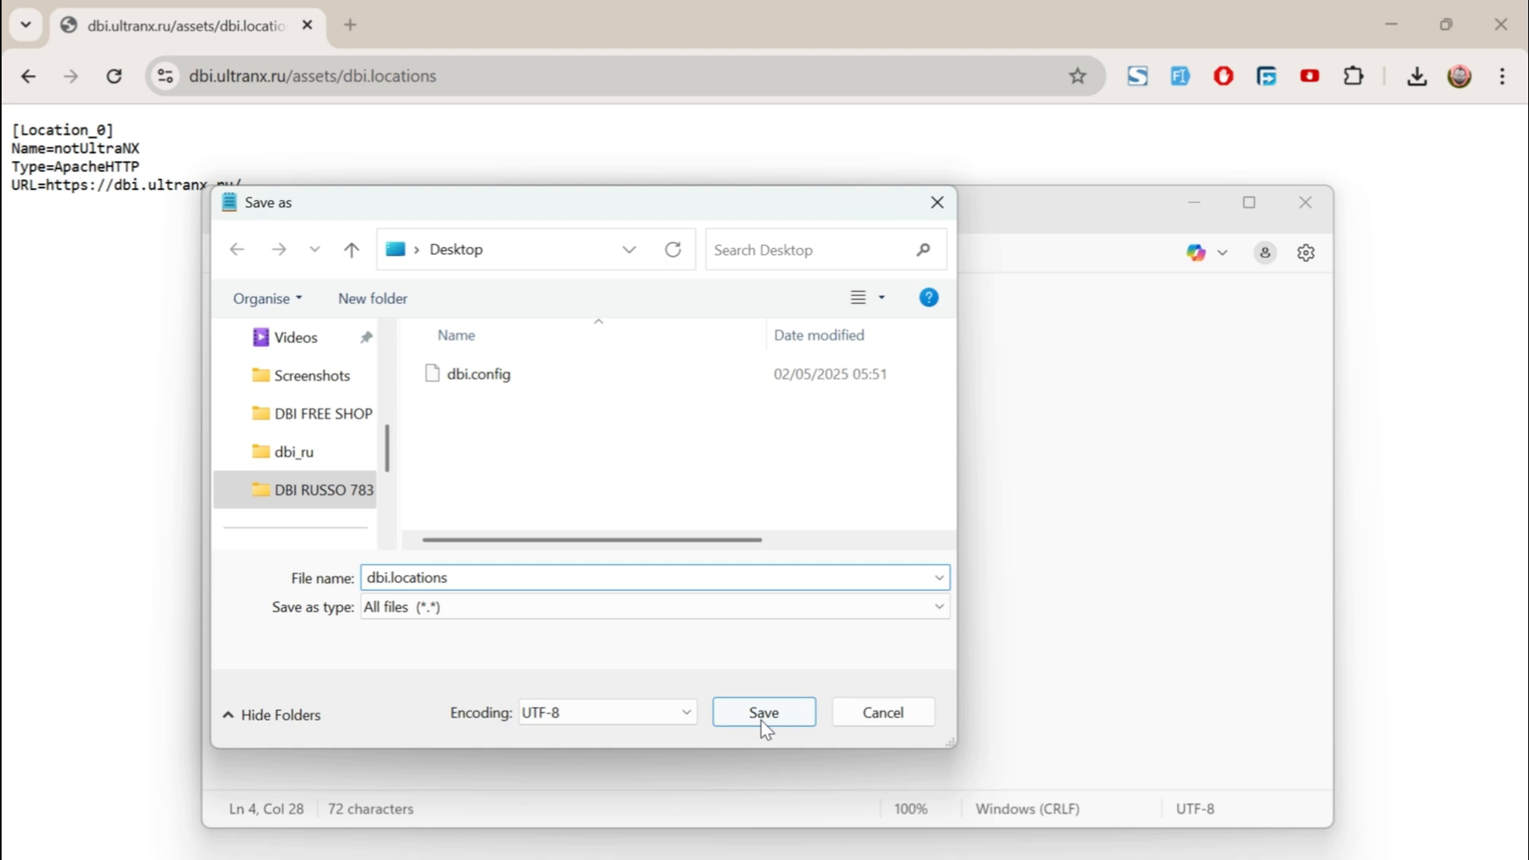
left_click(764, 712)
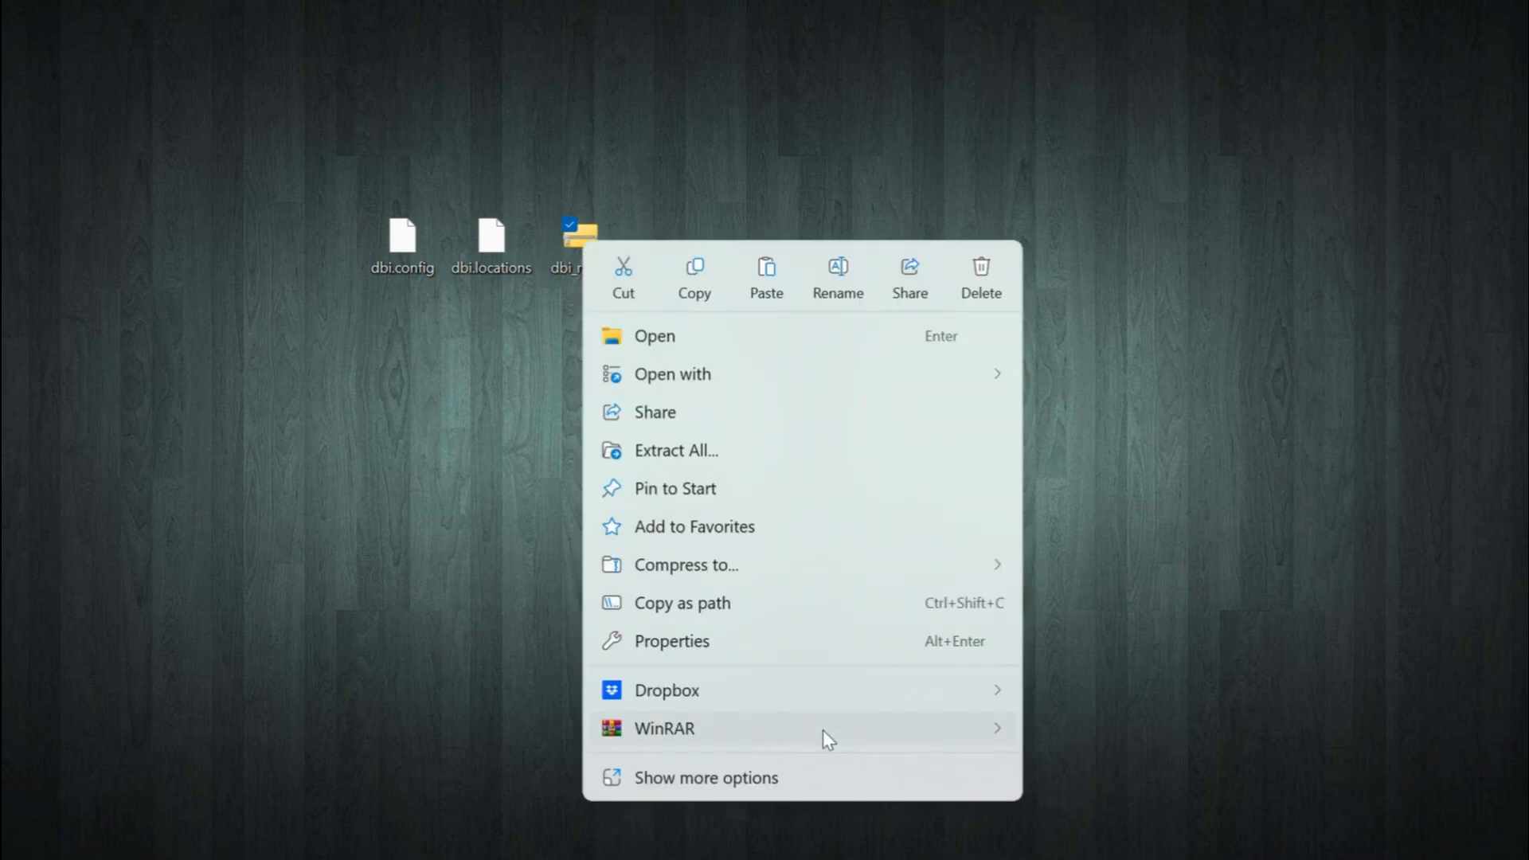
- Extract the dbi_ru archive with WinRAR and gather the config and locations files in its folder
left_click(676, 449)
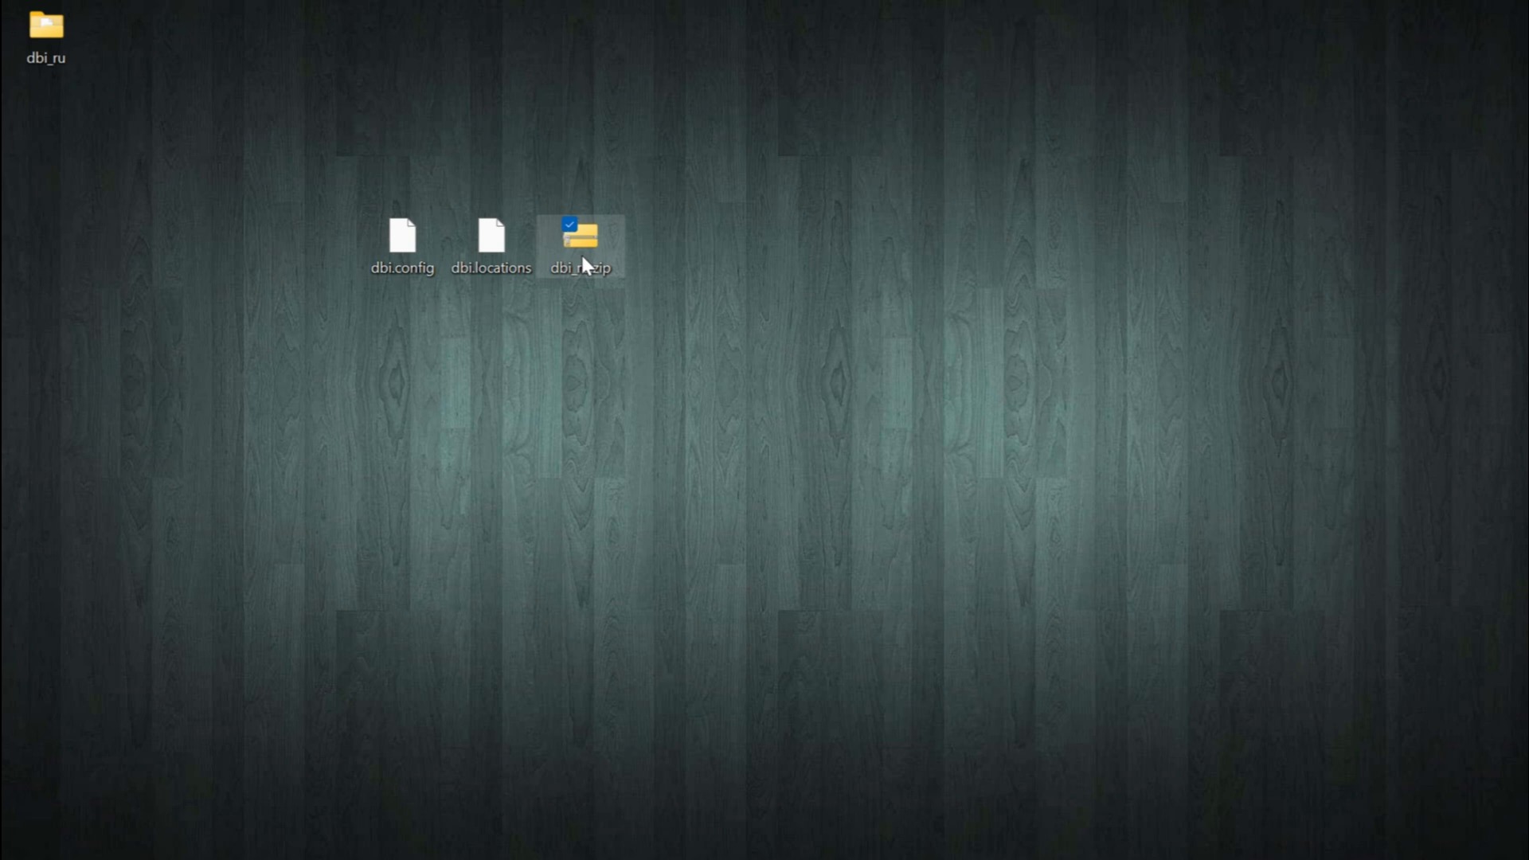
left_click(991, 274)
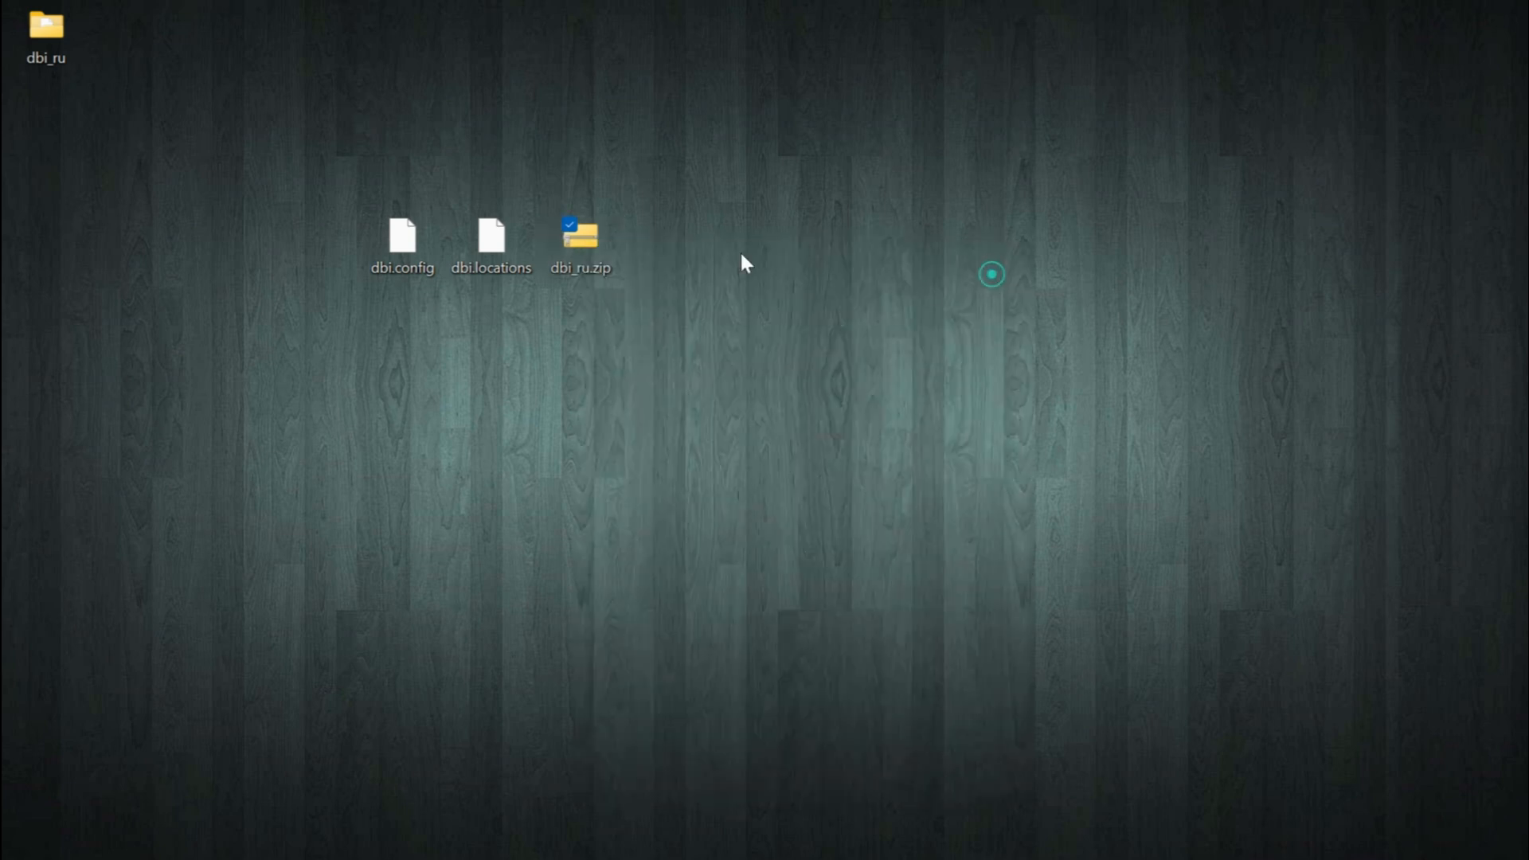
double_click(579, 238)
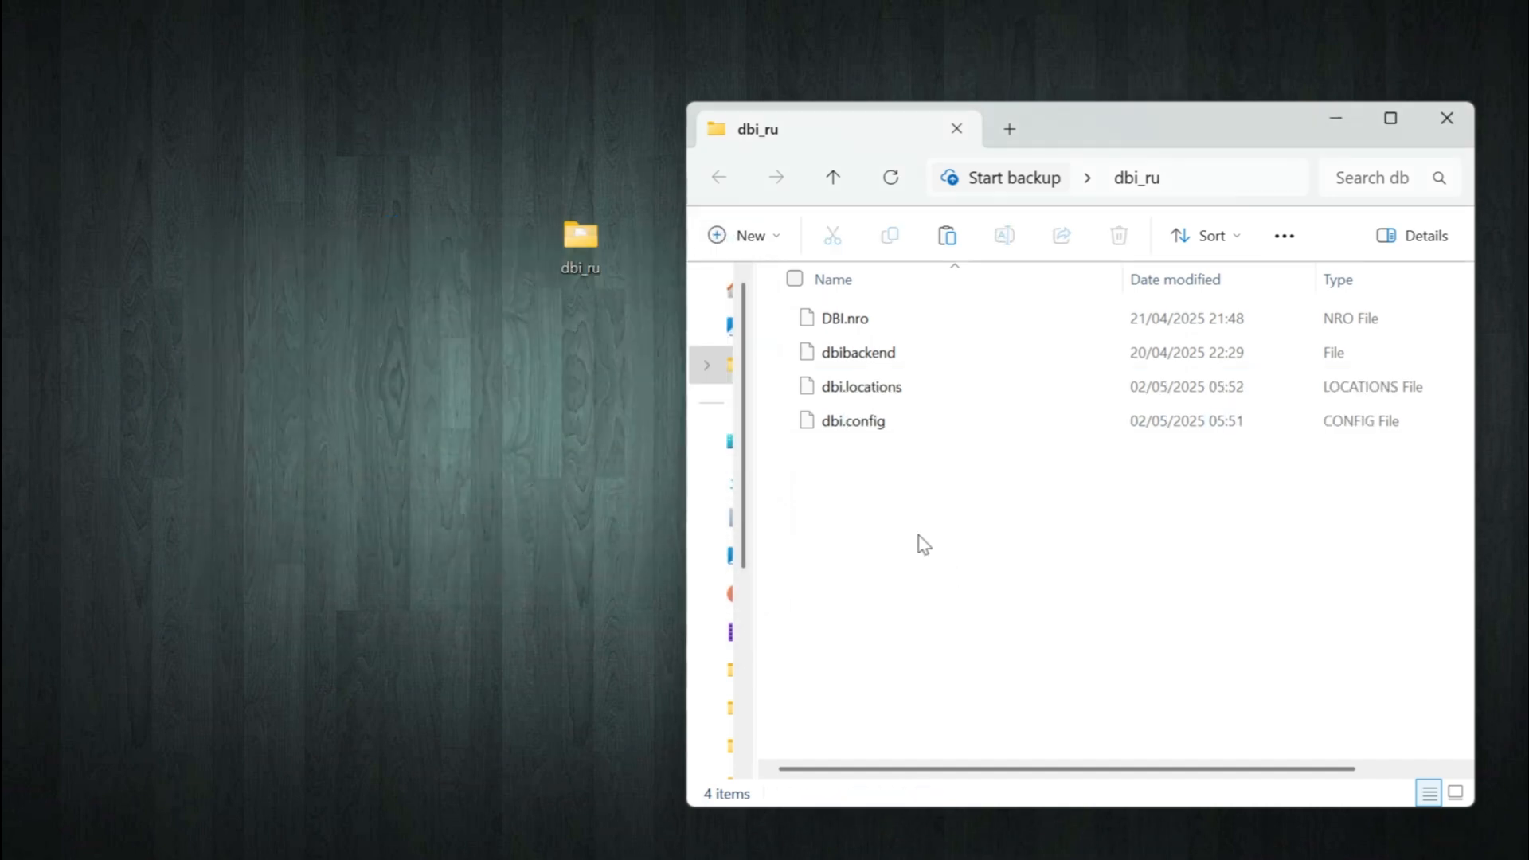
left_click(914, 533)
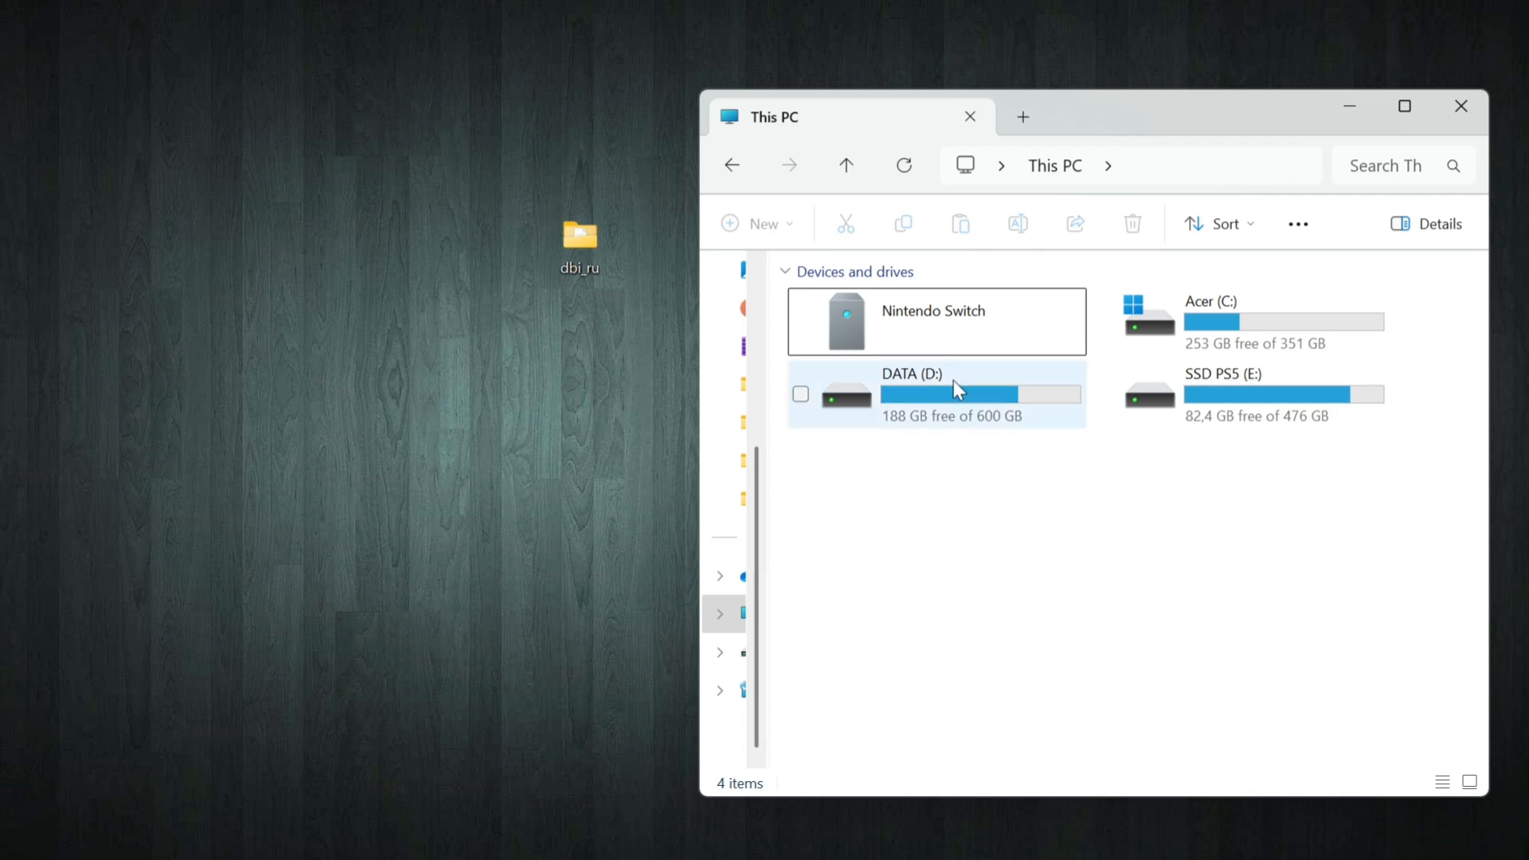
- Browse to Nintendo Switch > SD Card > switch > DBI in File Explorer
double_click(932, 311)
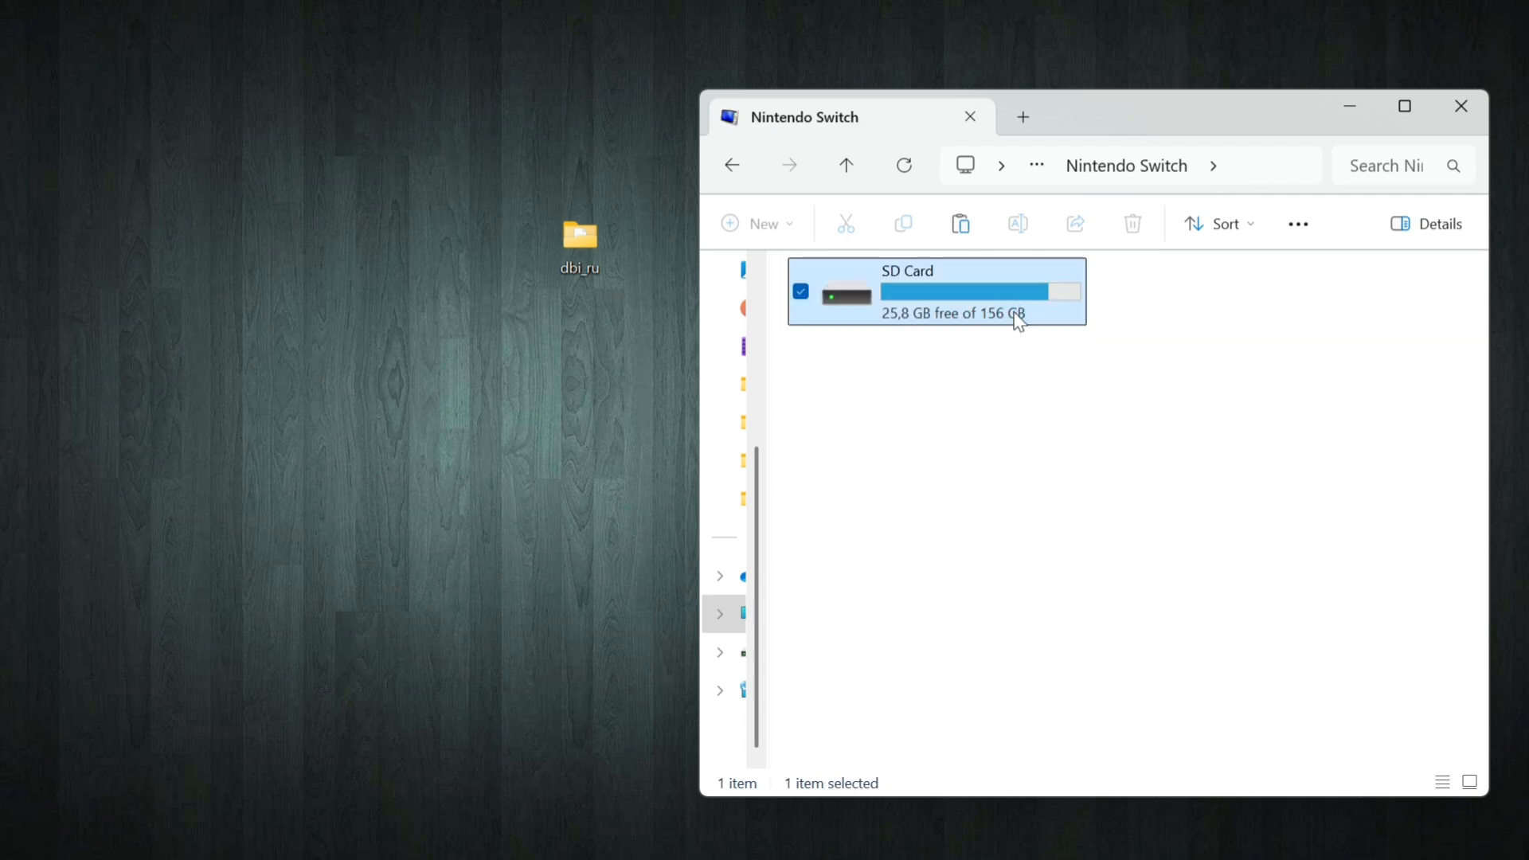
double_click(935, 290)
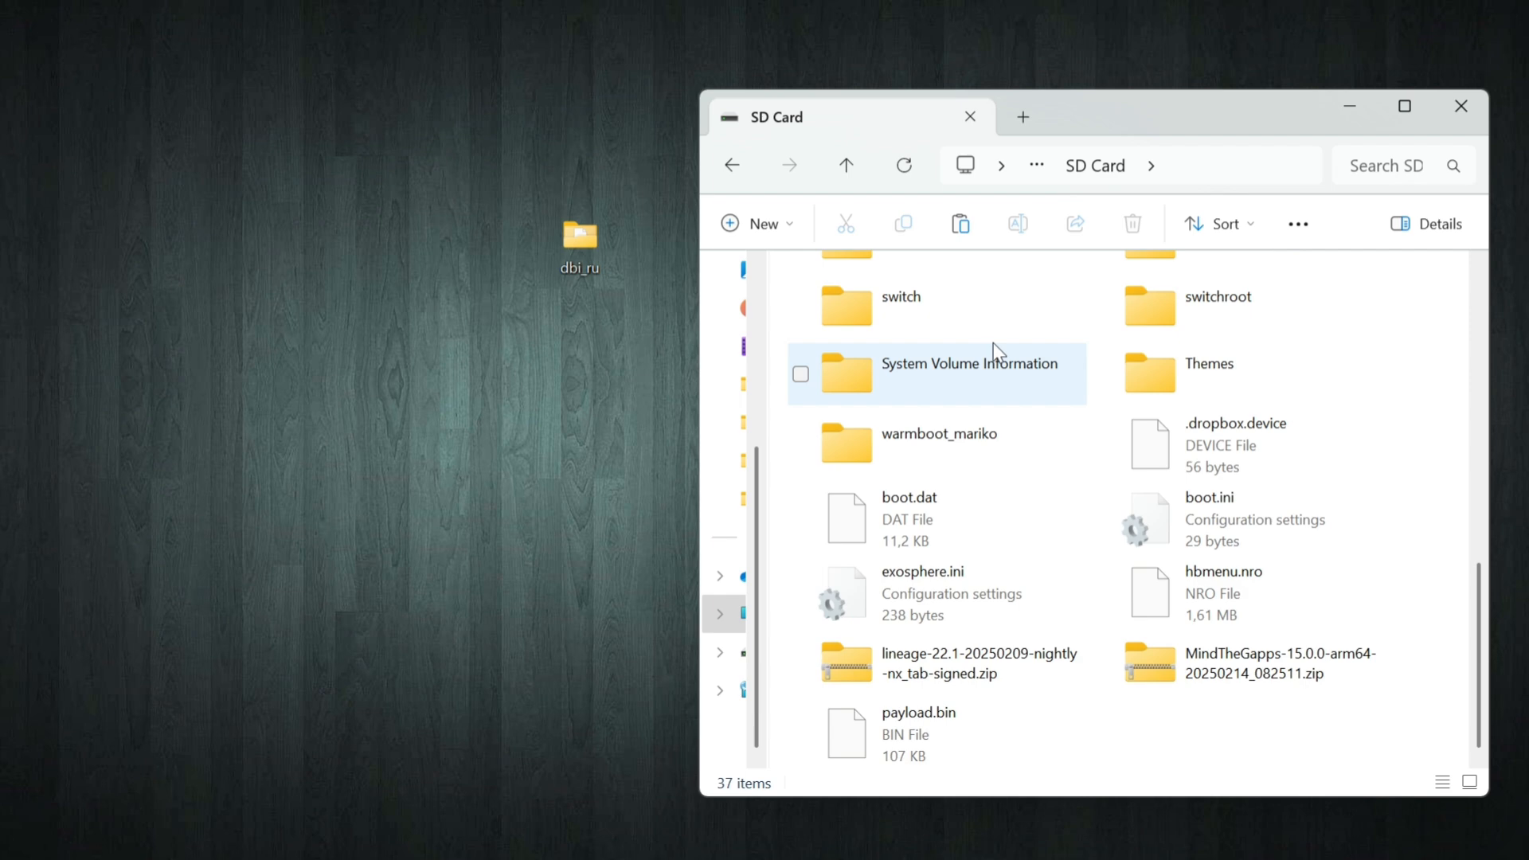
double_click(898, 297)
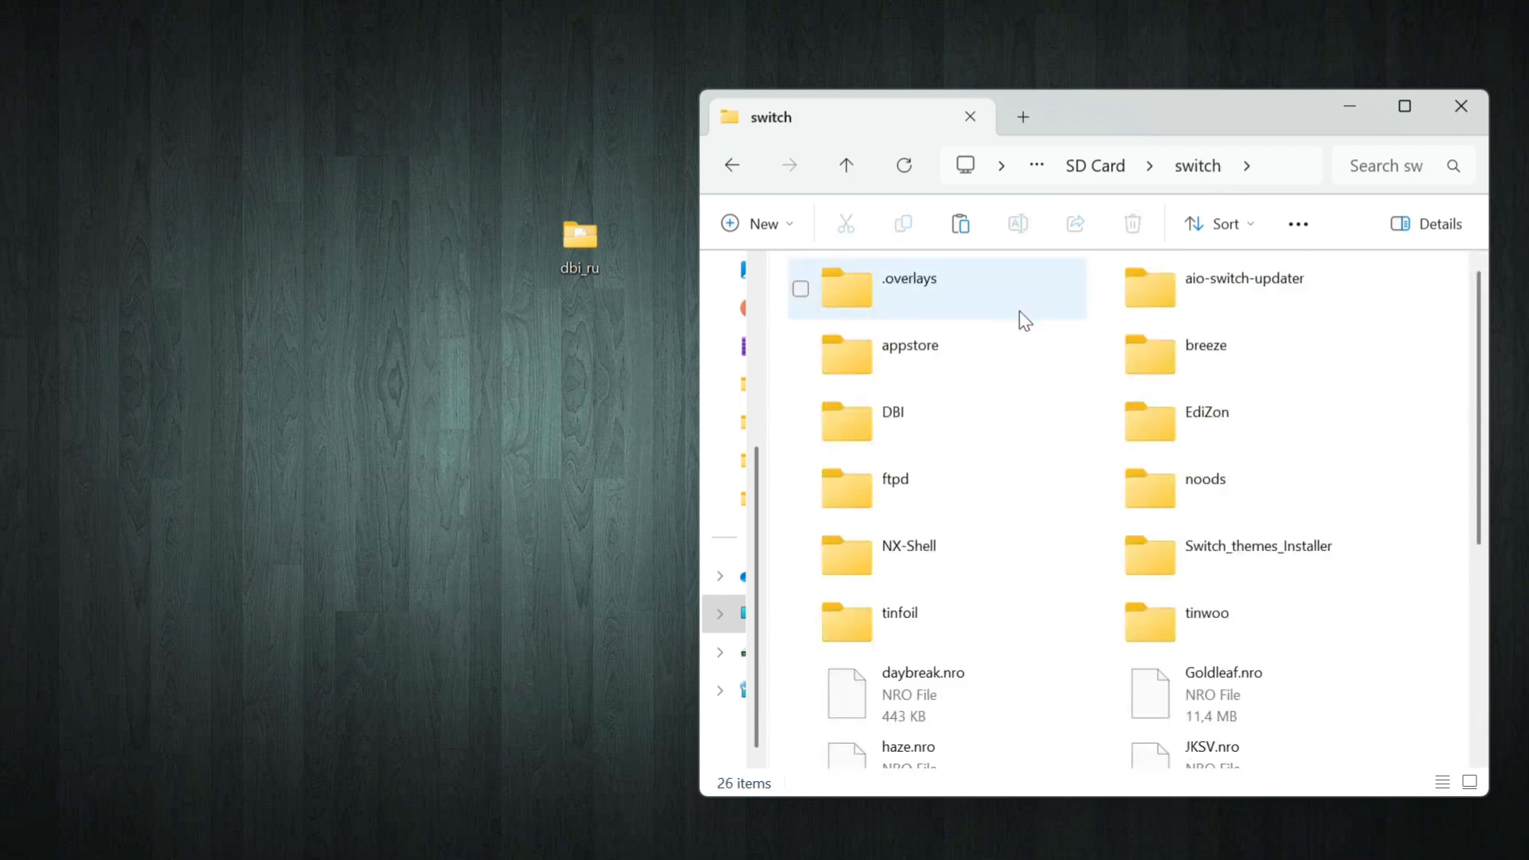
double_click(891, 411)
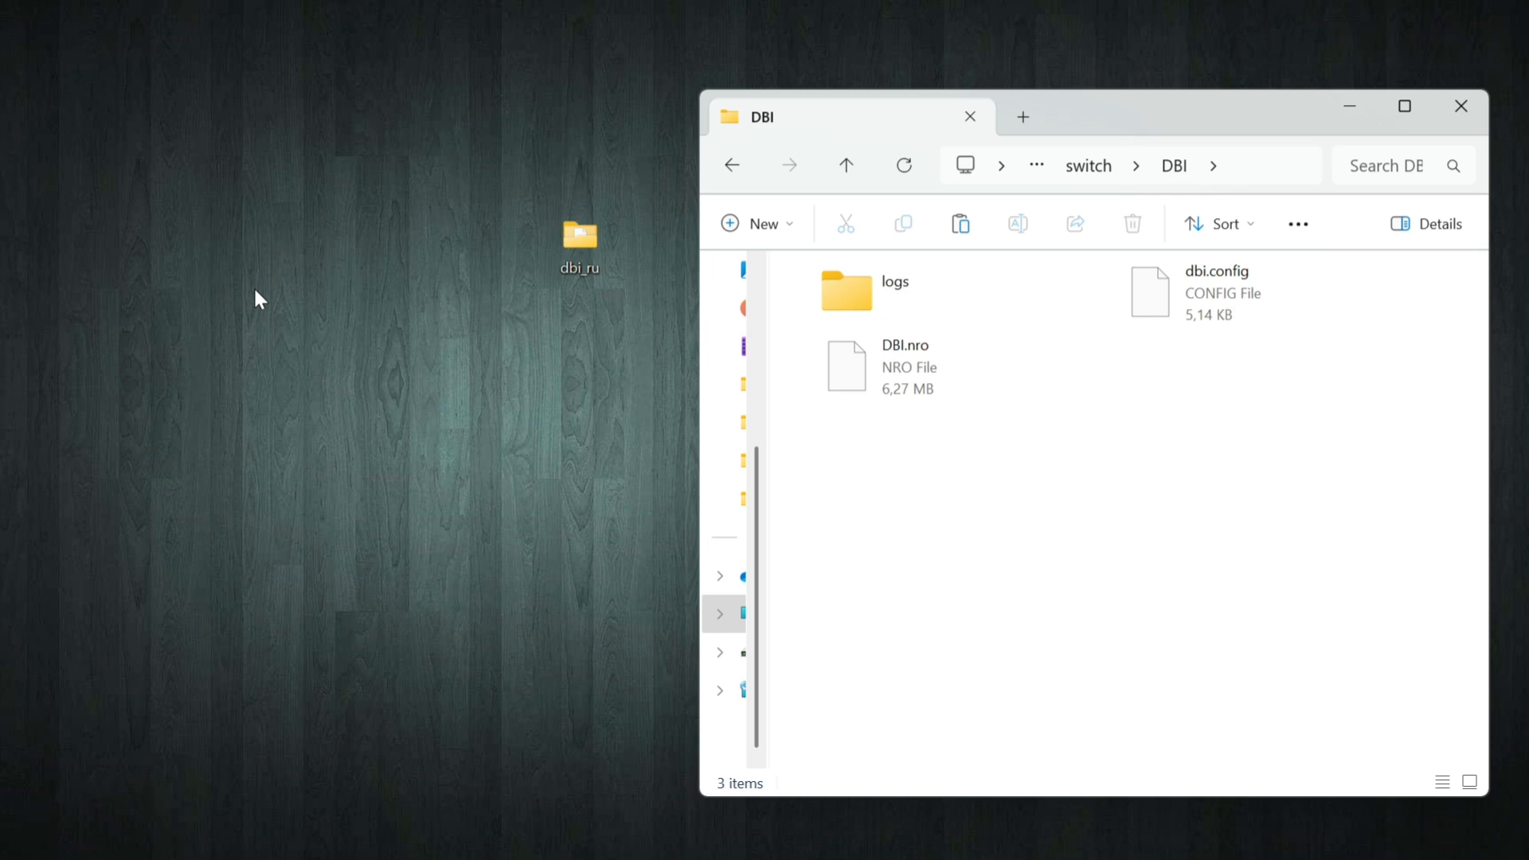
mouse_move(272, 289)
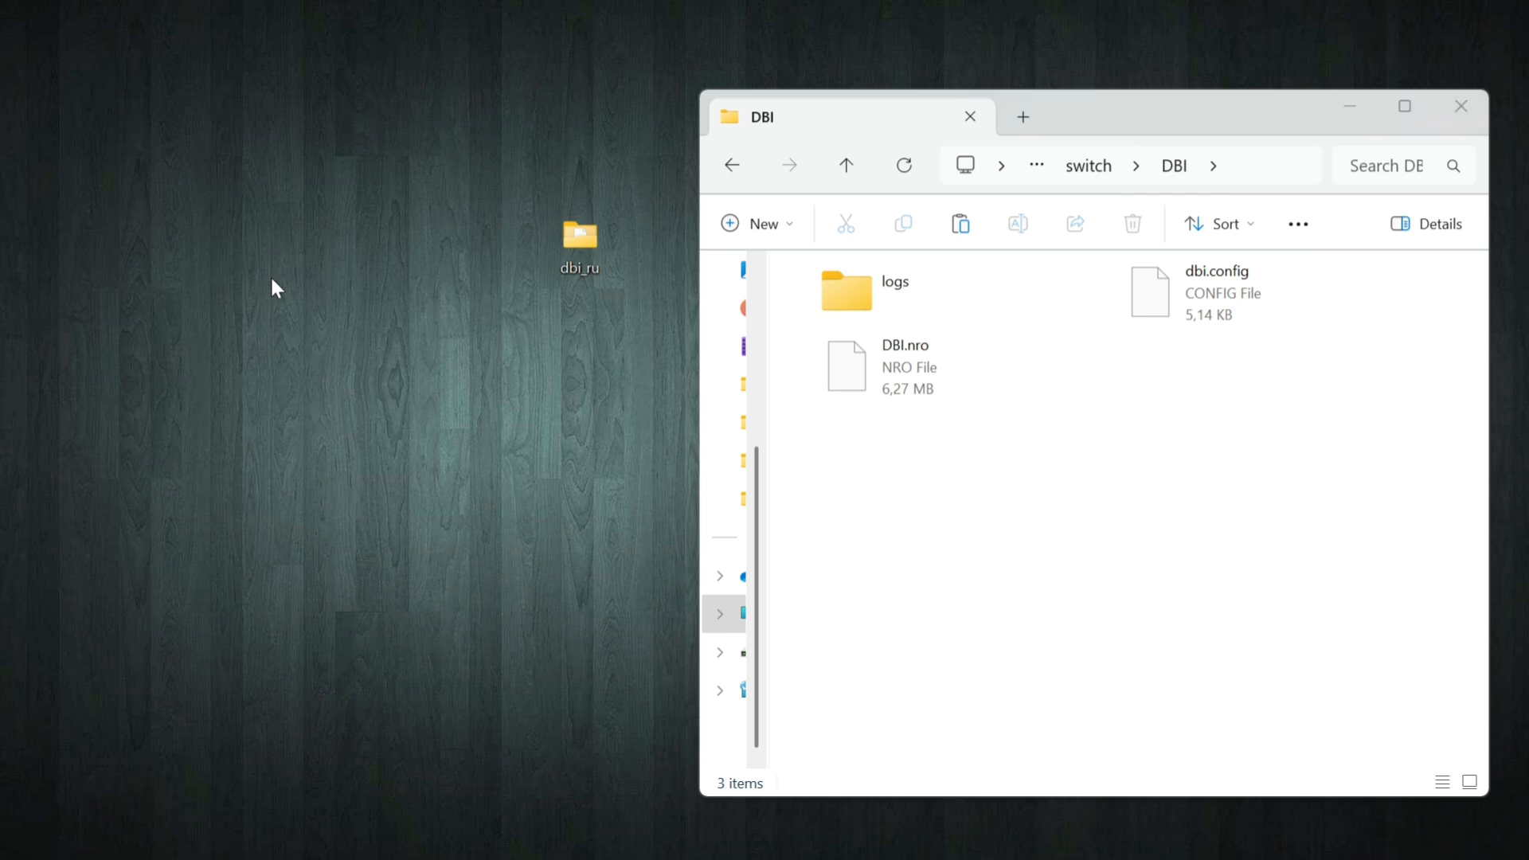
- Create a Backup DBI folder on the desktop and select the three old DBI files to move there
right_click(275, 287)
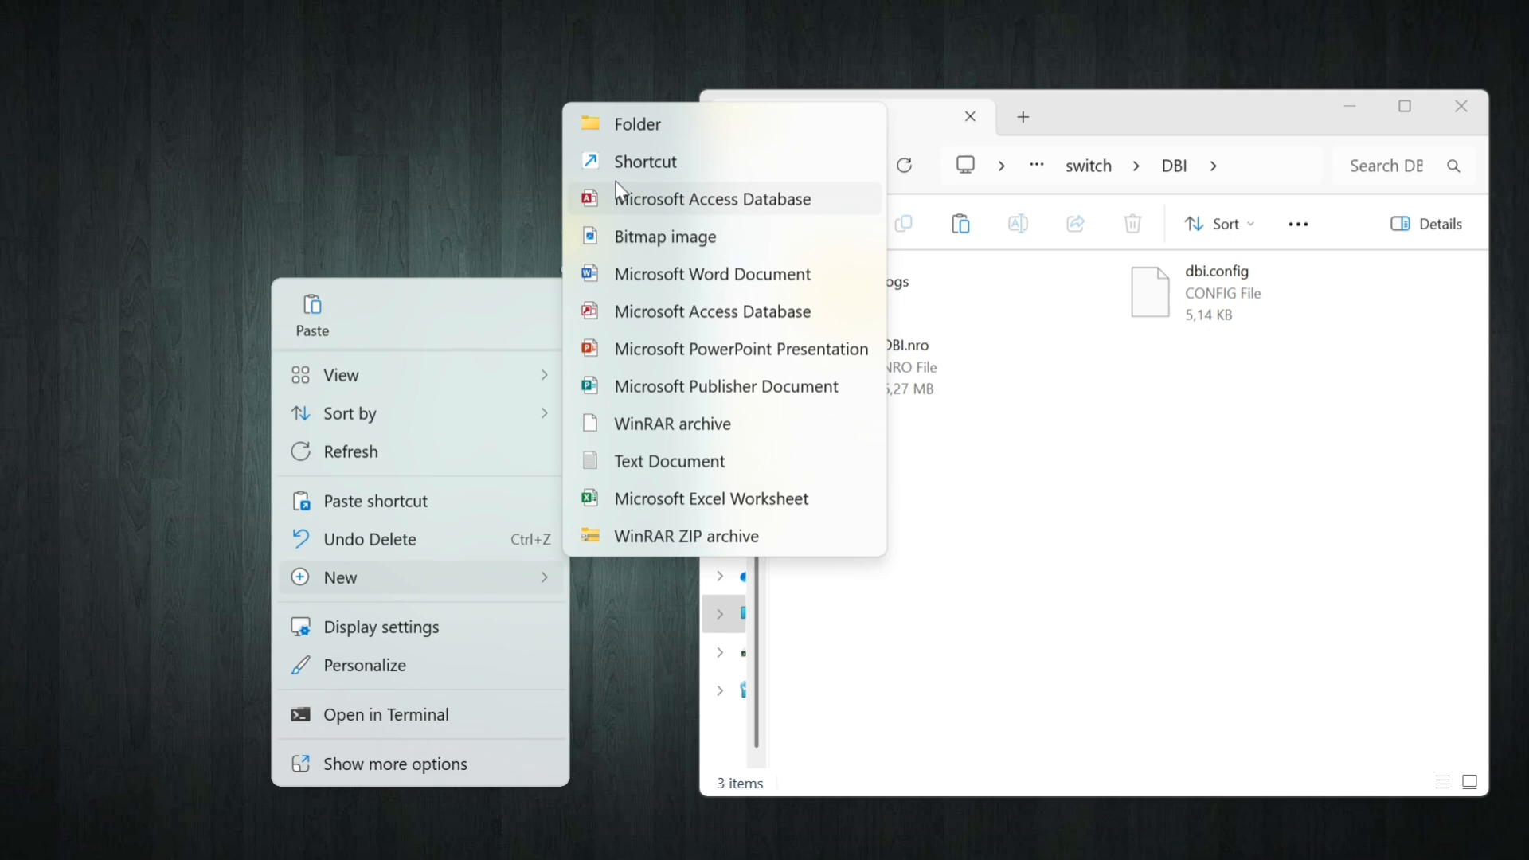
left_click(637, 124)
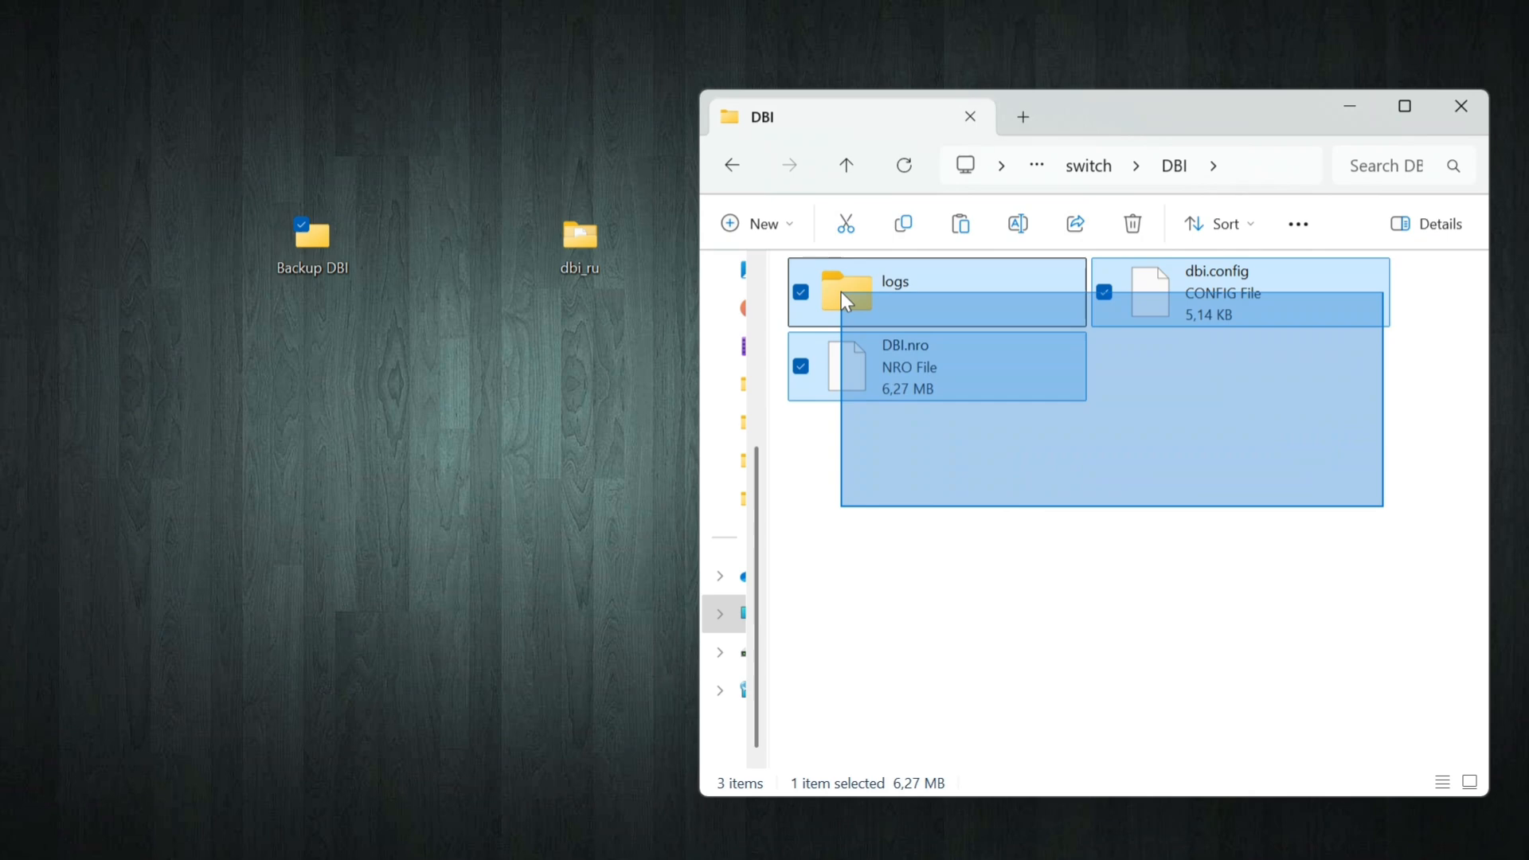
left_click_drag(845, 293, 305, 202)
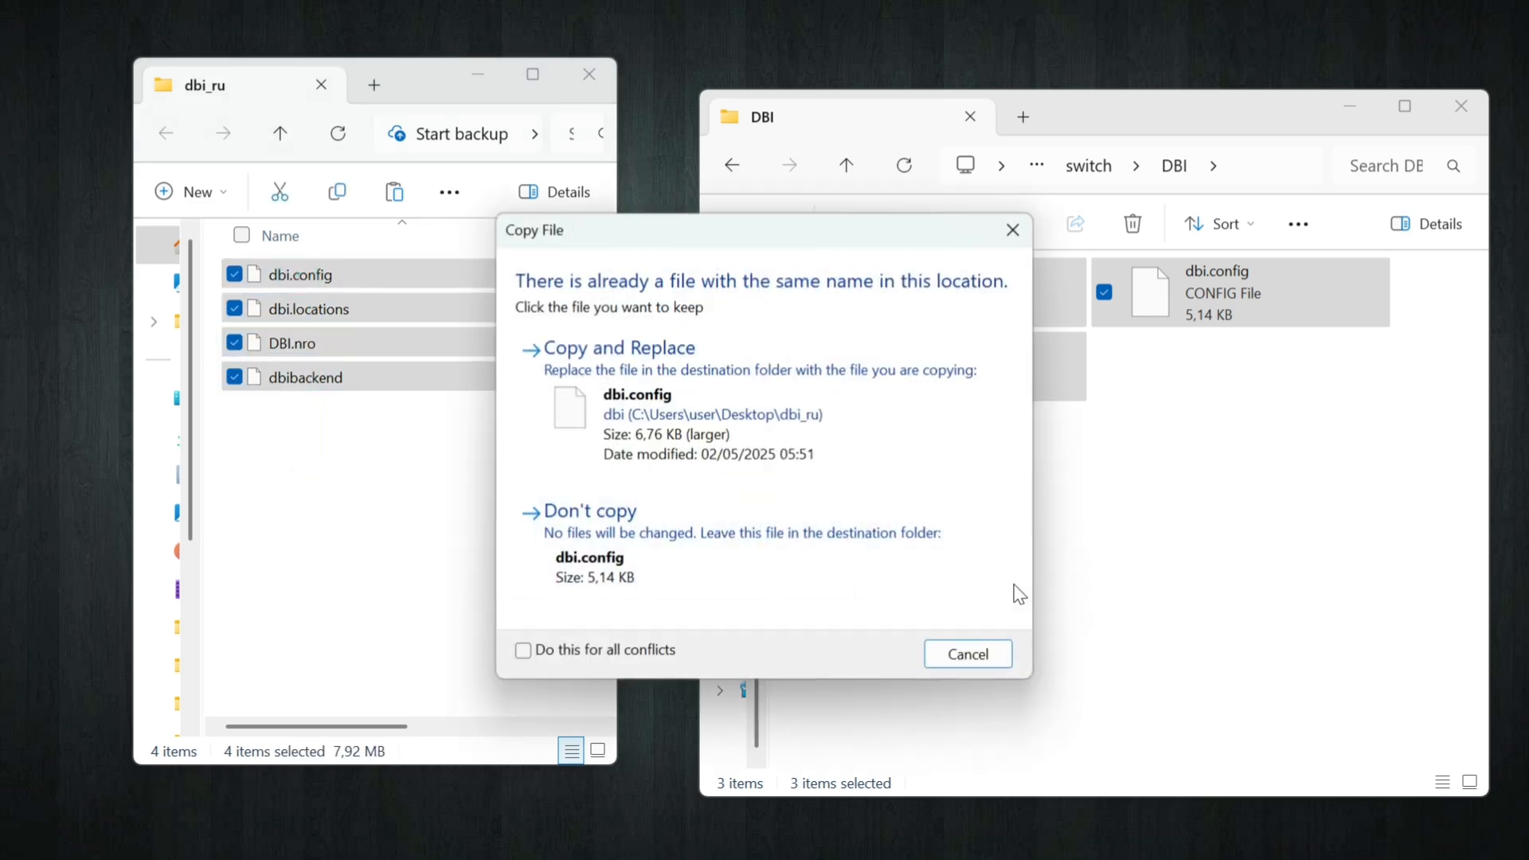
mouse_move(589, 658)
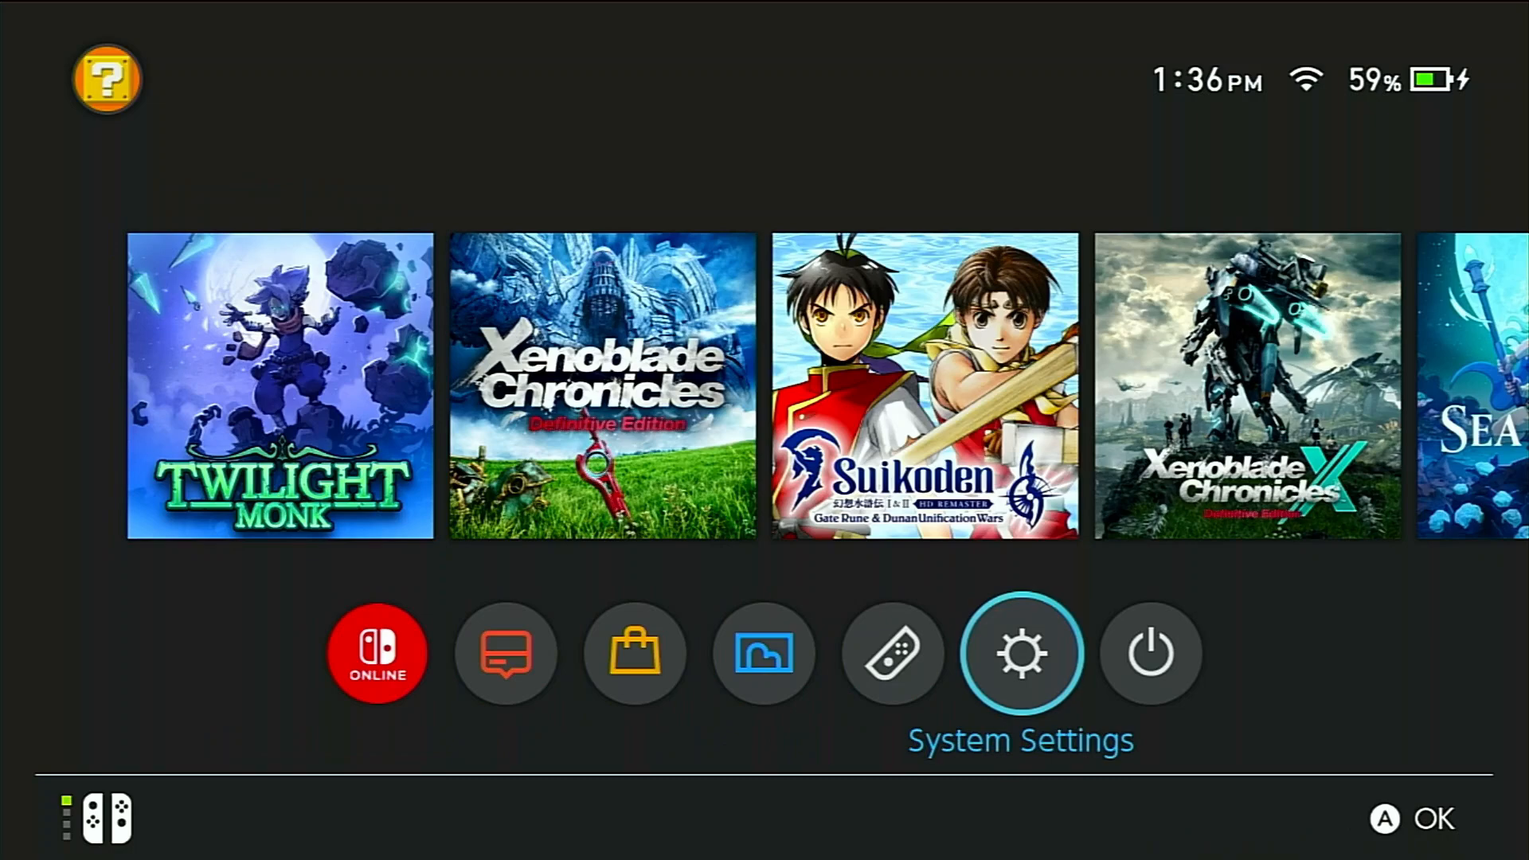
- Launch DBI from the Album homebrew launcher so its menu shows the notUltraNX entry
left_click(1020, 654)
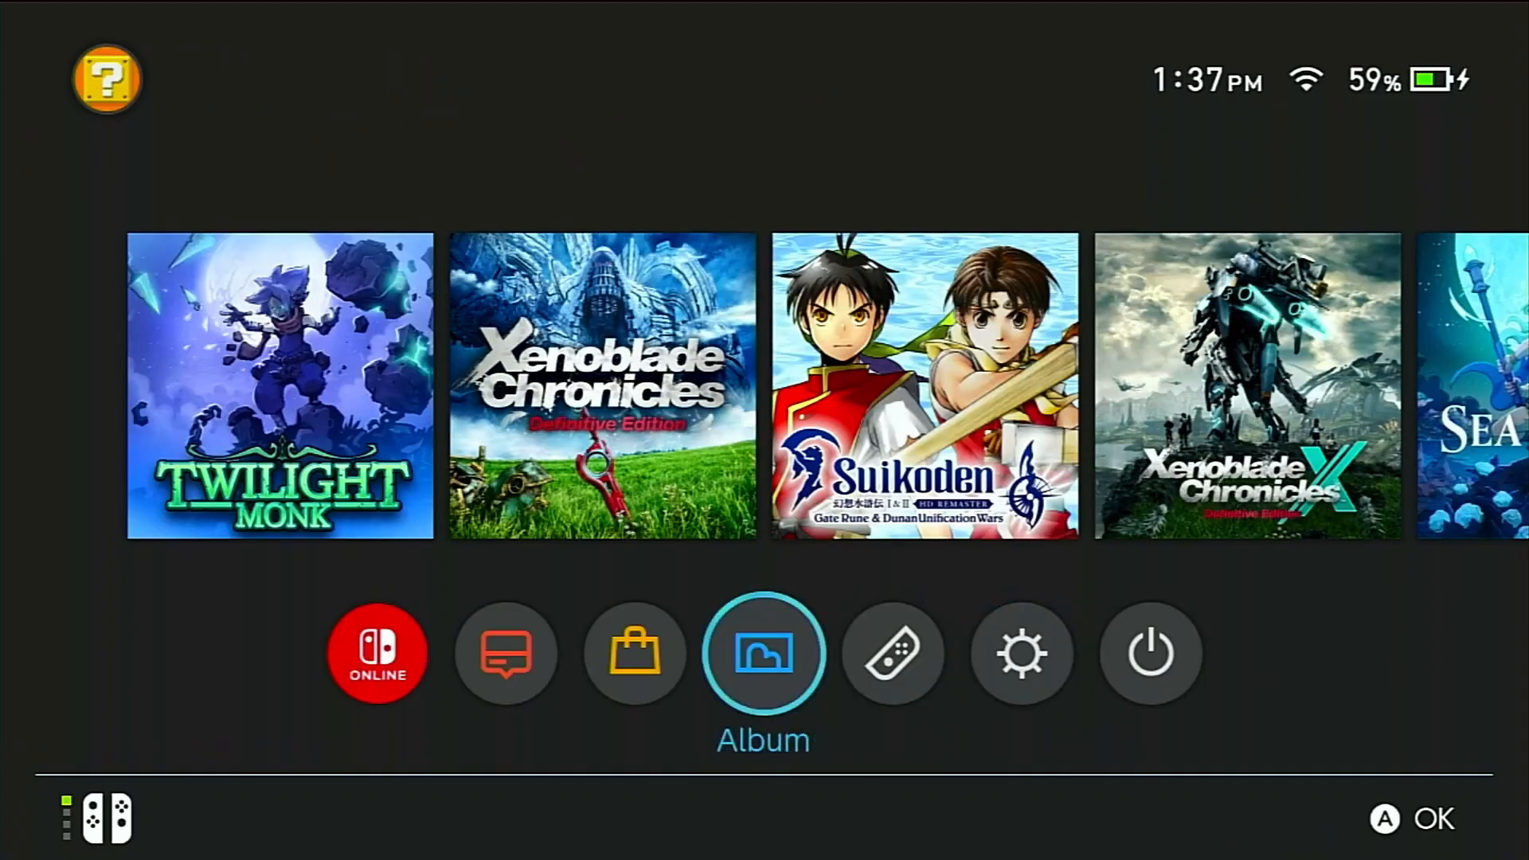
left_click(763, 654)
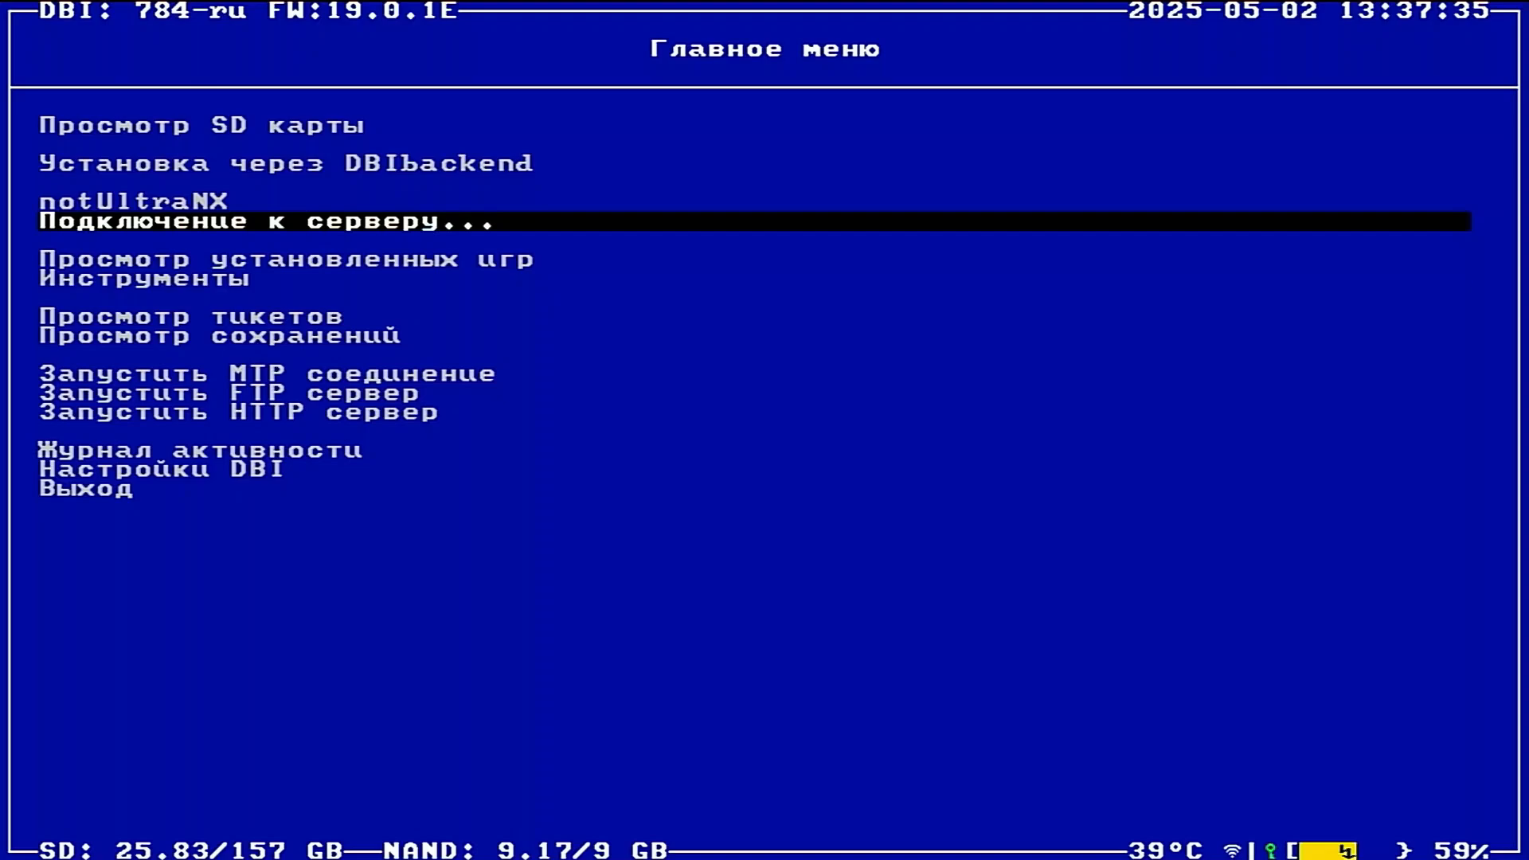
- Connect to the notUltraNX server and confirm the repository link address on the keyboard
left_click(268, 221)
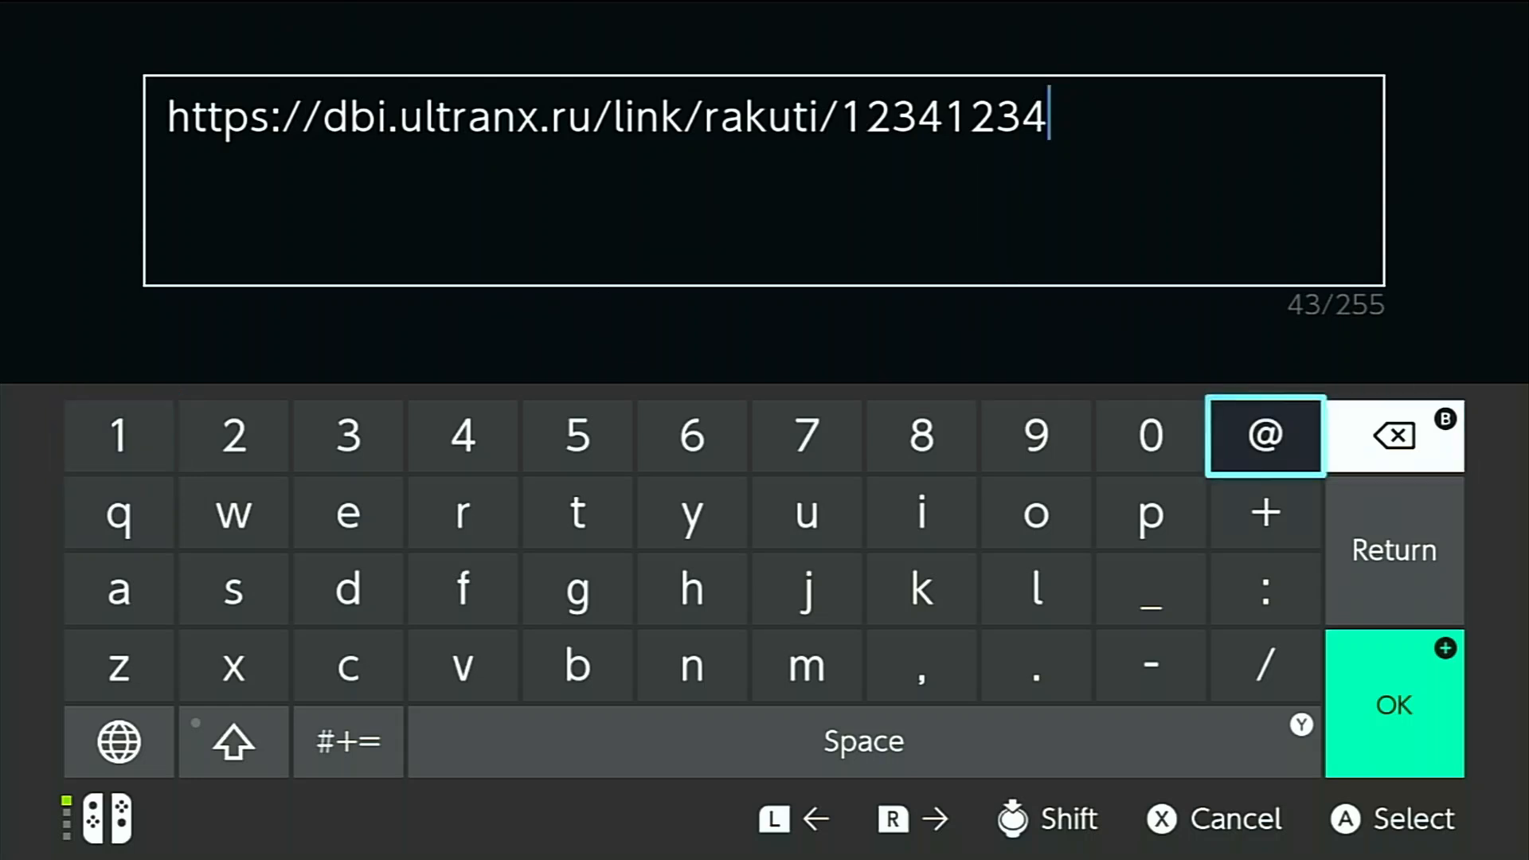
left_click(1393, 704)
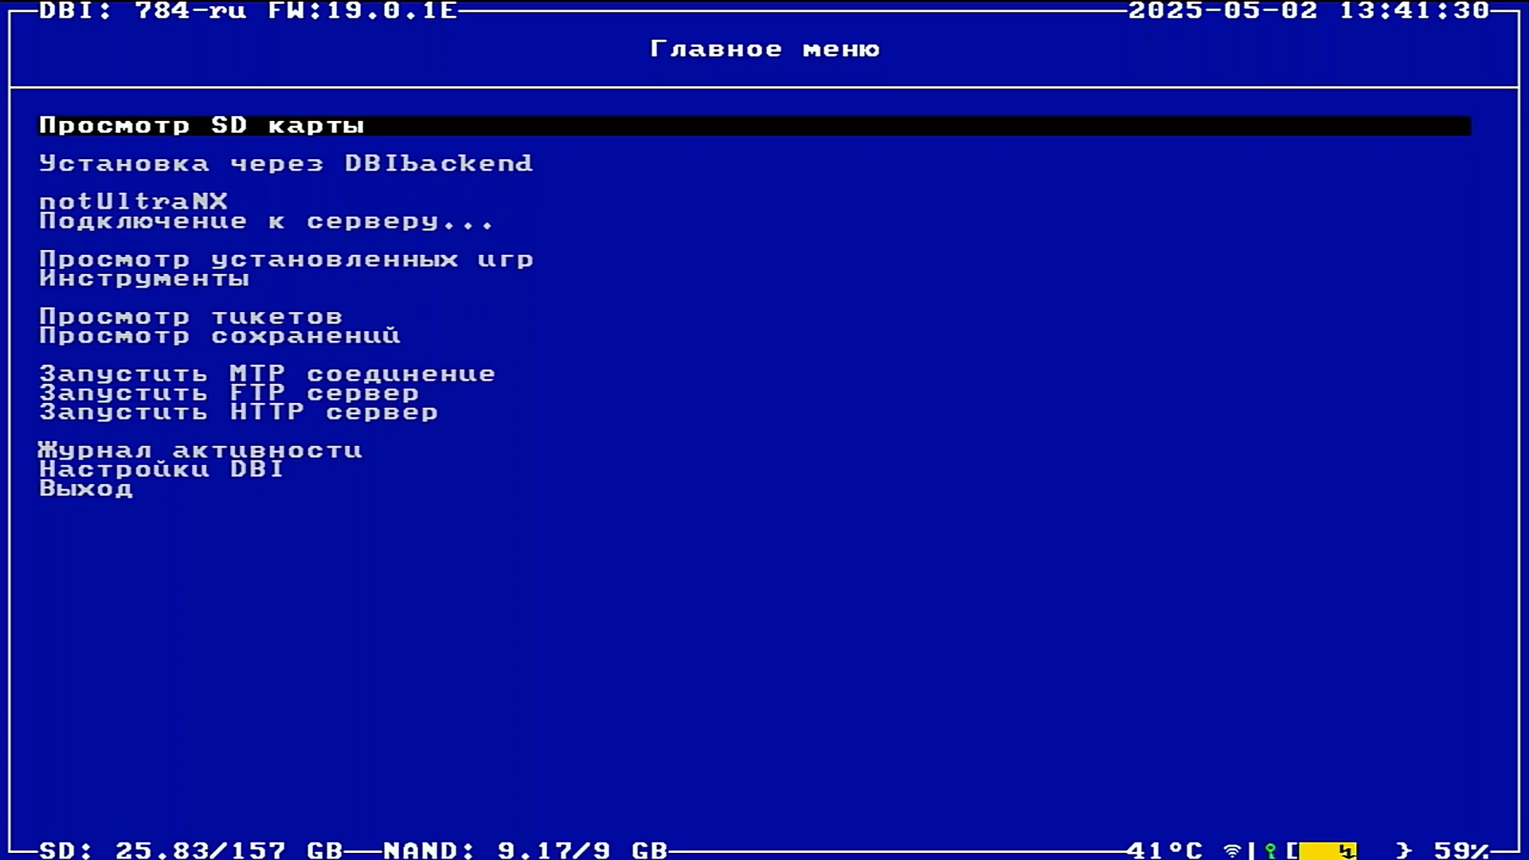
- Browse the notUltraNX game list, peek into the fifth game folder and go back
key("Down")
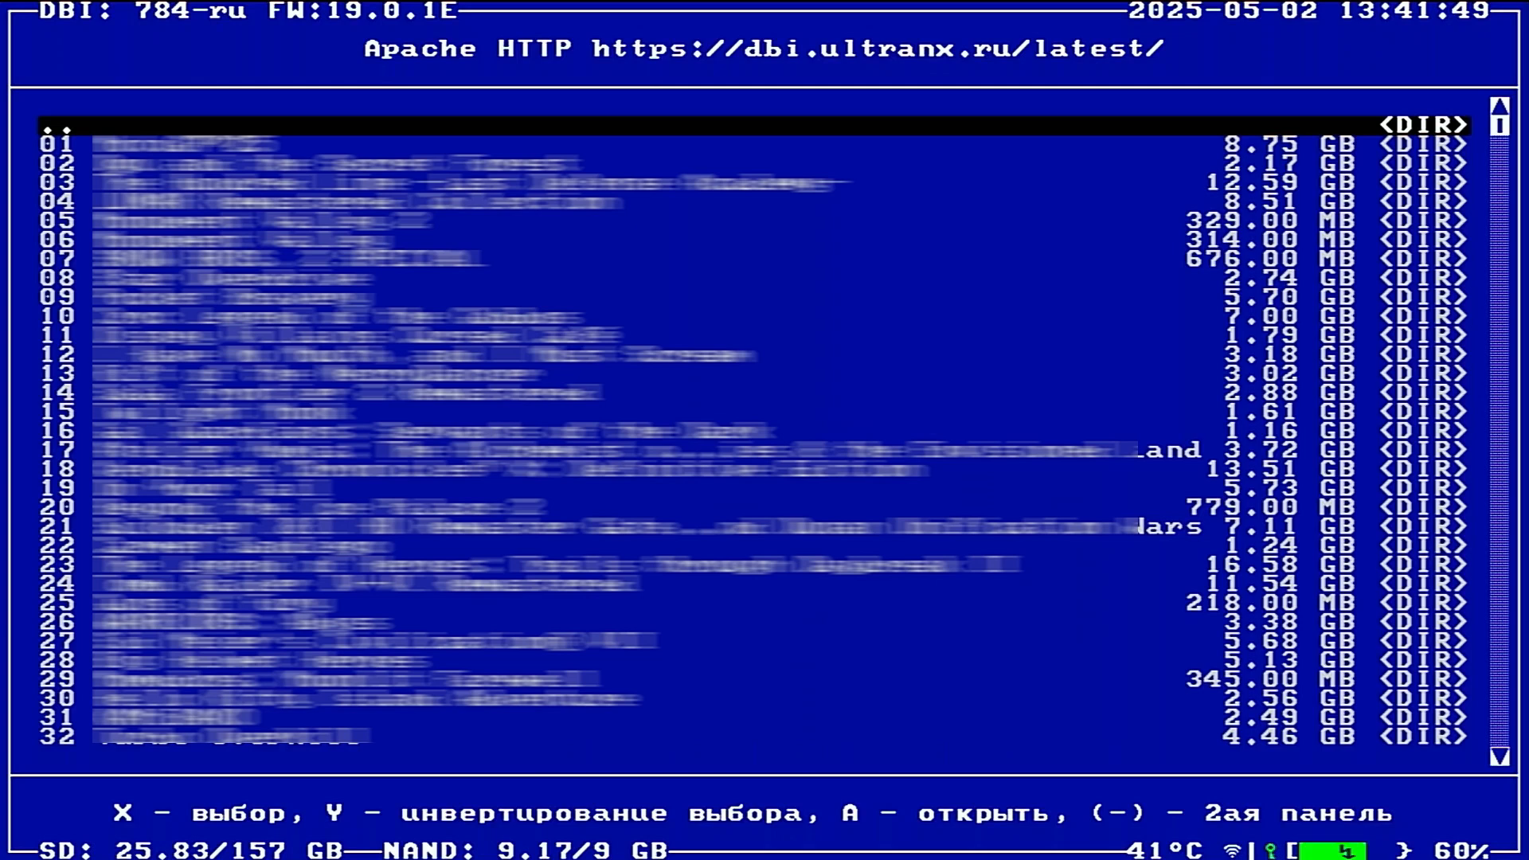
key("Down")
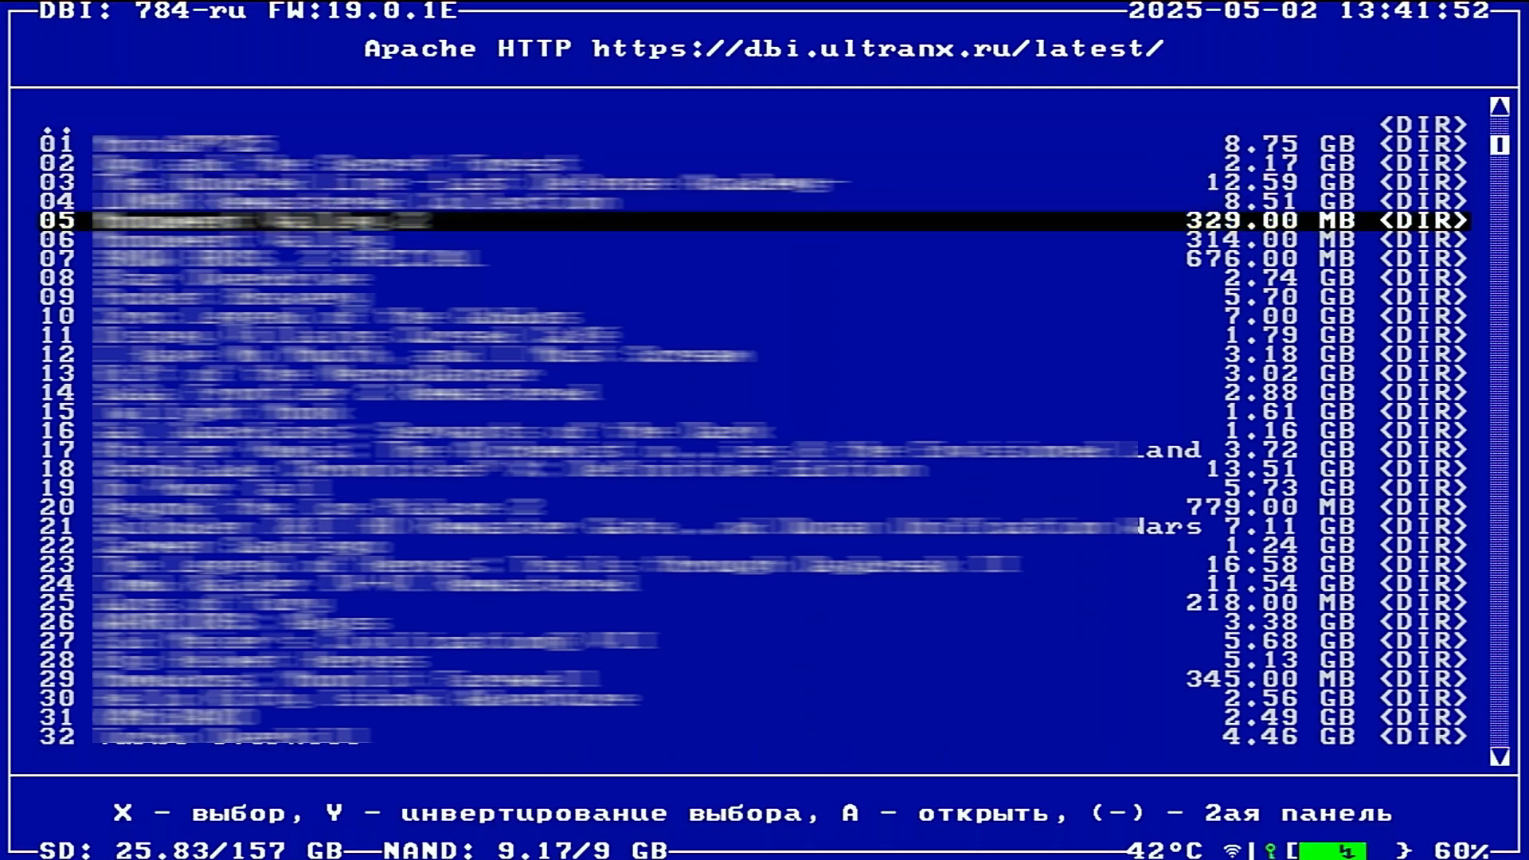
key("Up")
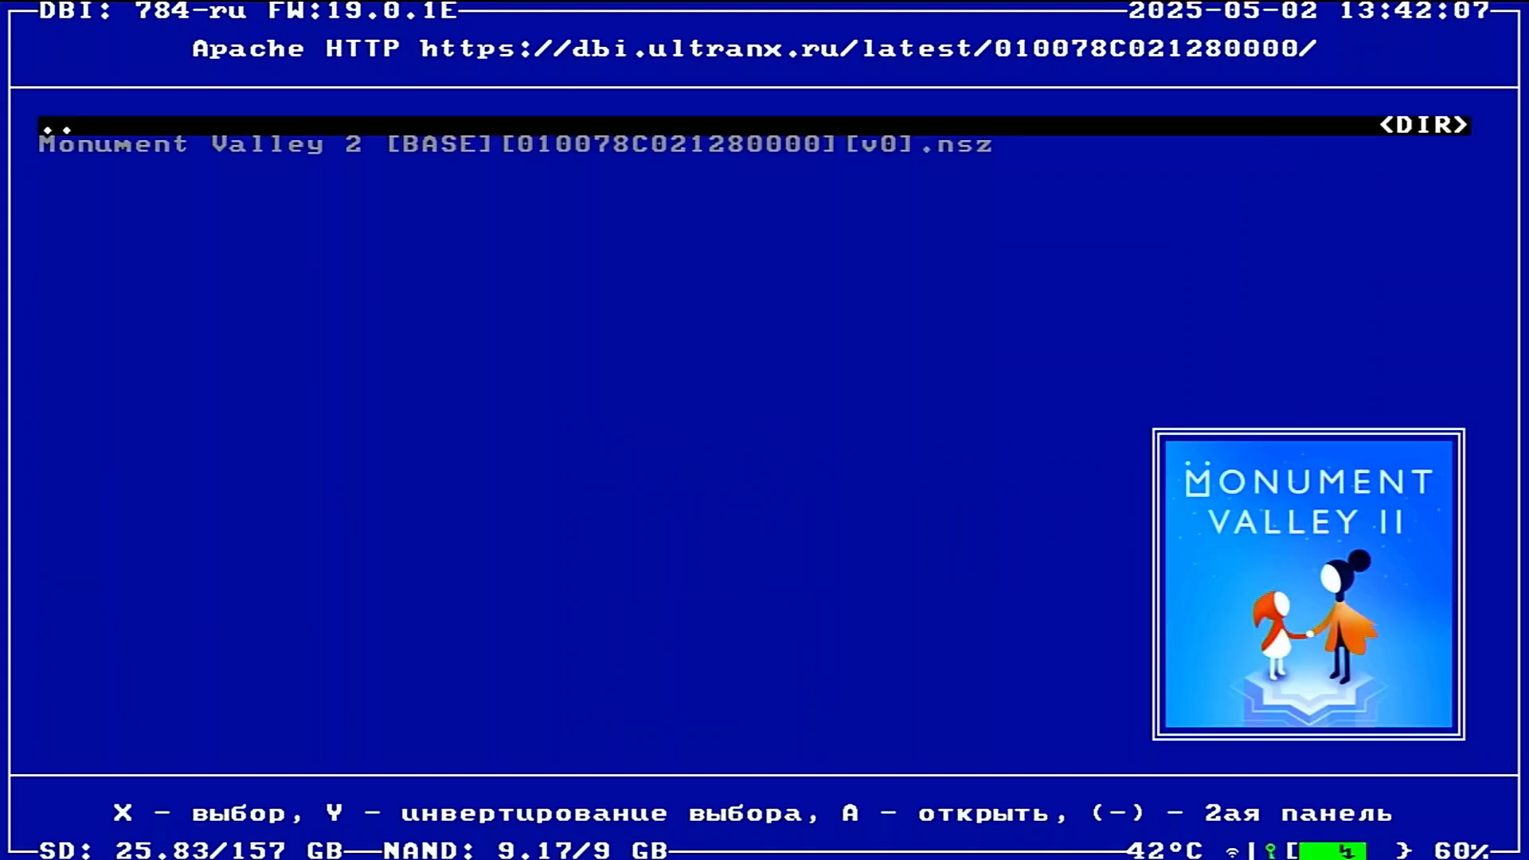
key("Down")
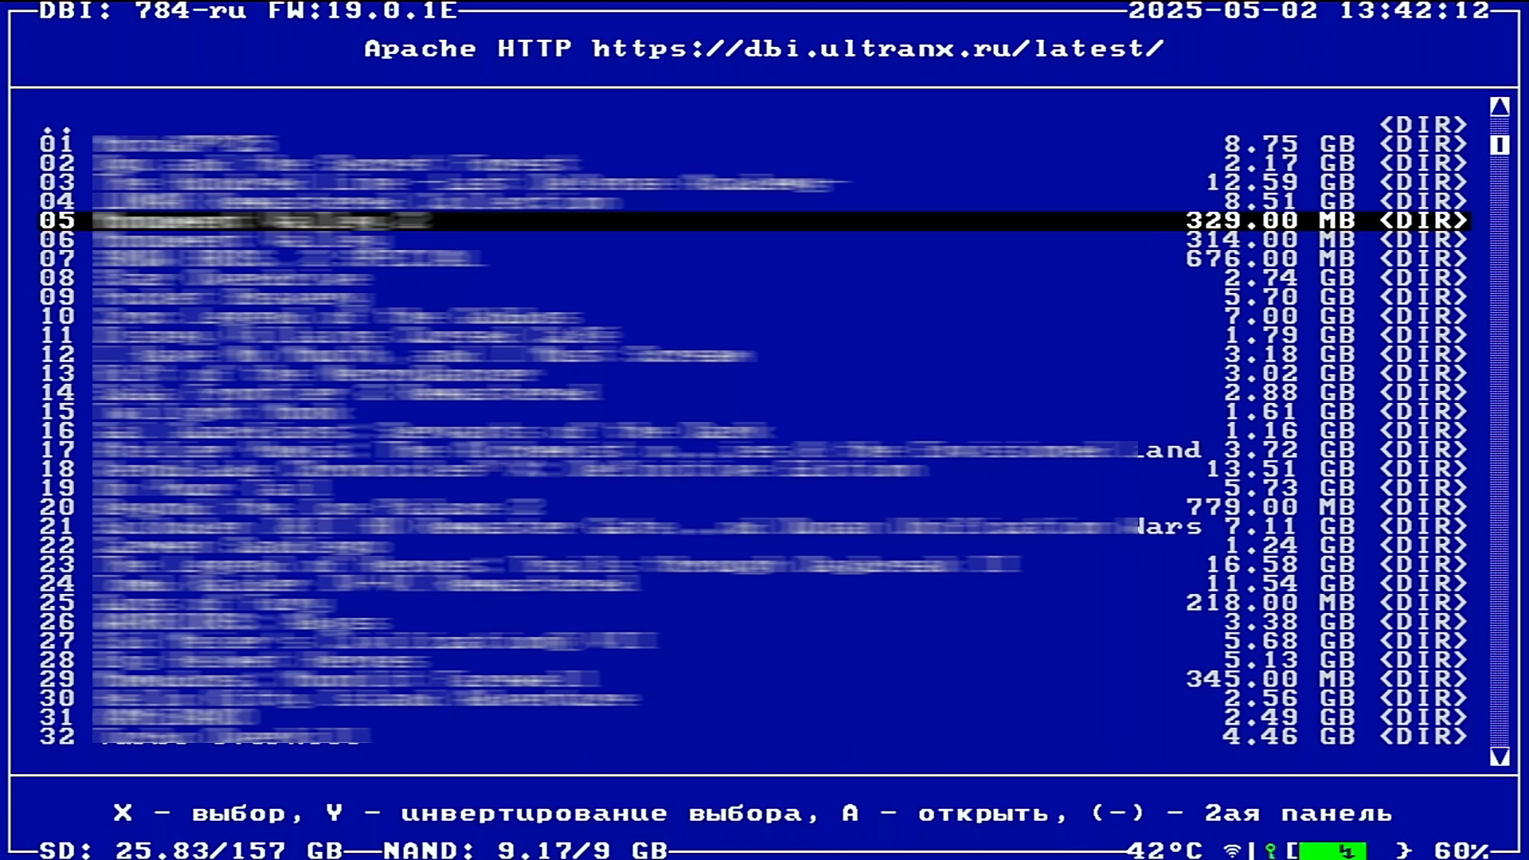
- Mark the Ogu and the Secret Forest base and update files and proceed to install parameters
key("Up")
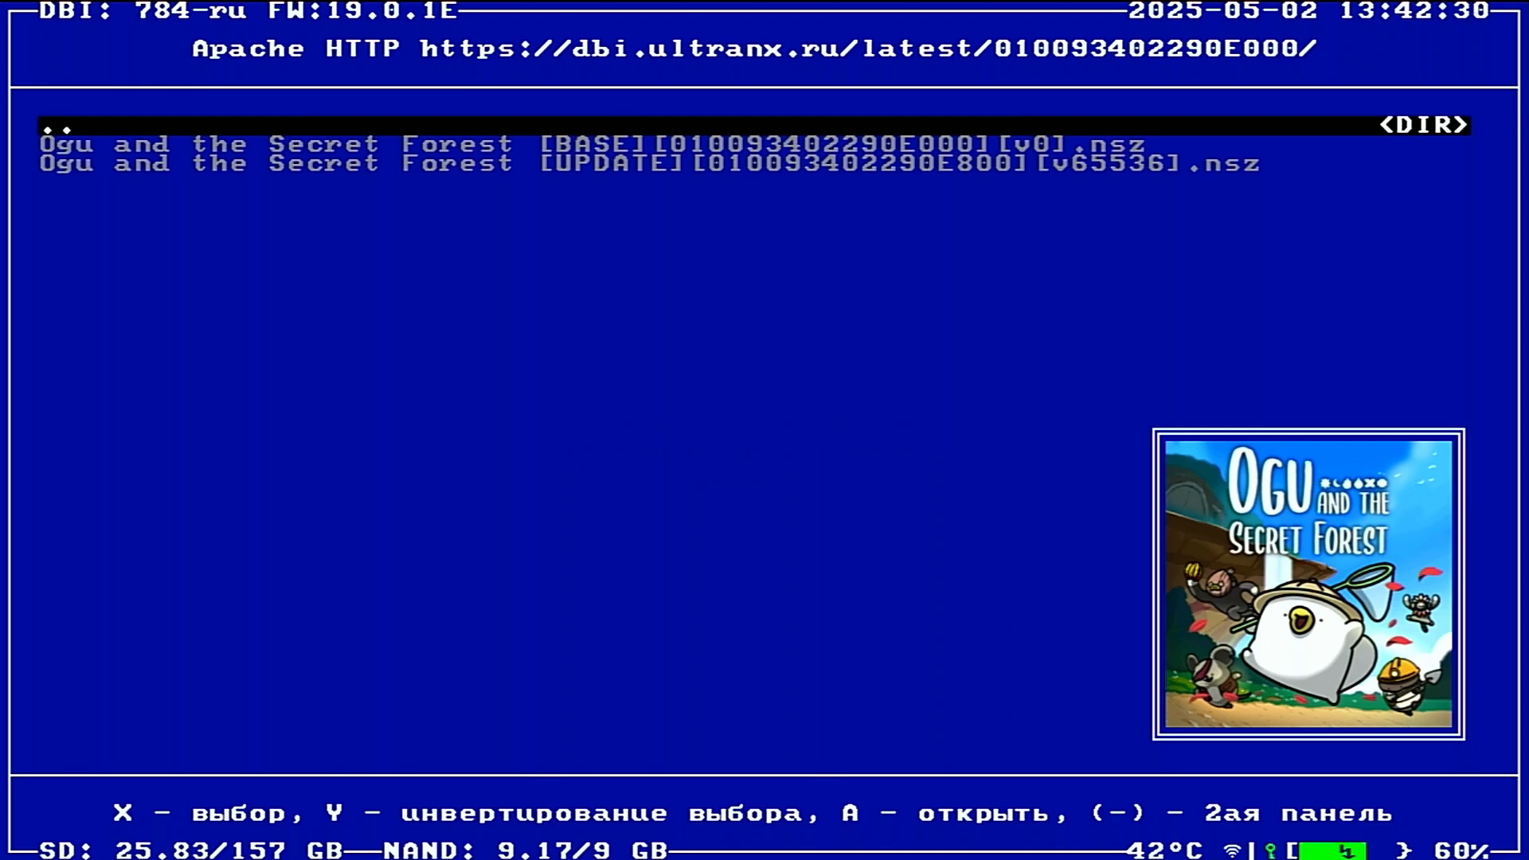
key("Down")
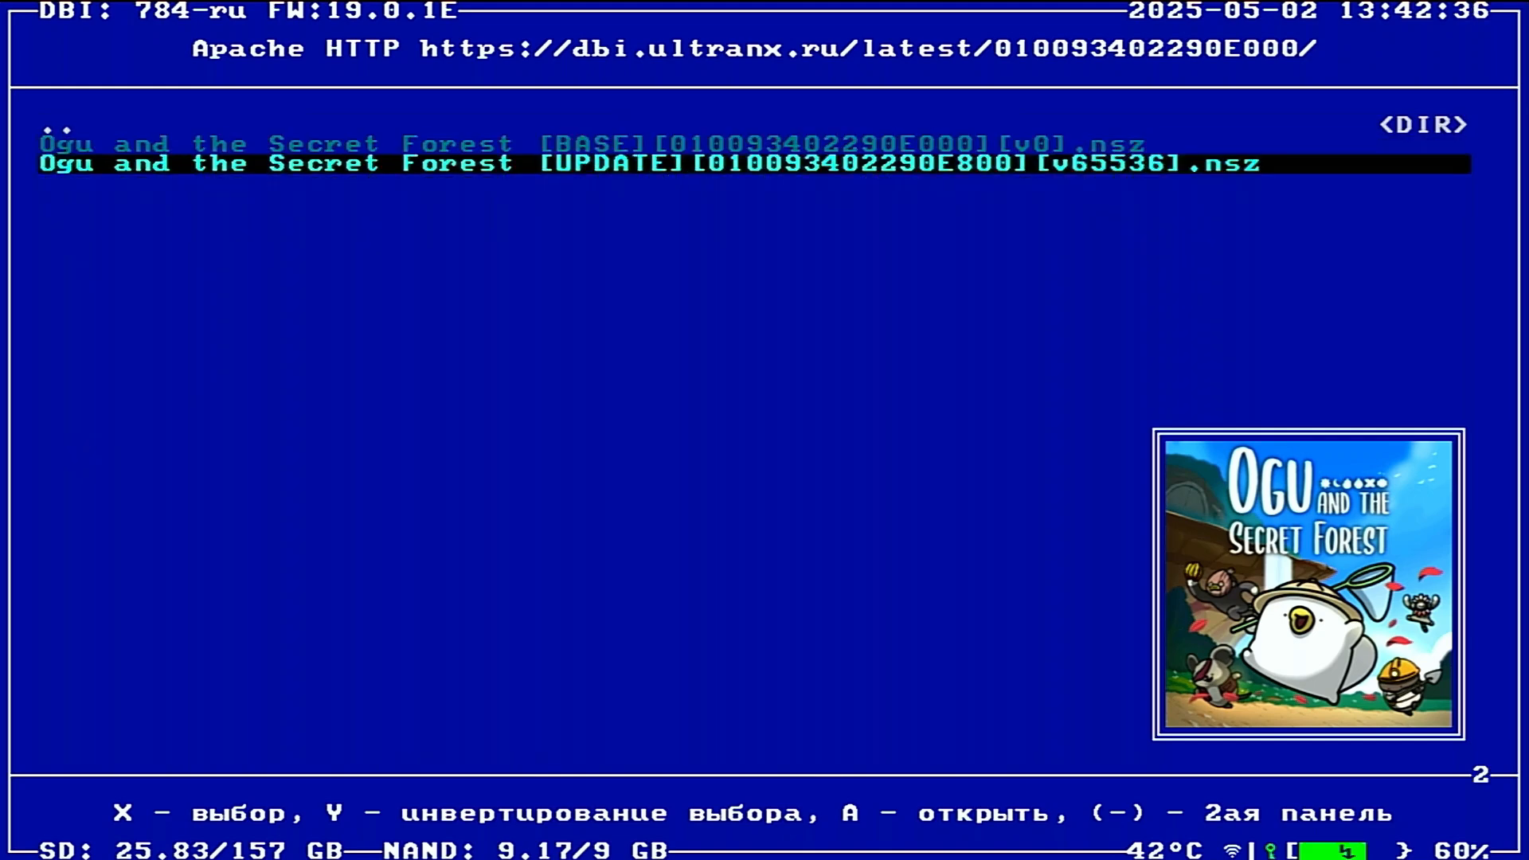
key("up")
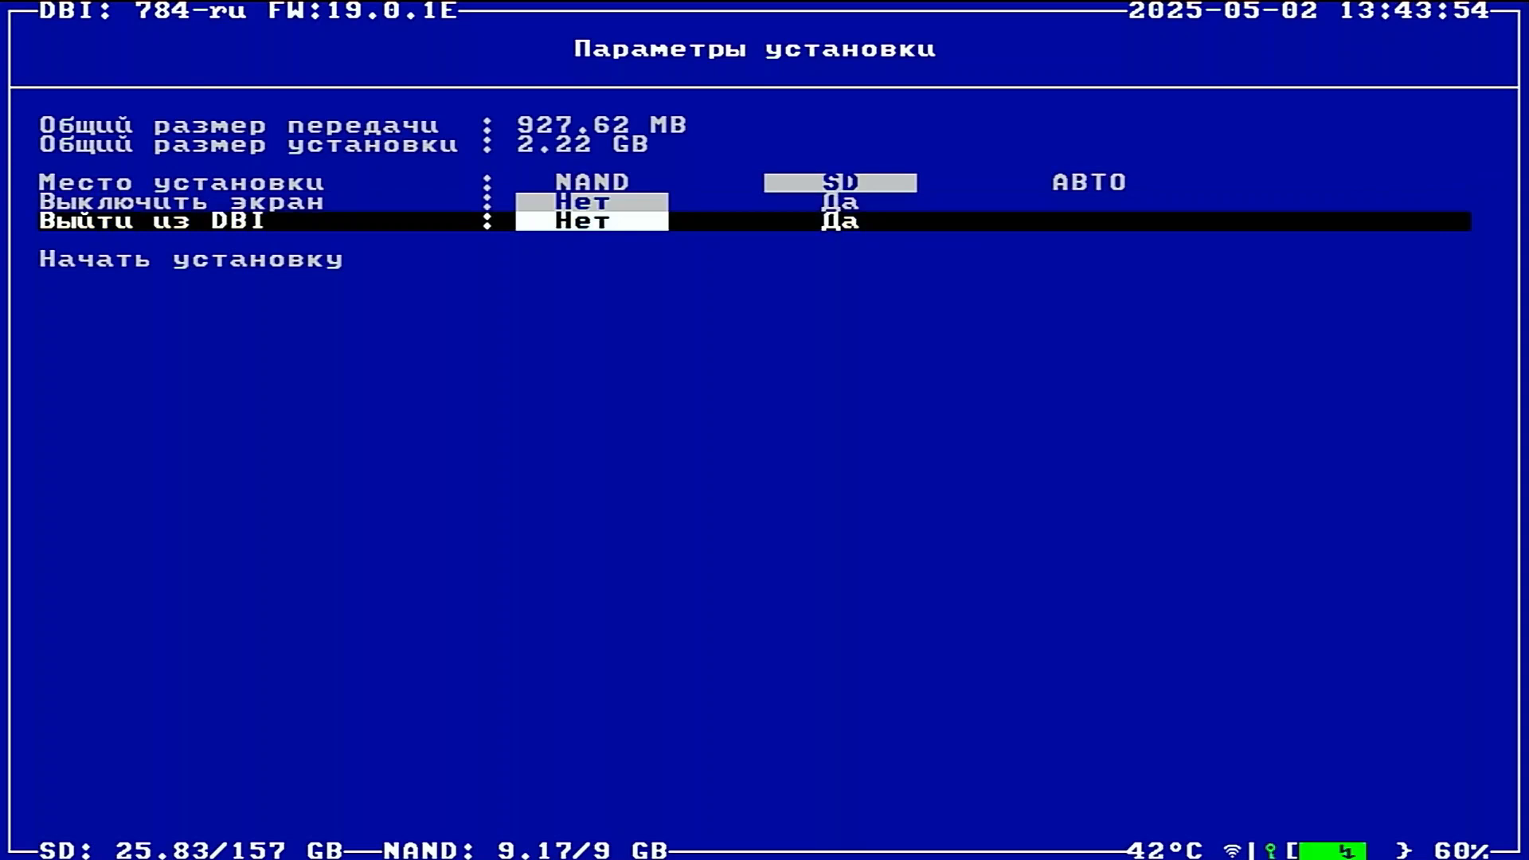
- Review the install parameters showing 927.62 MB to transfer and the install location choice
key("Down")
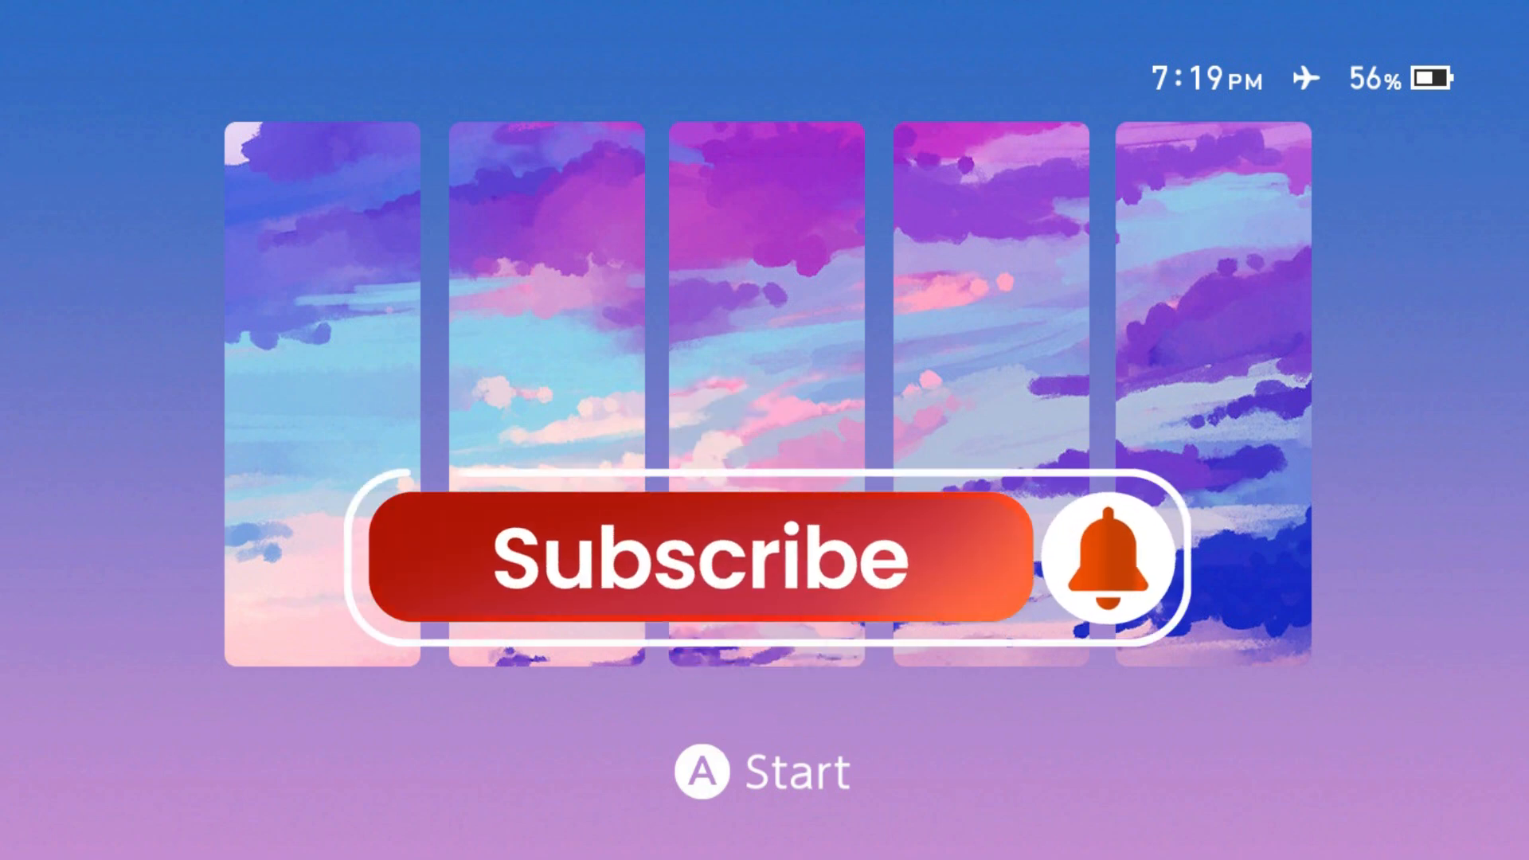
left_click(700, 559)
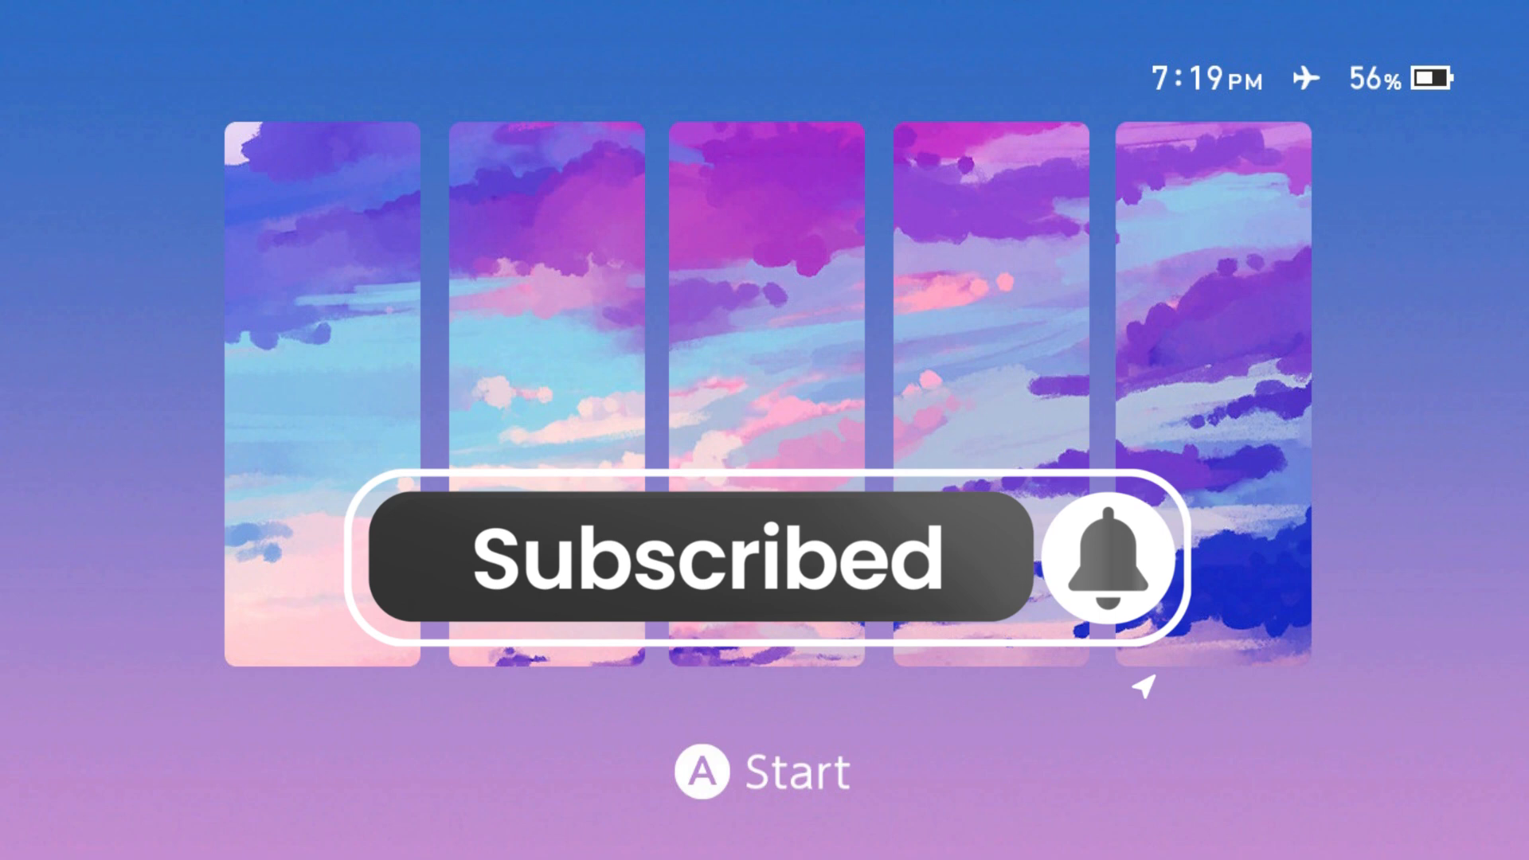